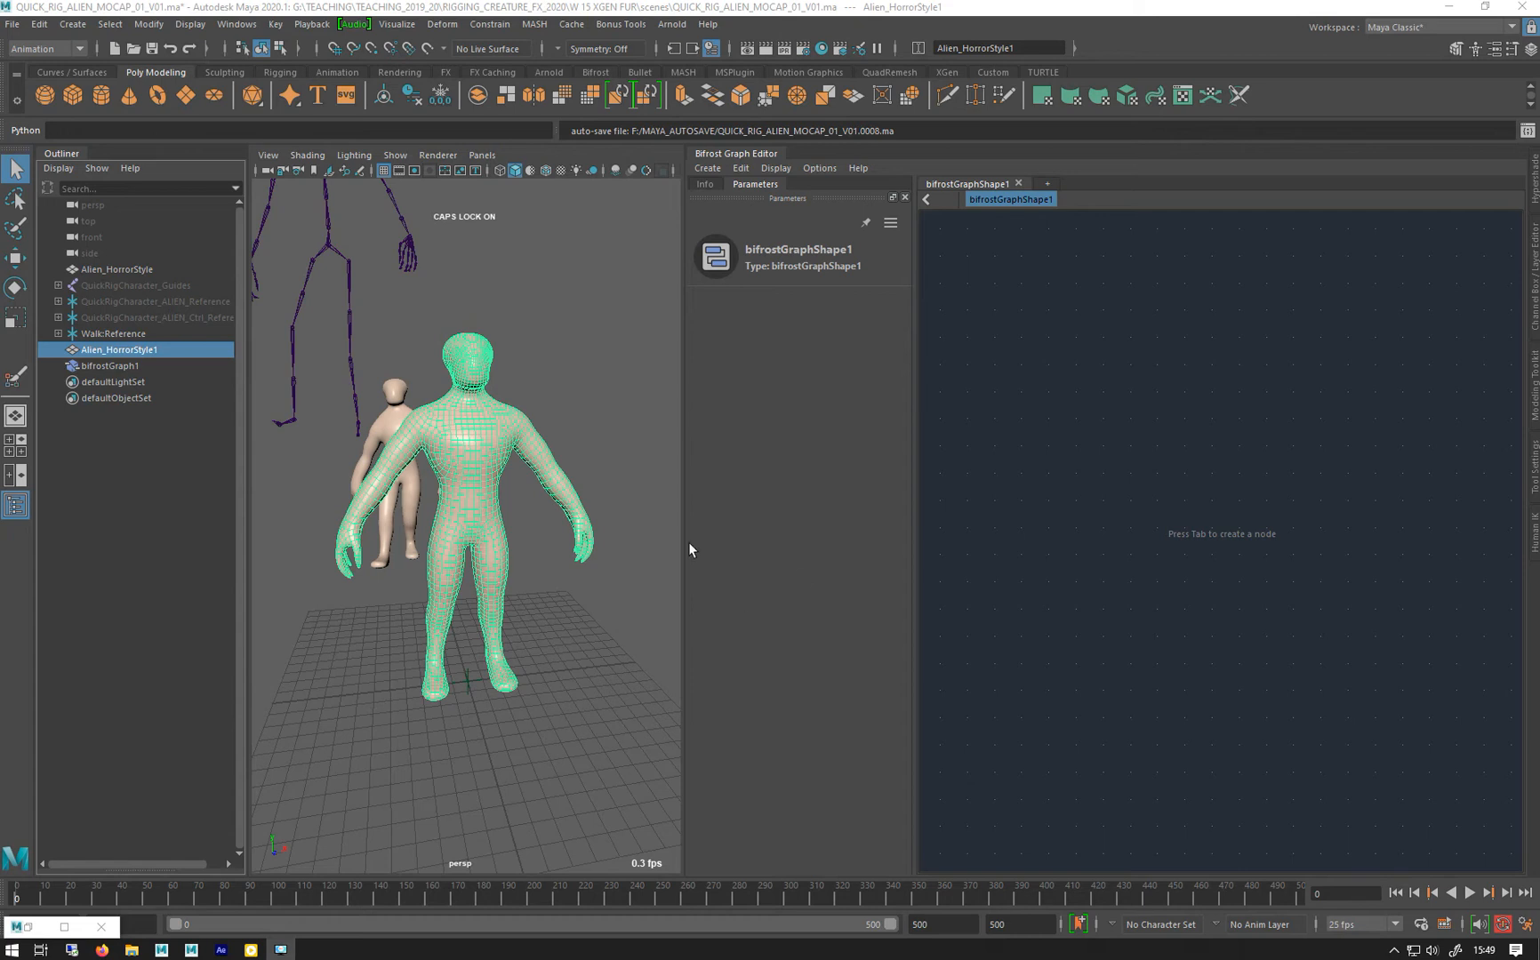
mouse_move(717, 155)
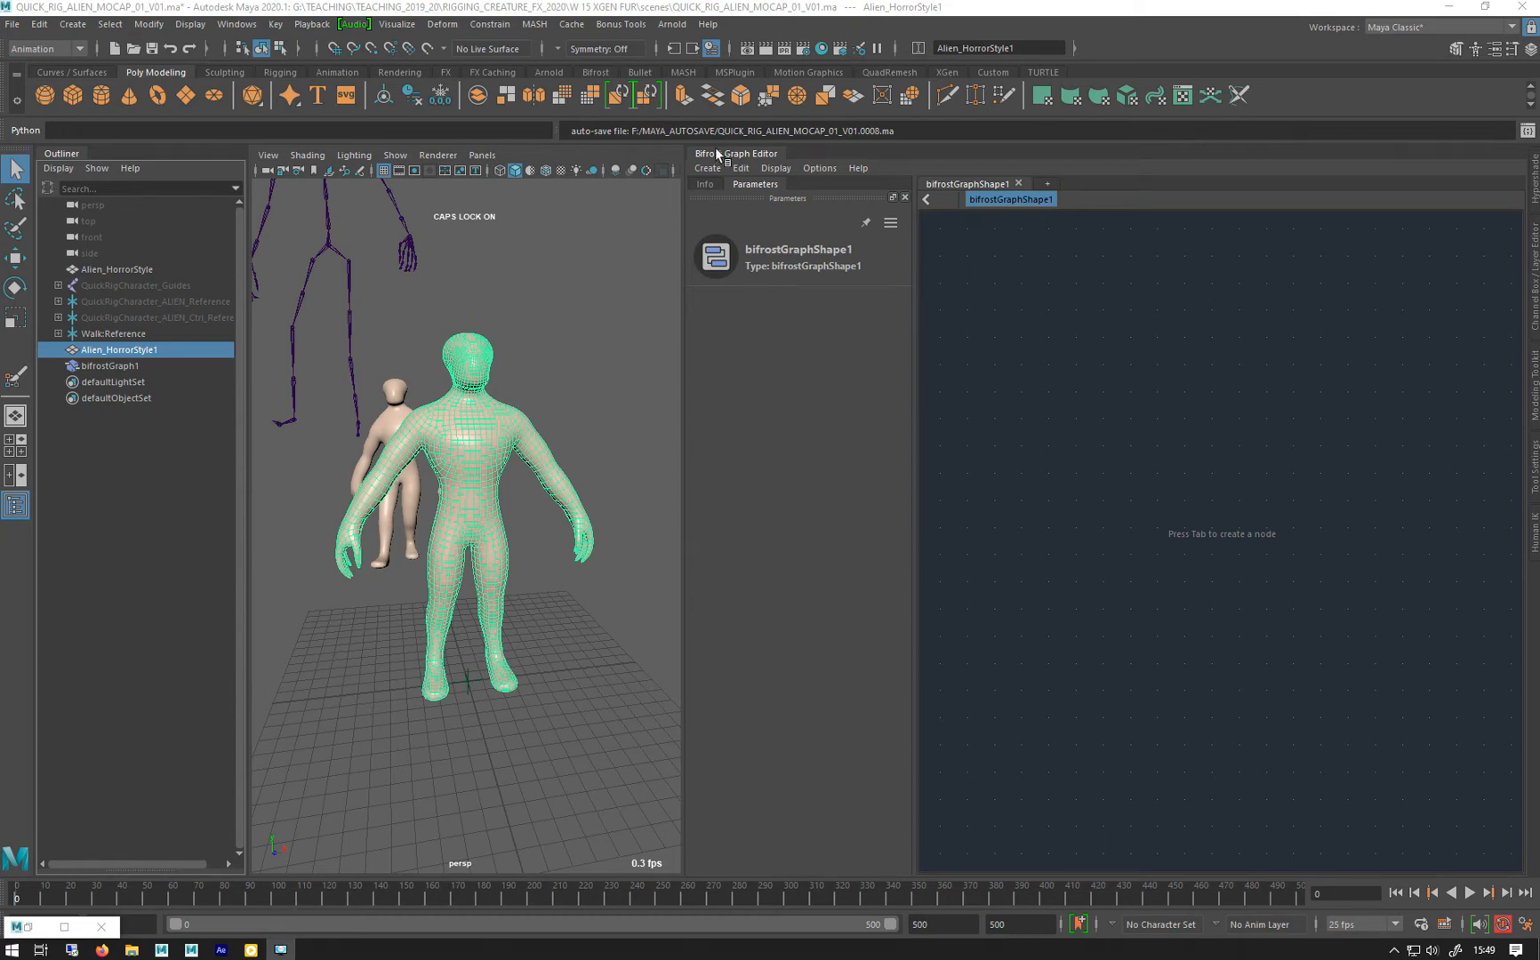
Switch from Maya to the browser showing the 'next chapter for Bifrost' YouTube video
click(235, 24)
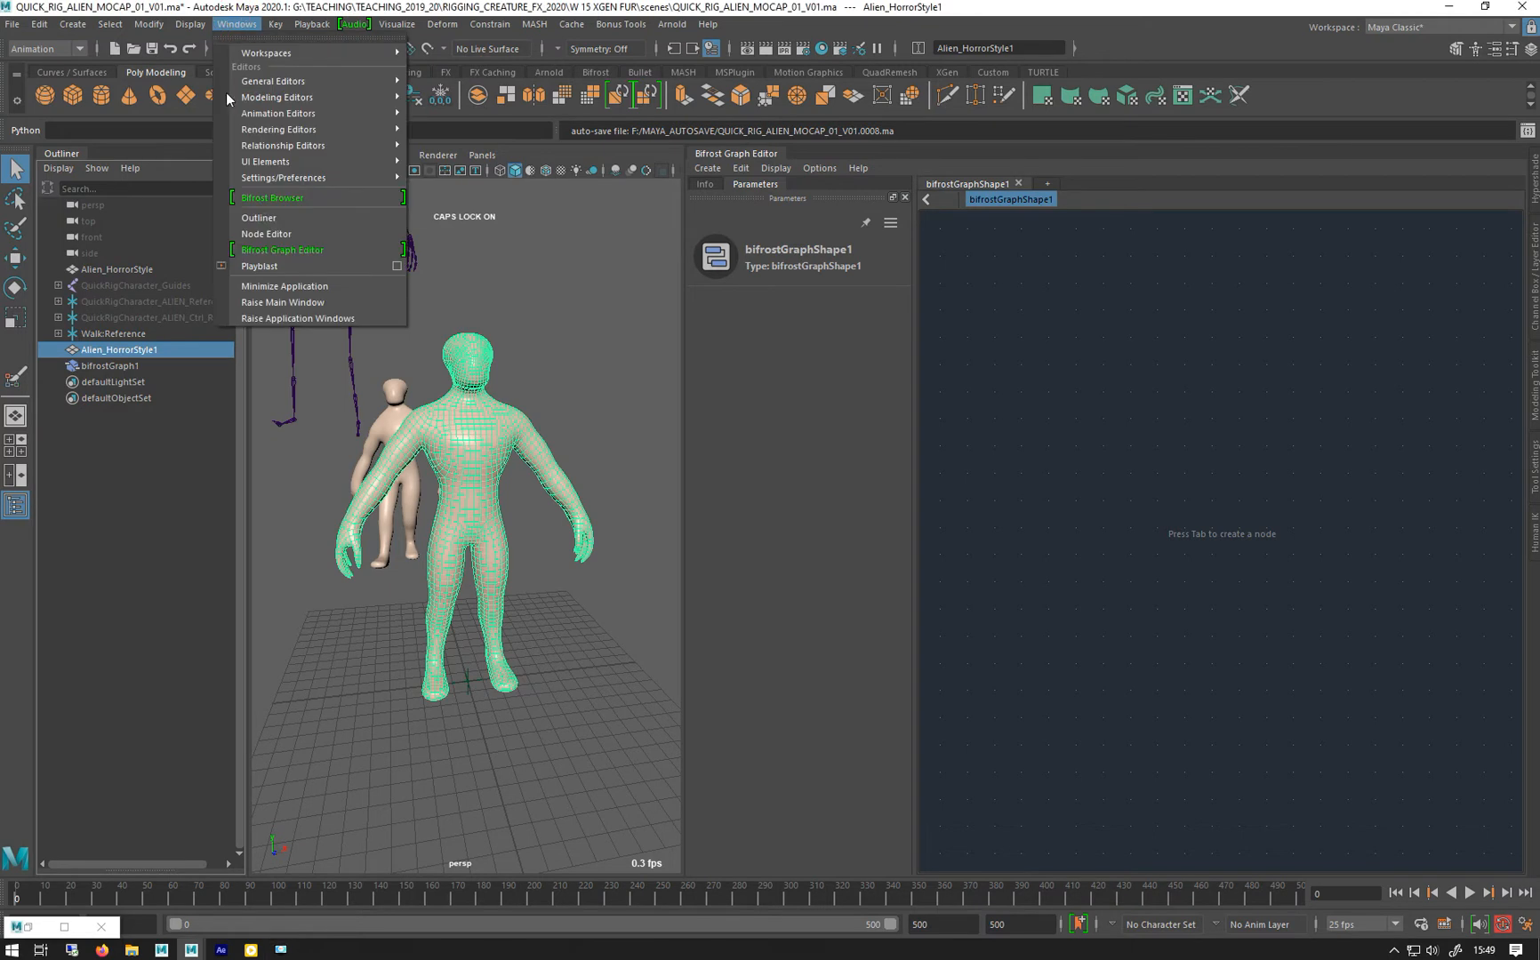
mouse_move(1096, 428)
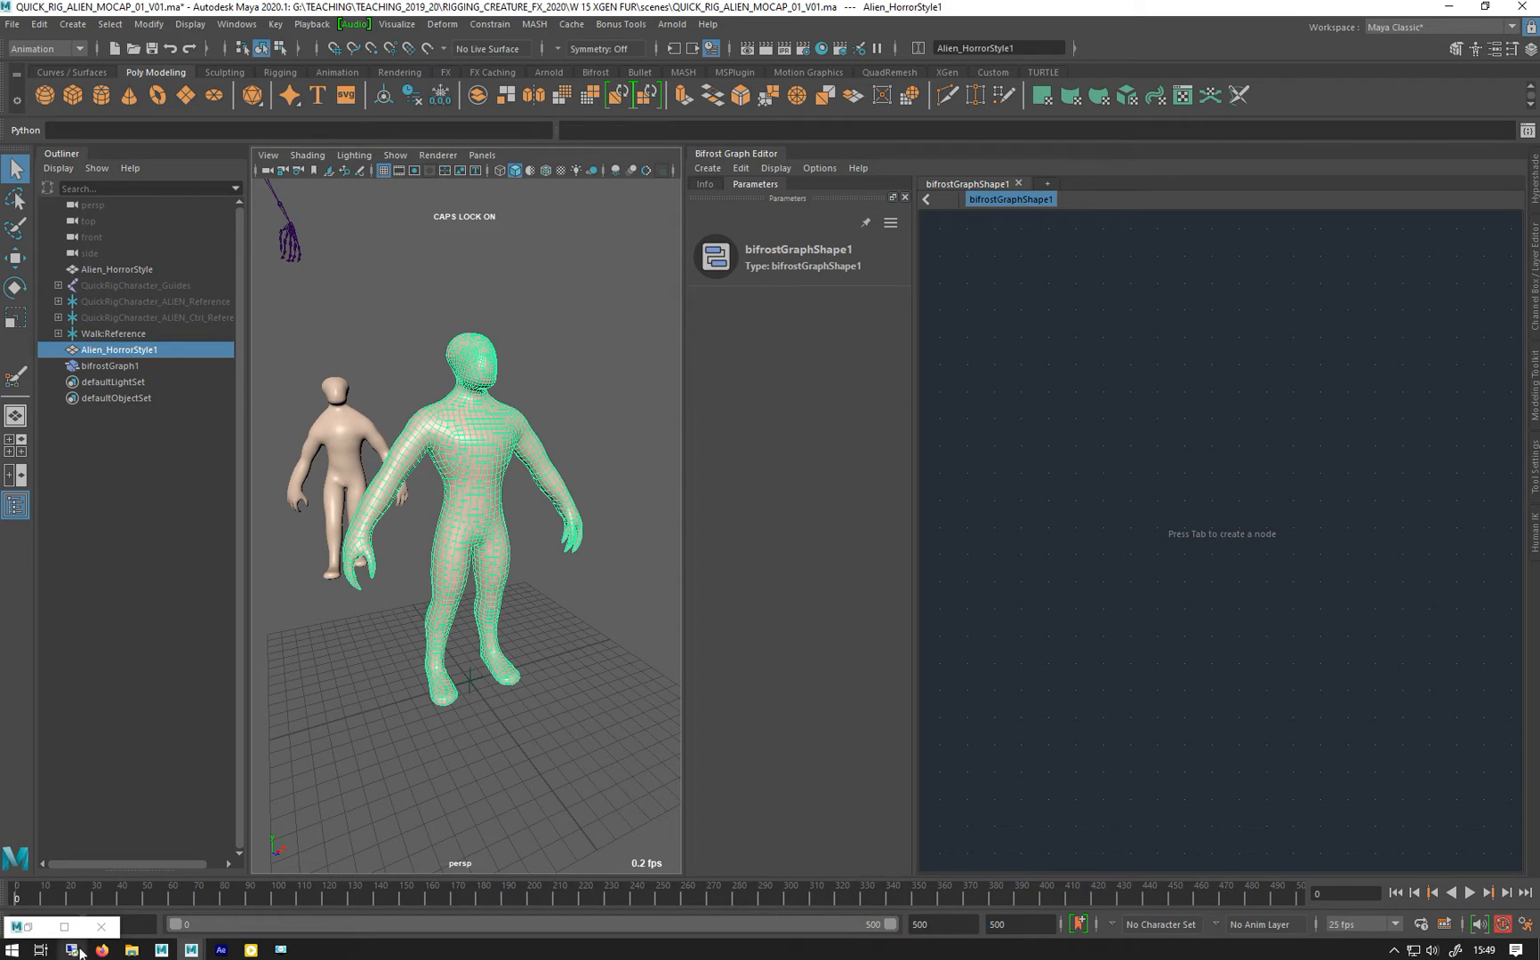
click(100, 950)
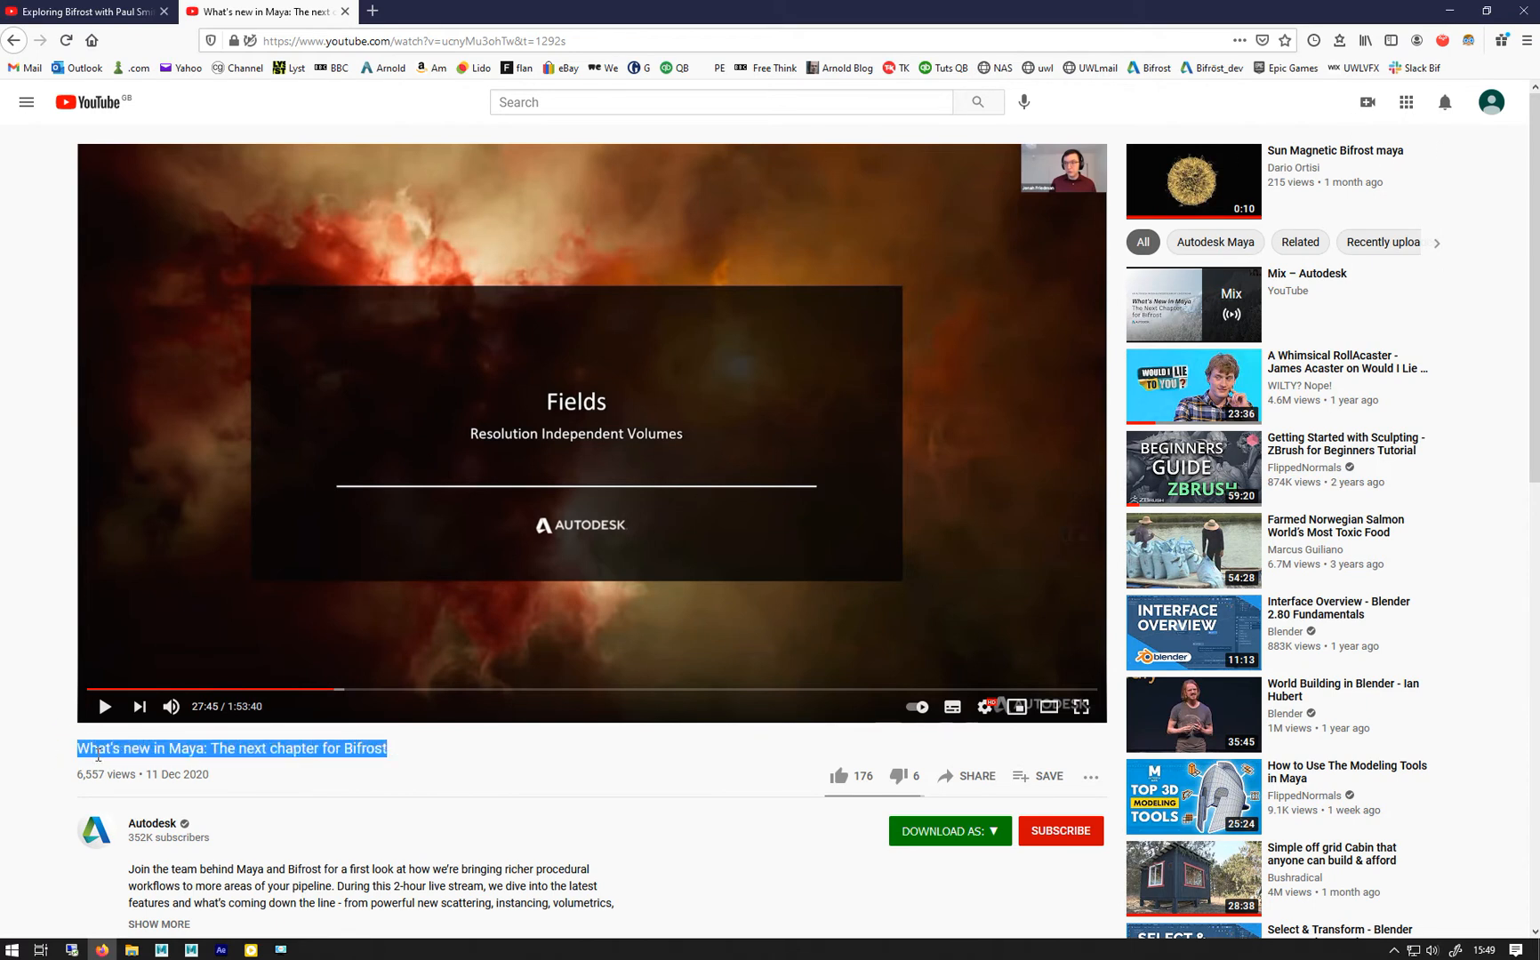
mouse_move(839, 453)
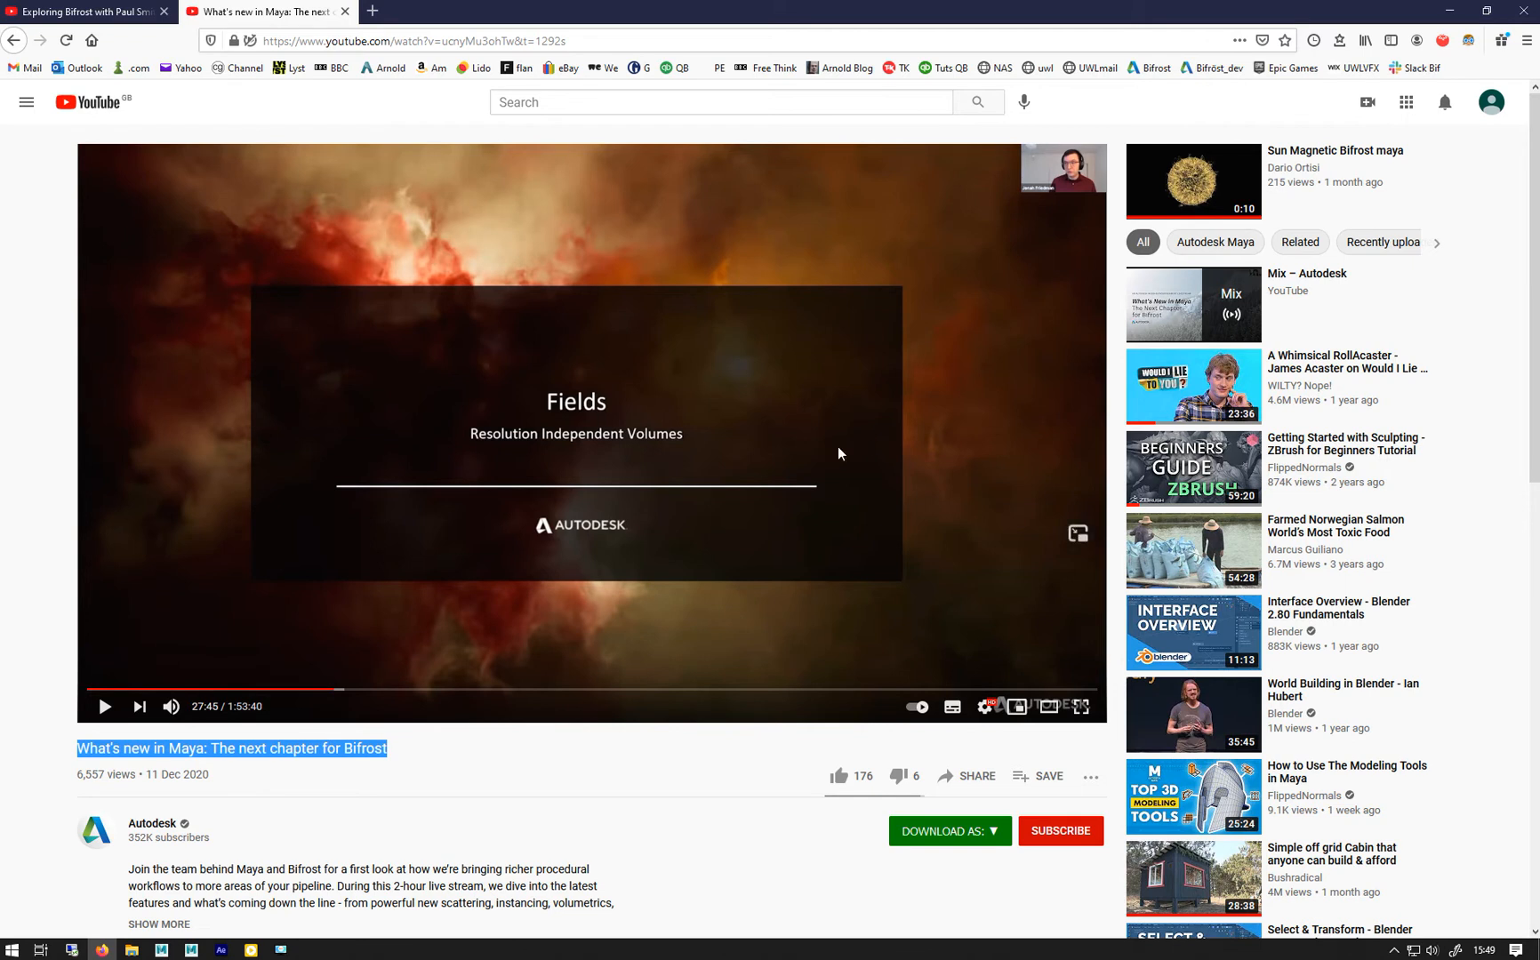
mouse_move(1070, 142)
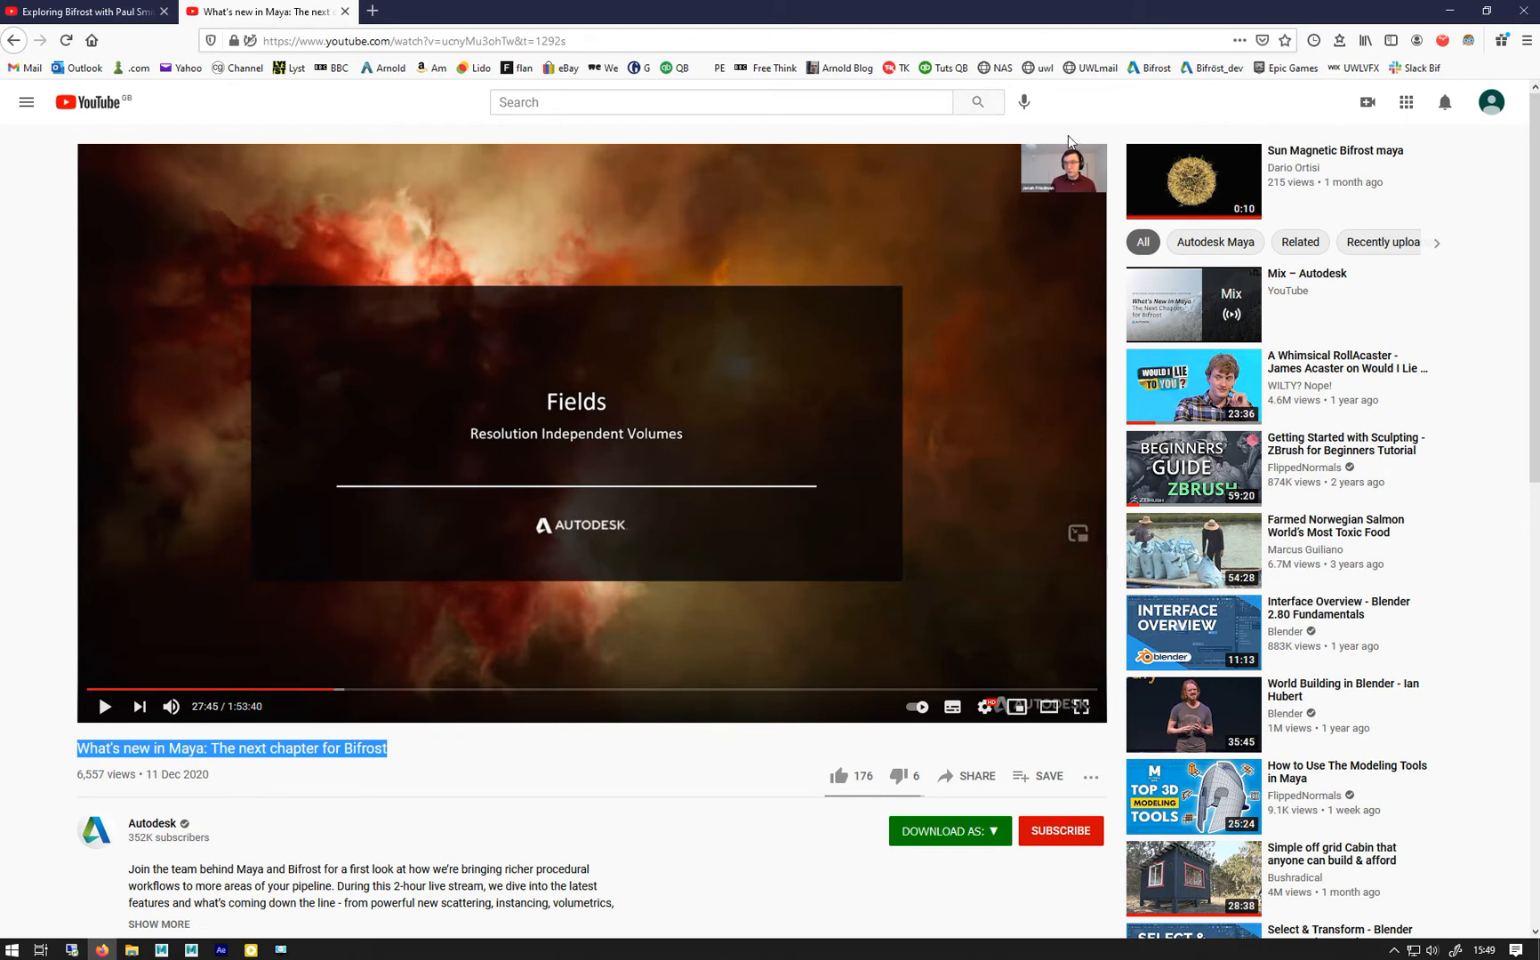
mouse_move(377, 696)
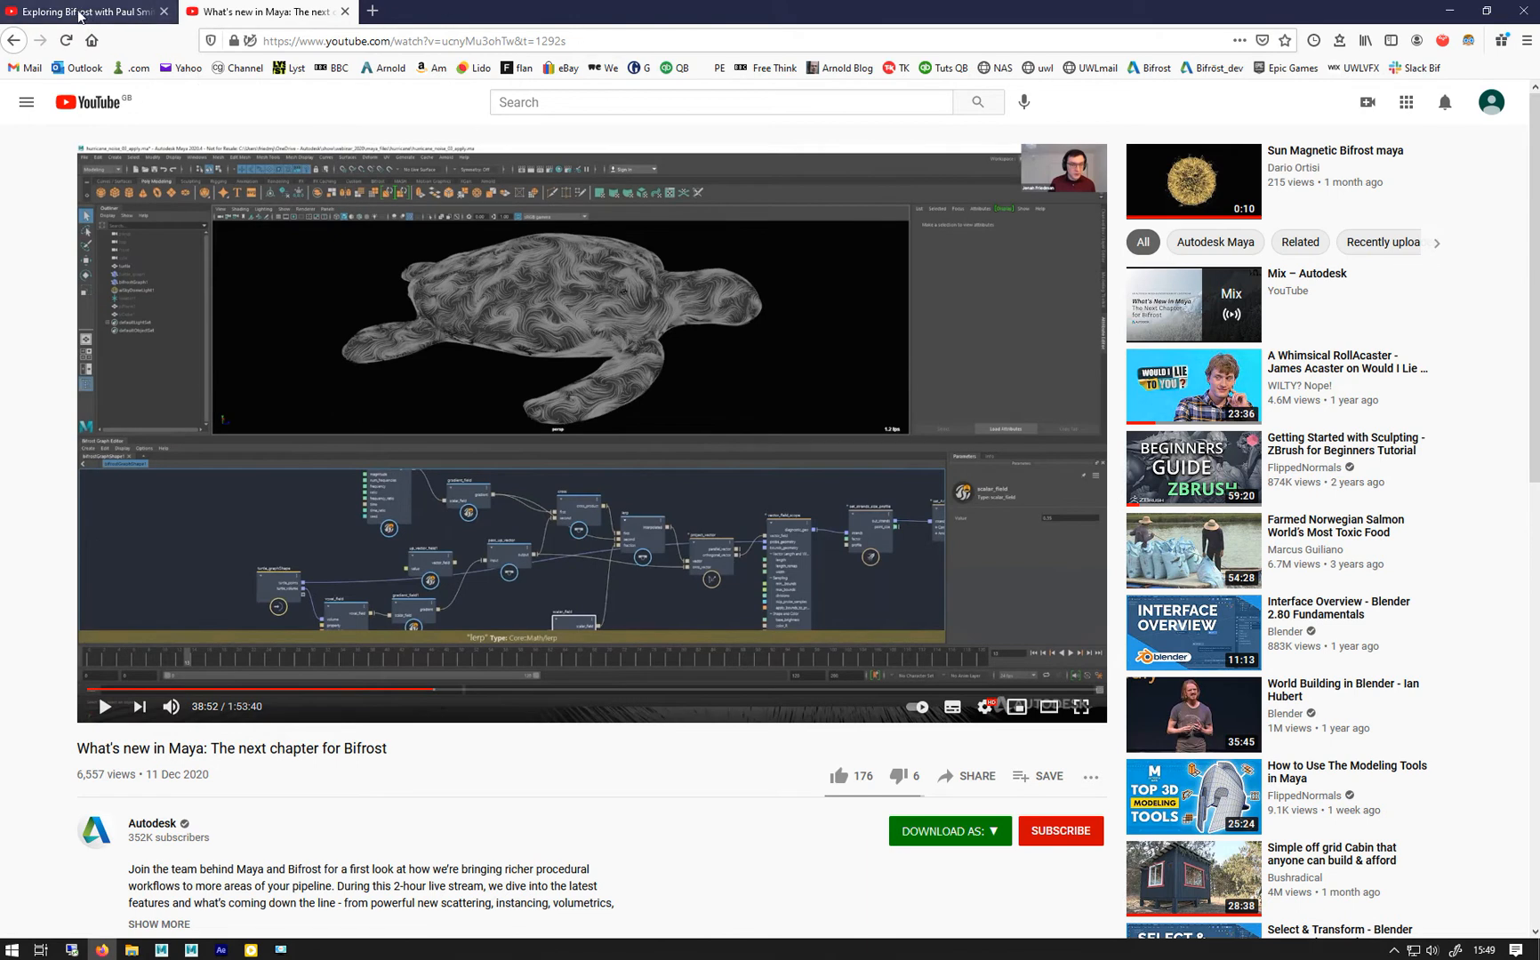
Go from the Exploring Bifrost Ep.15 tab to the Maya Learning Channel page's uploads
click(84, 11)
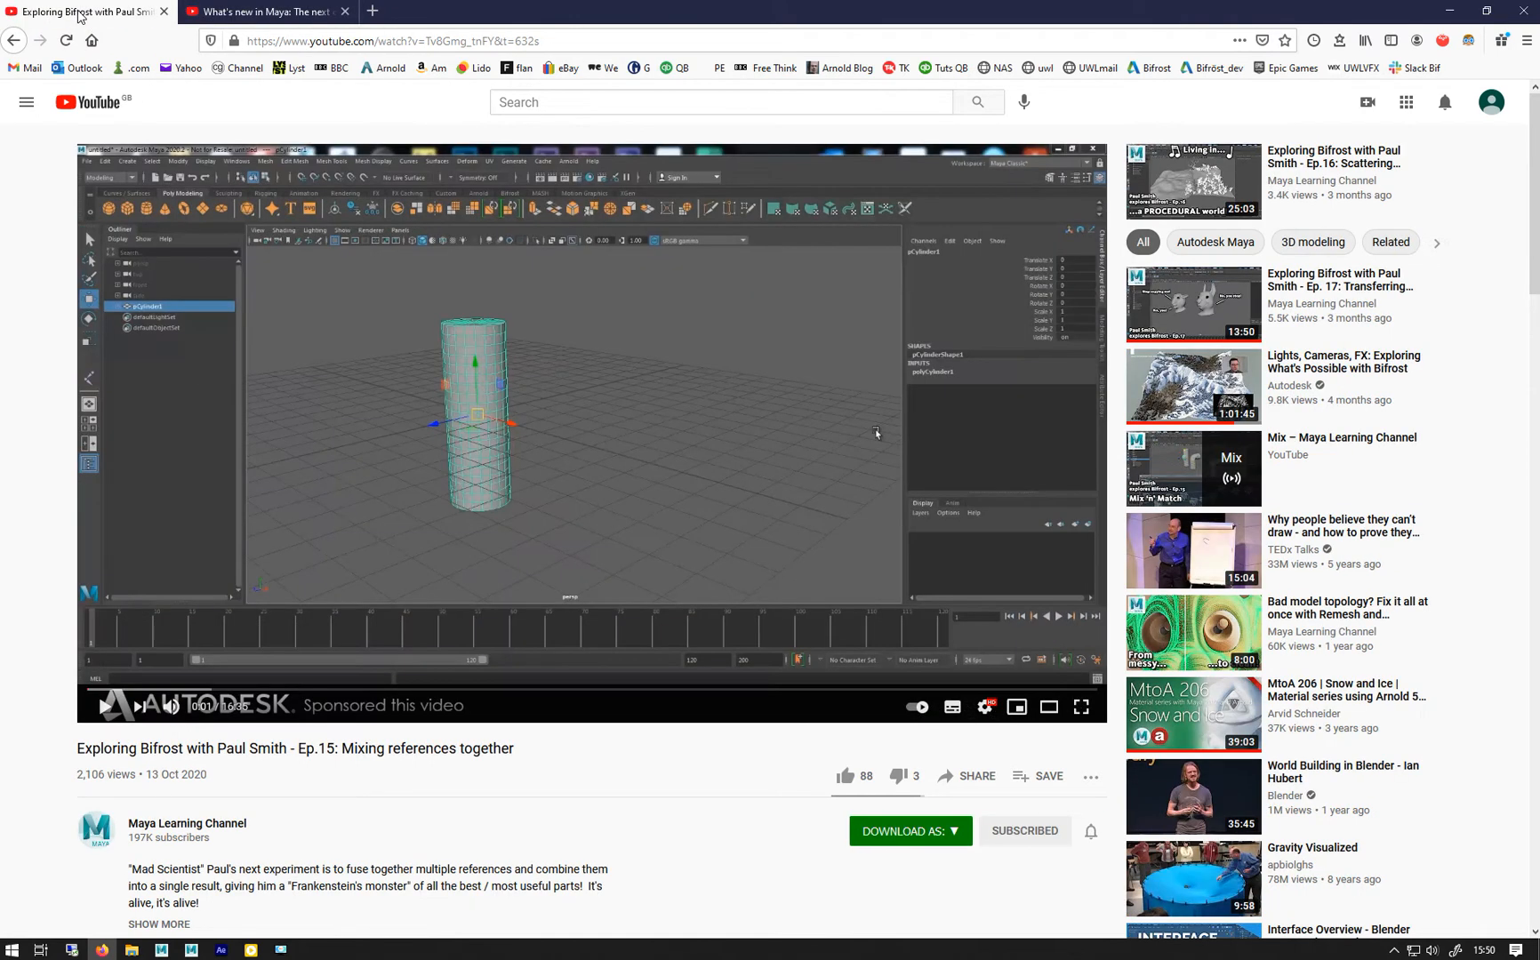
mouse_move(265, 10)
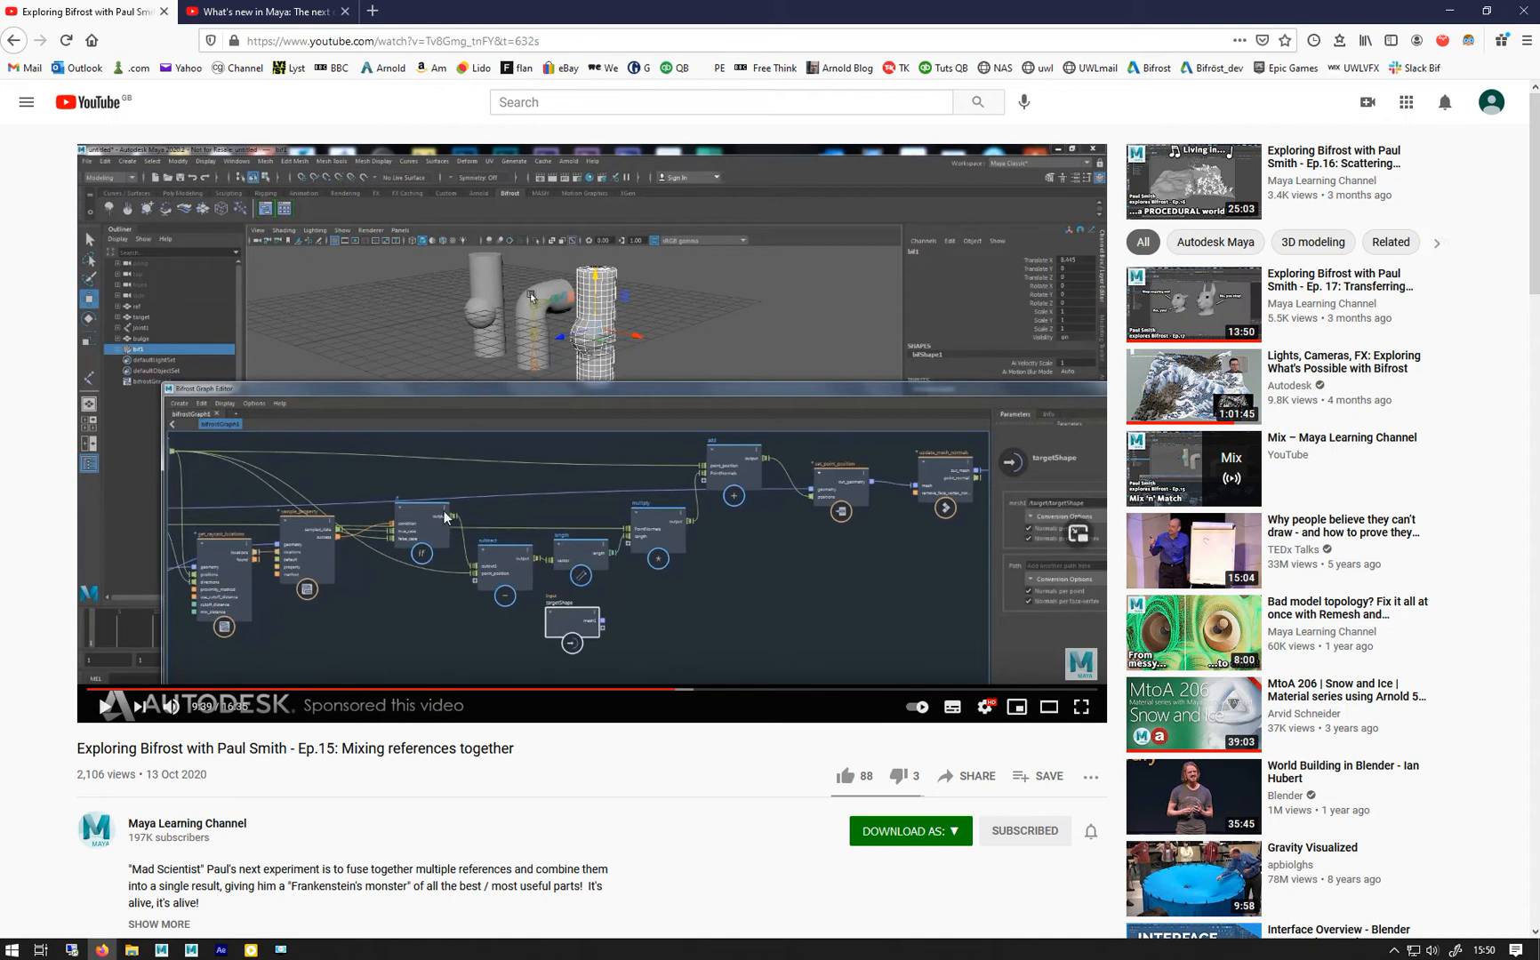
click(187, 823)
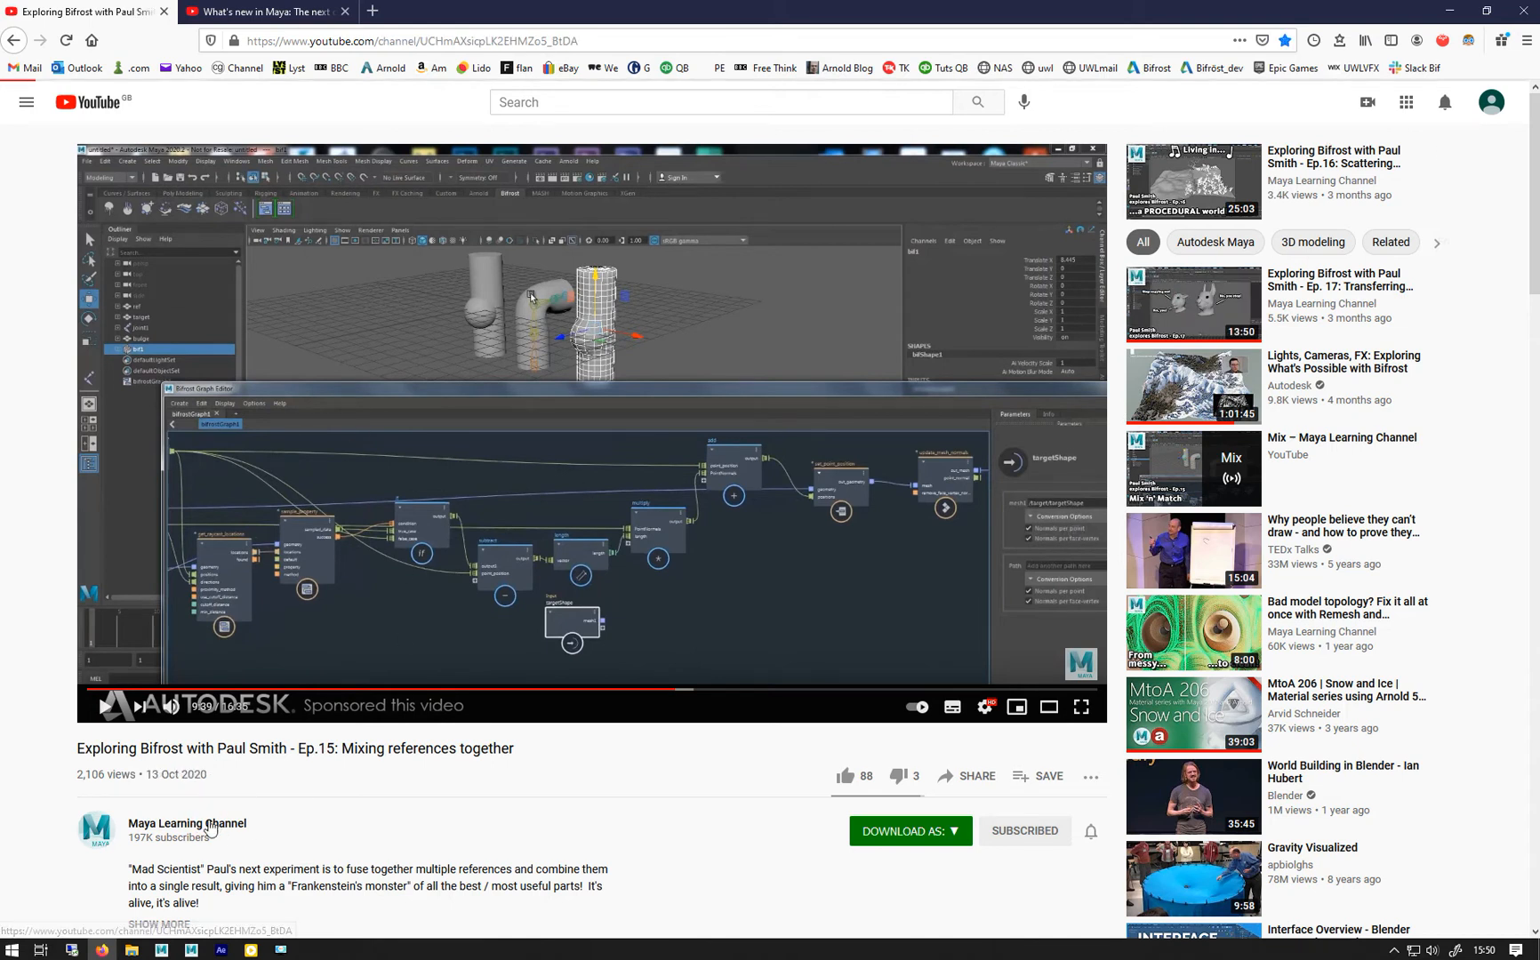
click(186, 822)
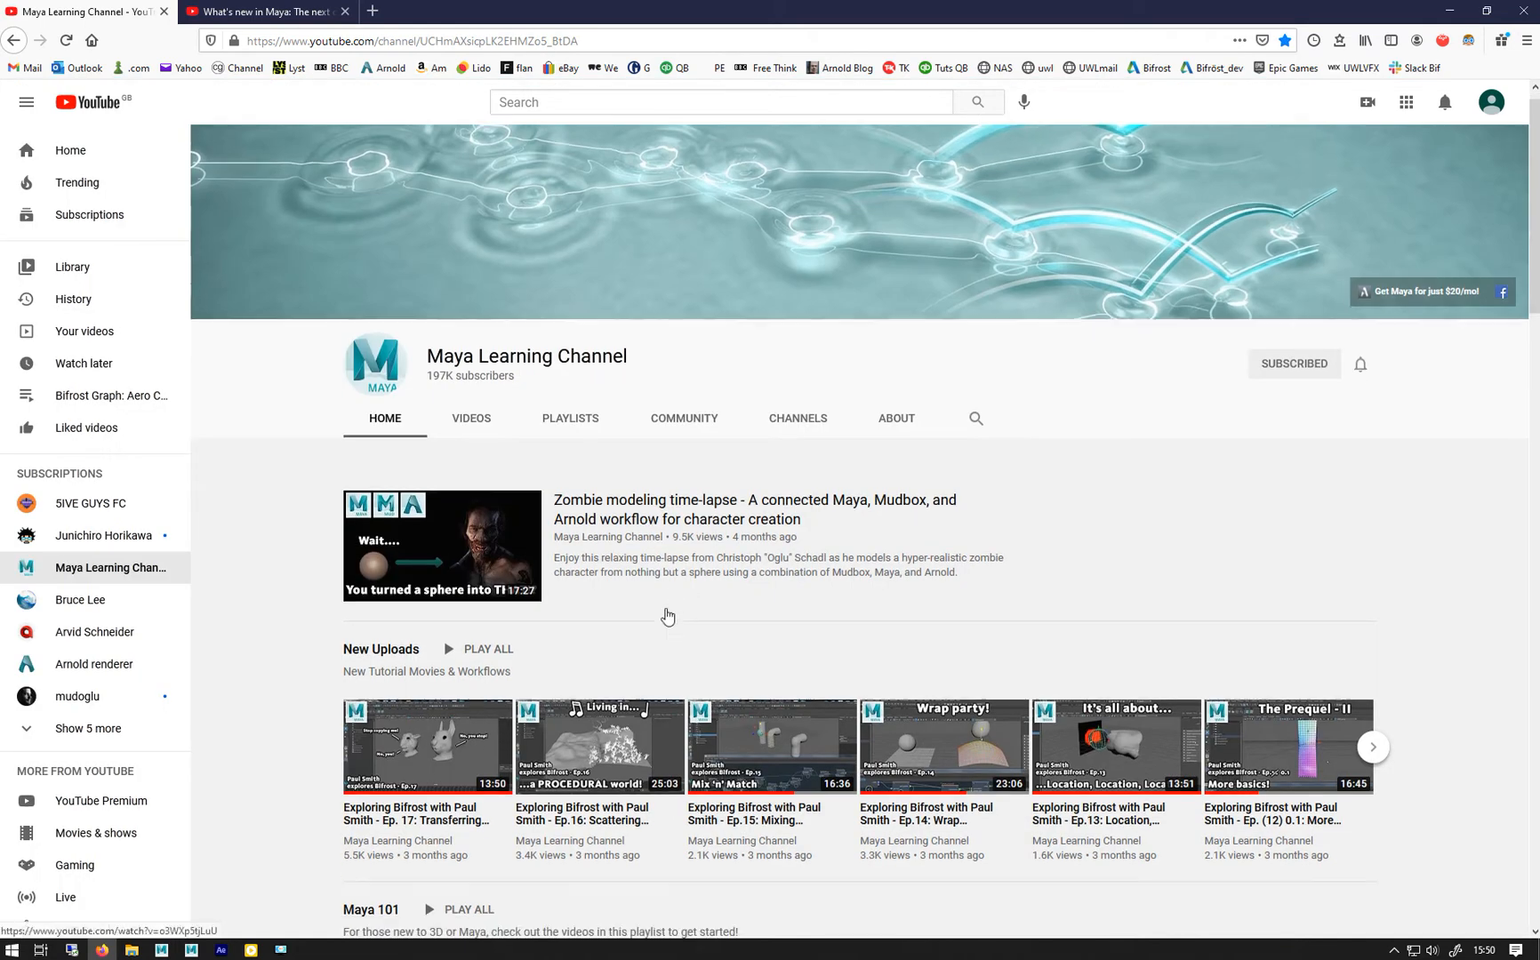
scroll(down, 3)
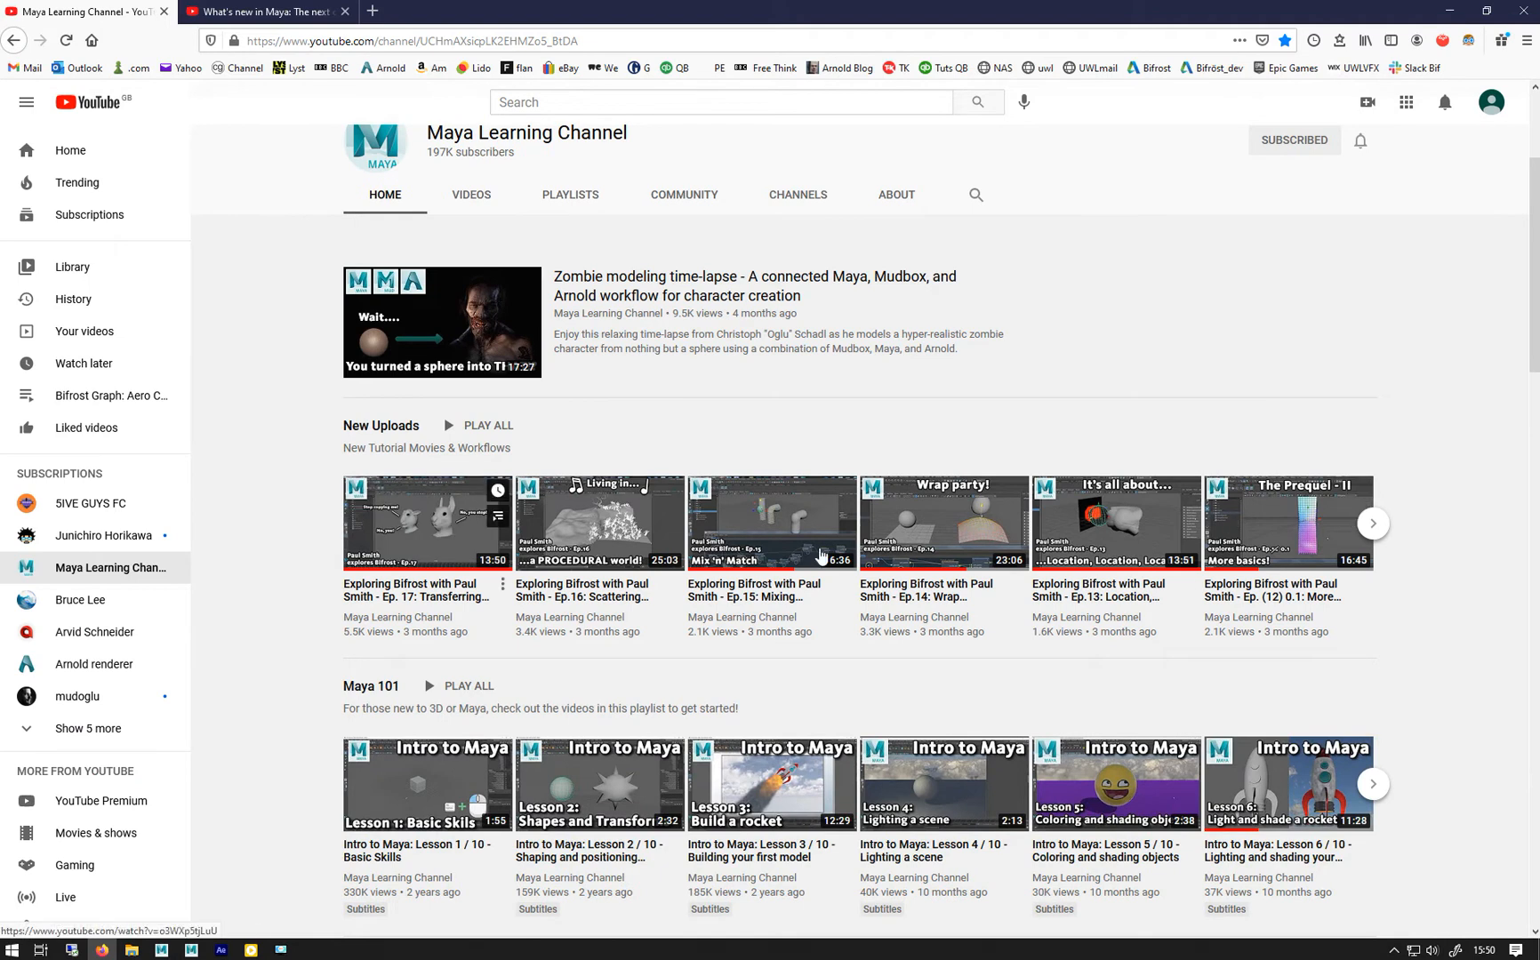
mouse_move(826, 530)
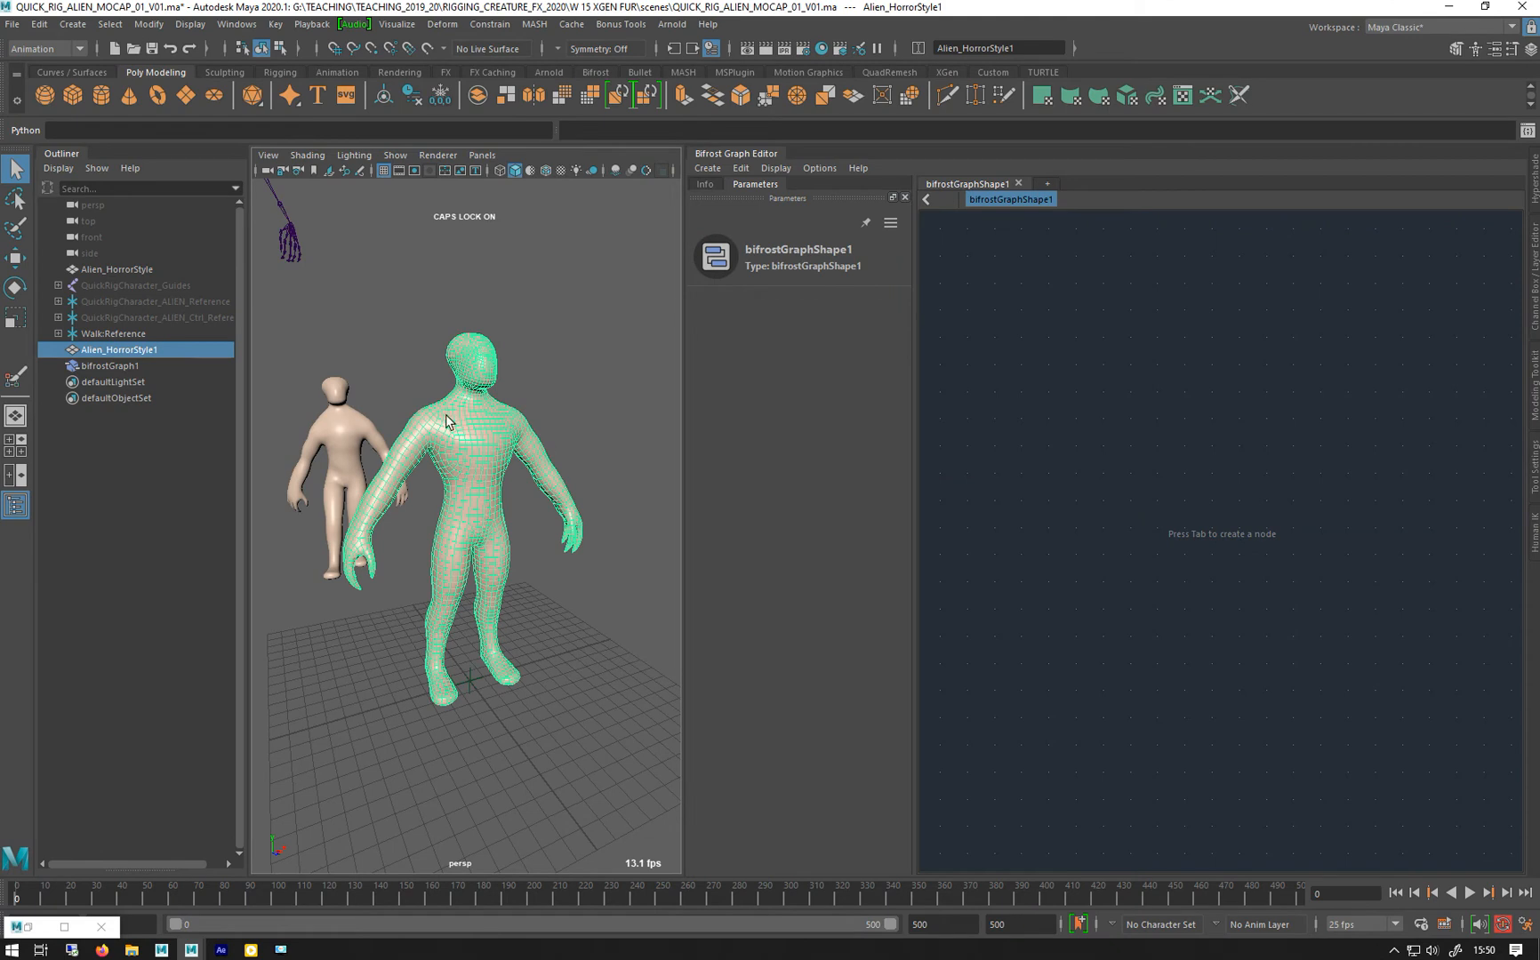
mouse_move(25, 403)
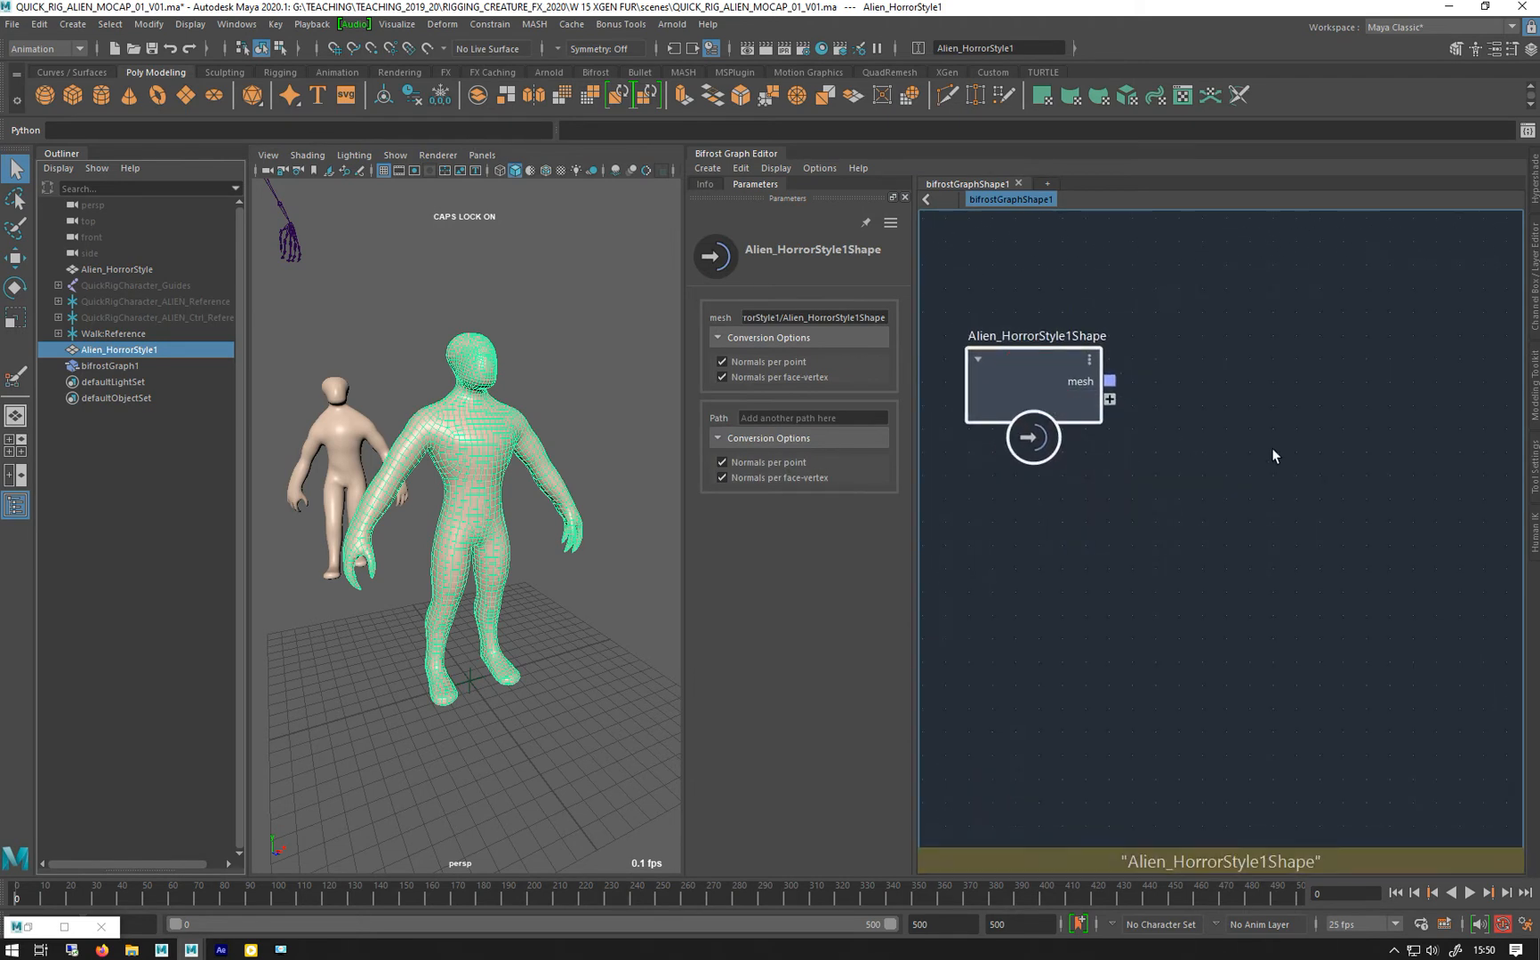
Add a convert_to_volume node for the Alien_HorrorStyle1 mesh through the Tab node search
text(c)
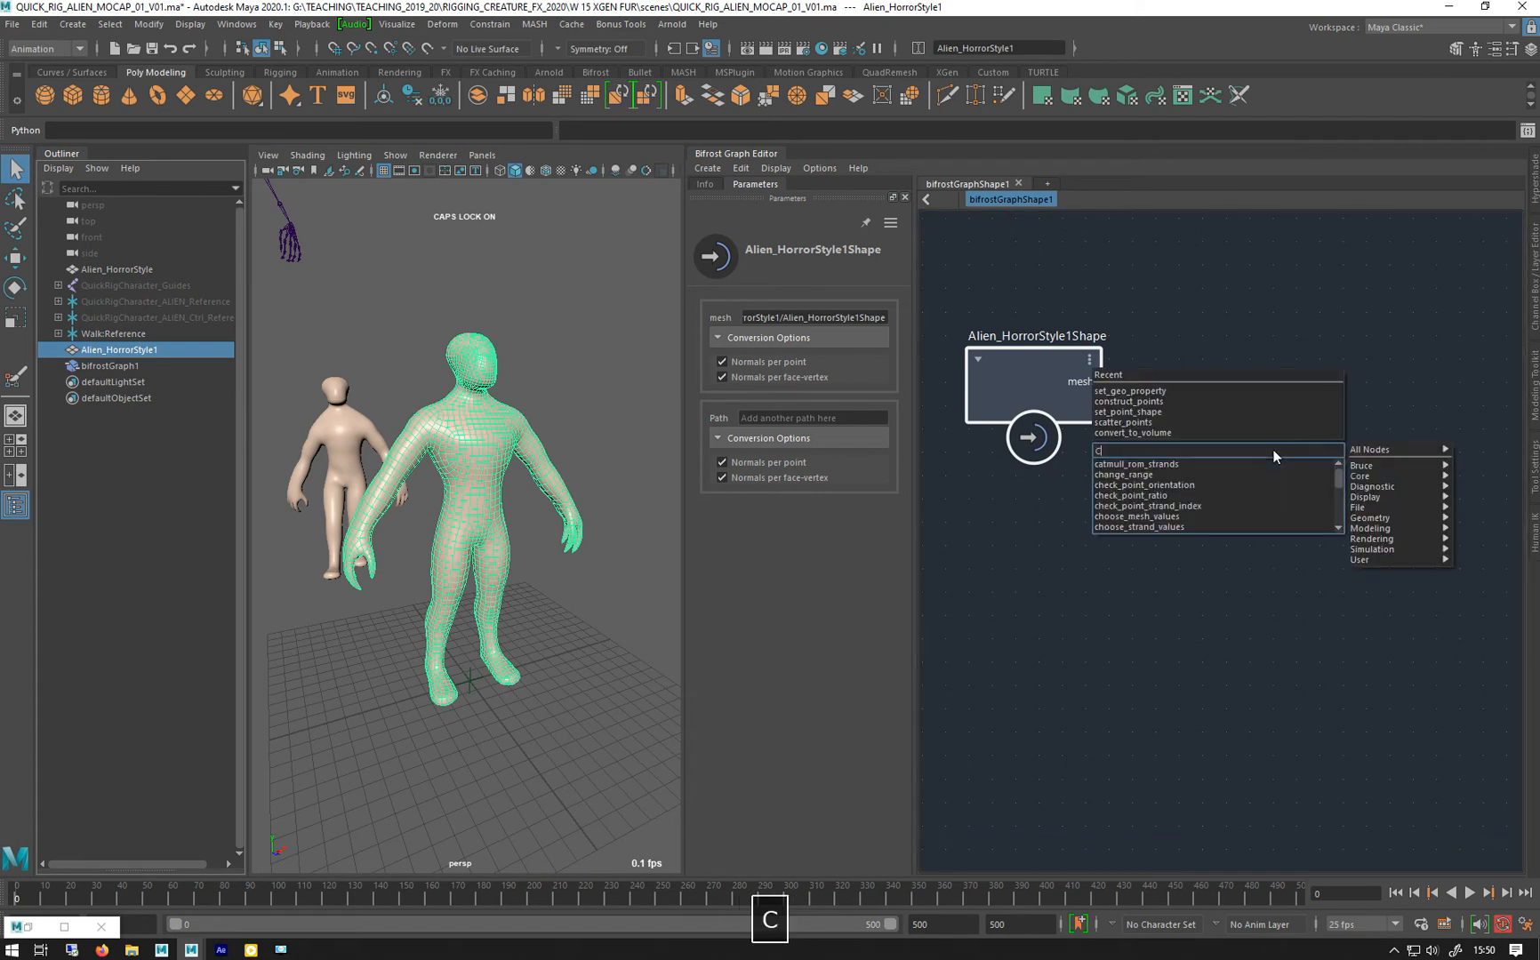
text(ON)
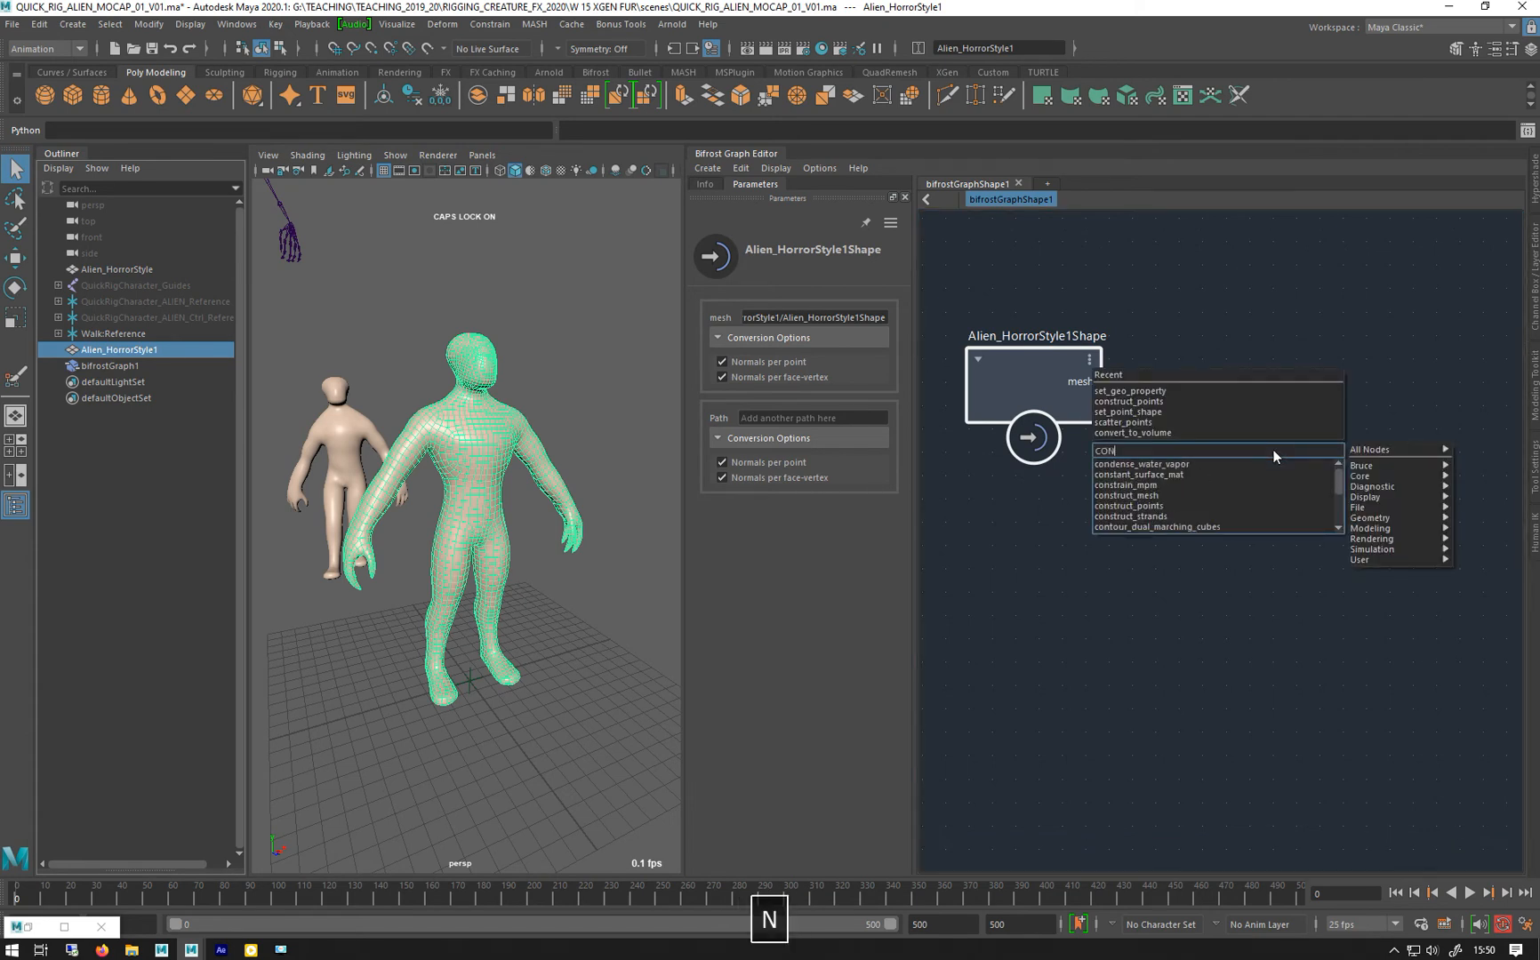
click(1131, 432)
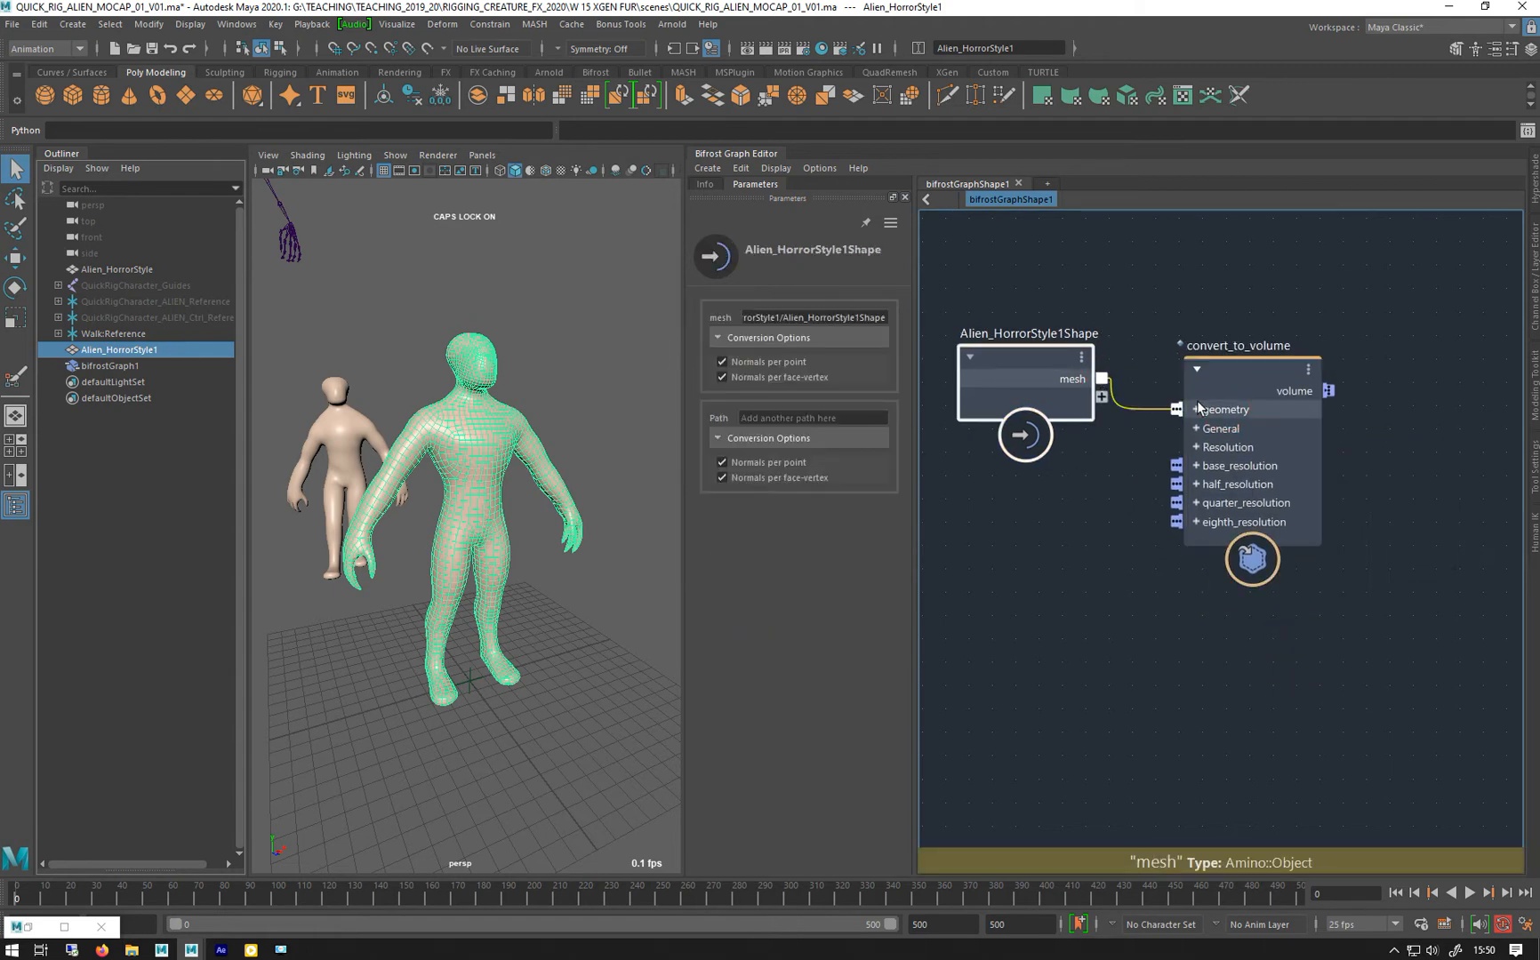
Wire the alien mesh into convert_to_volume, turning off Store Fog Density and on Store Level Set
click(1238, 345)
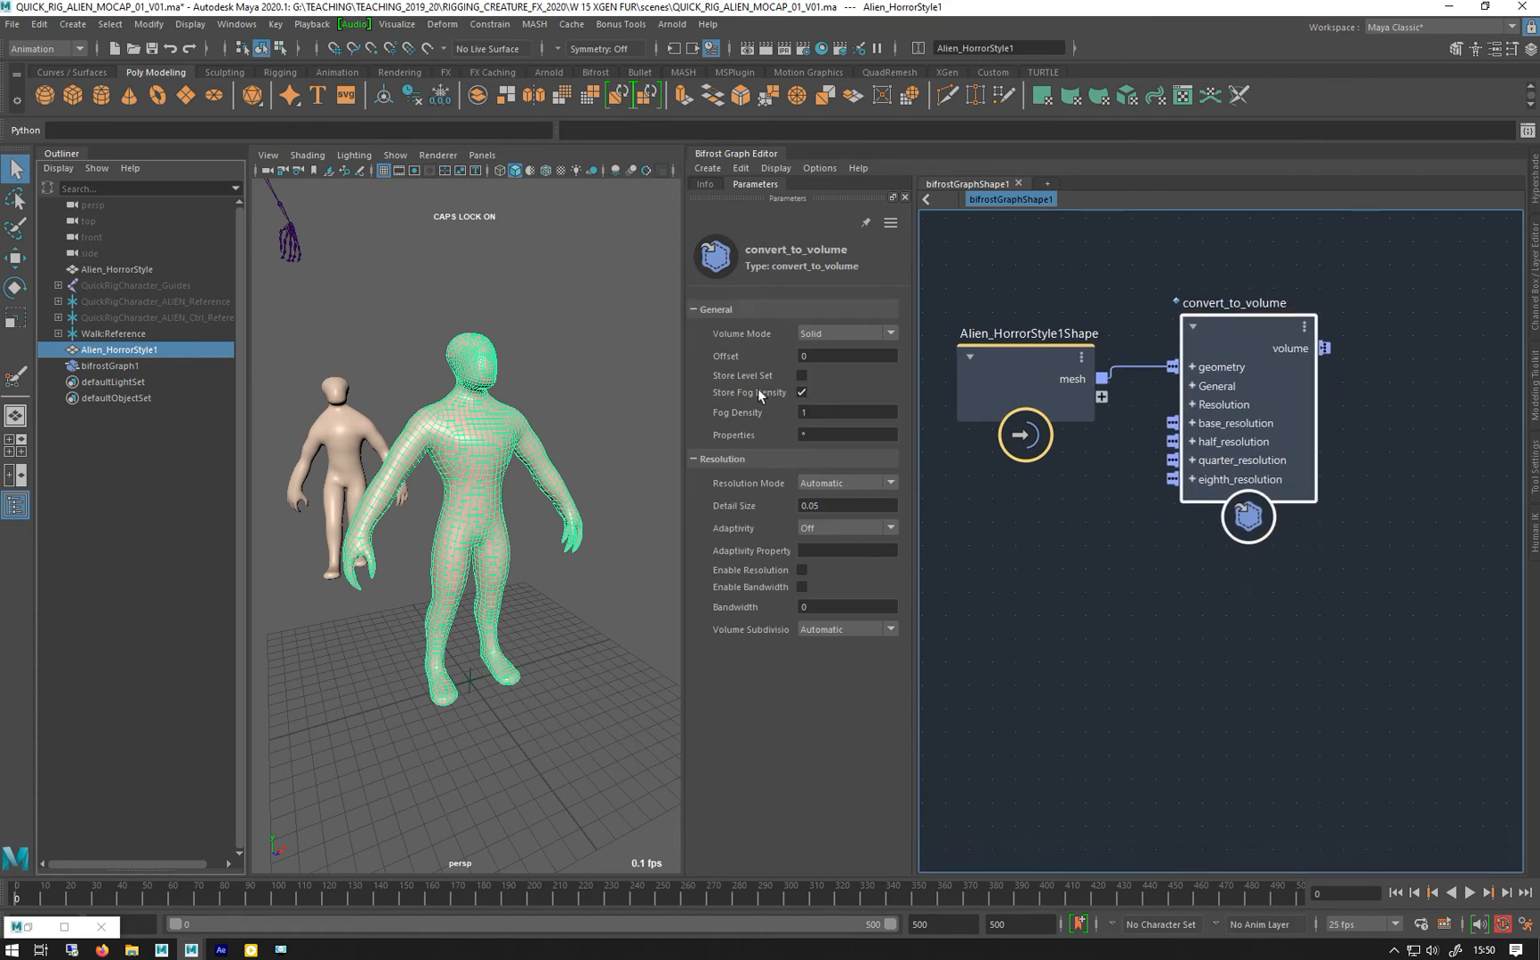
click(801, 393)
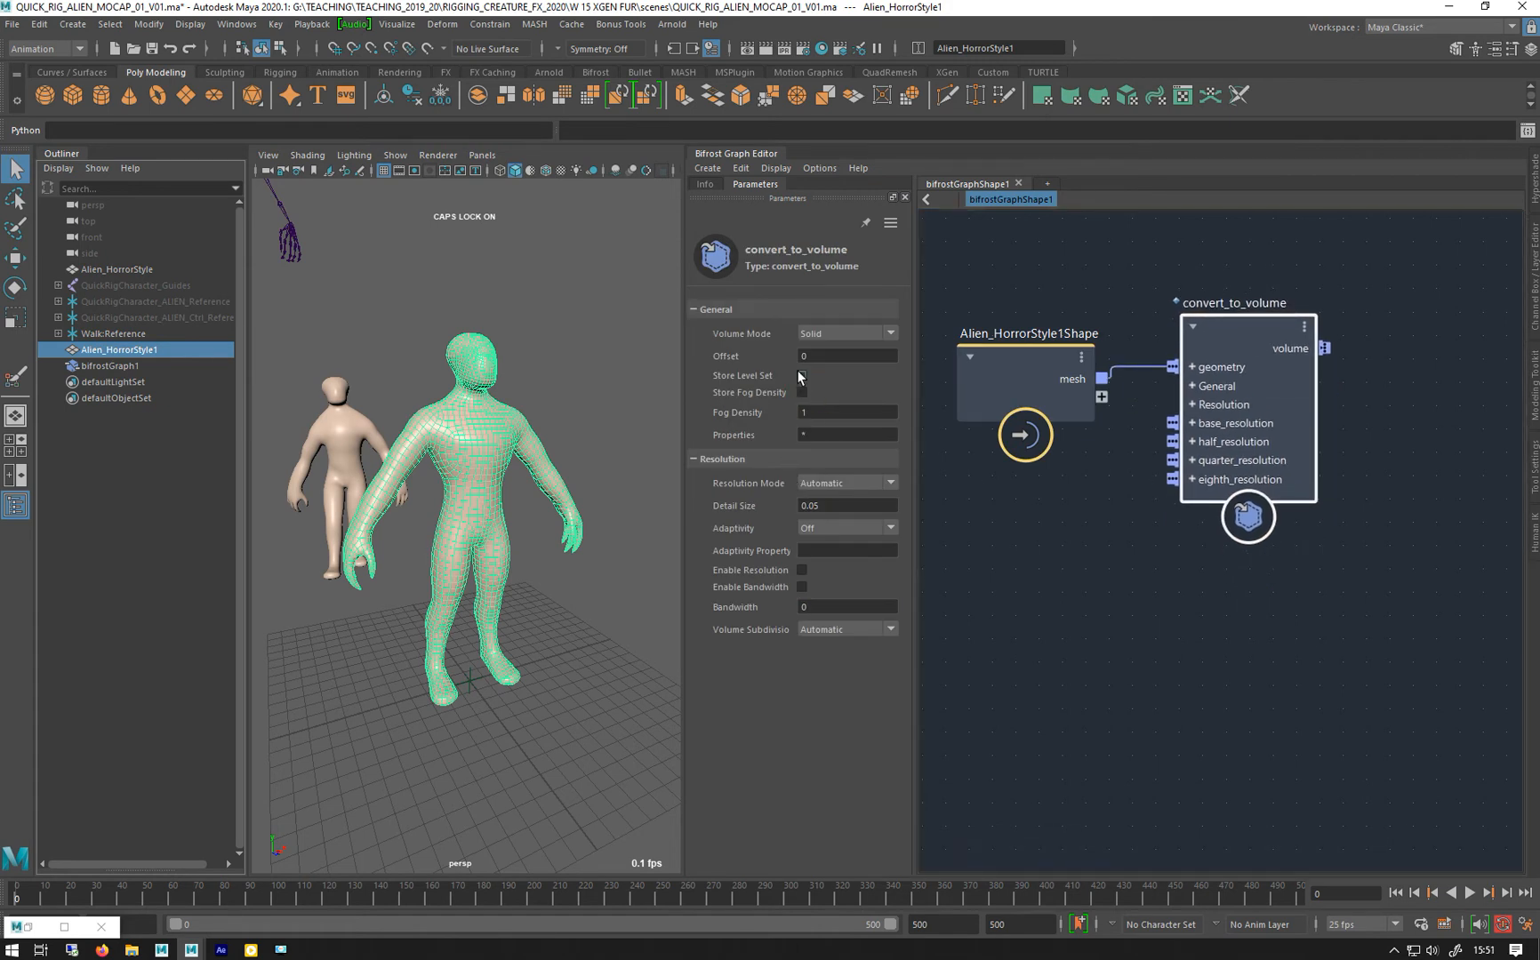
click(800, 376)
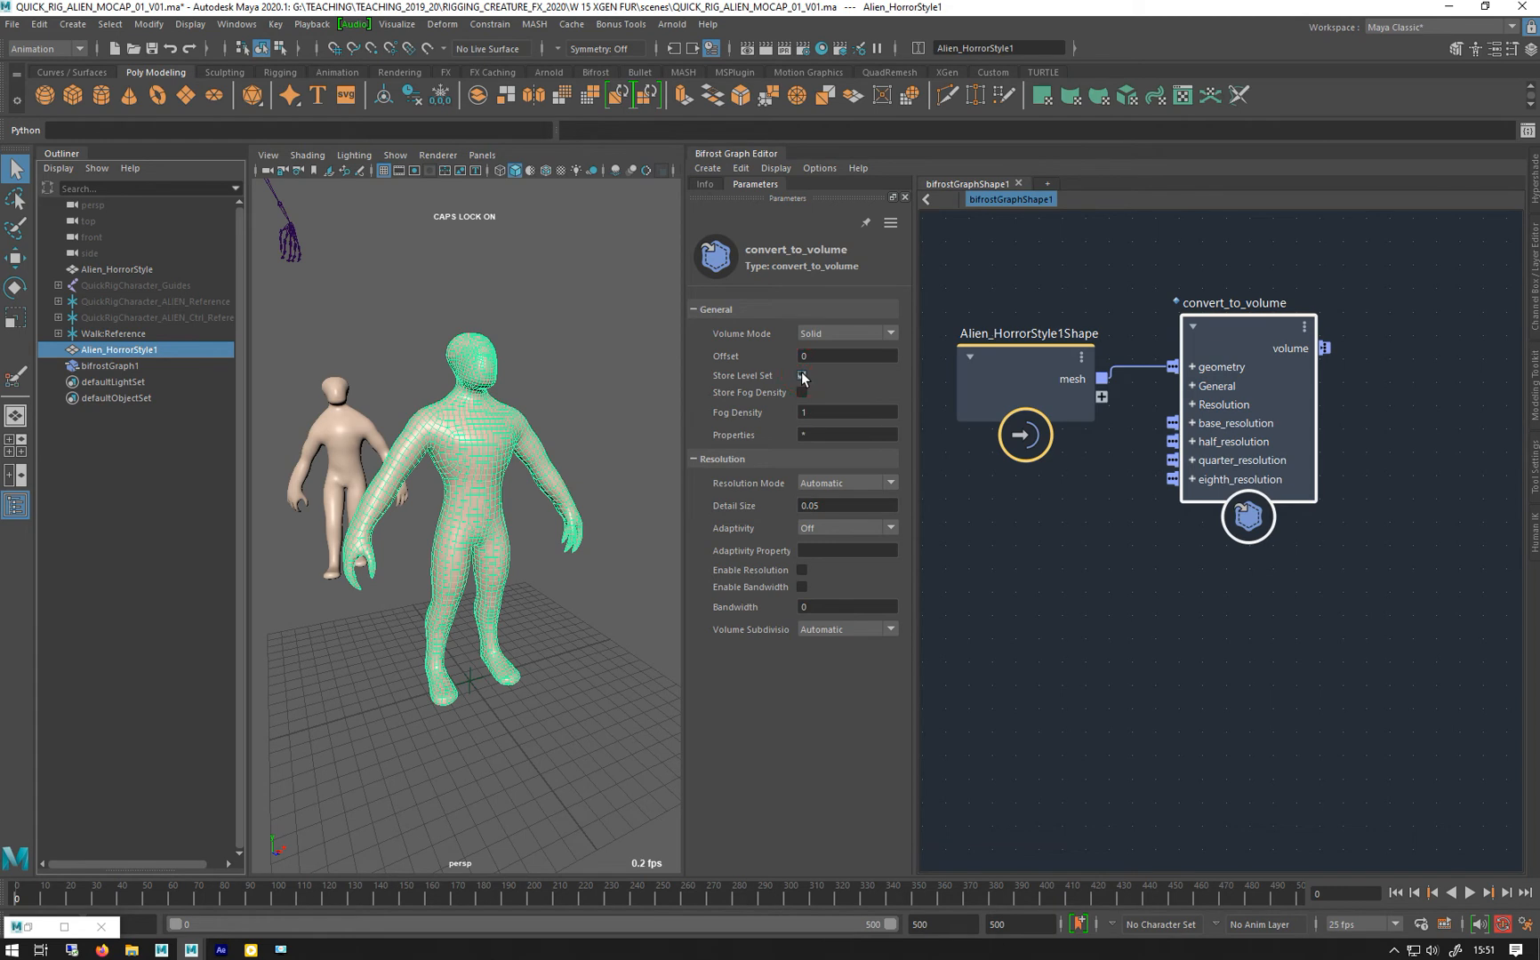
click(801, 375)
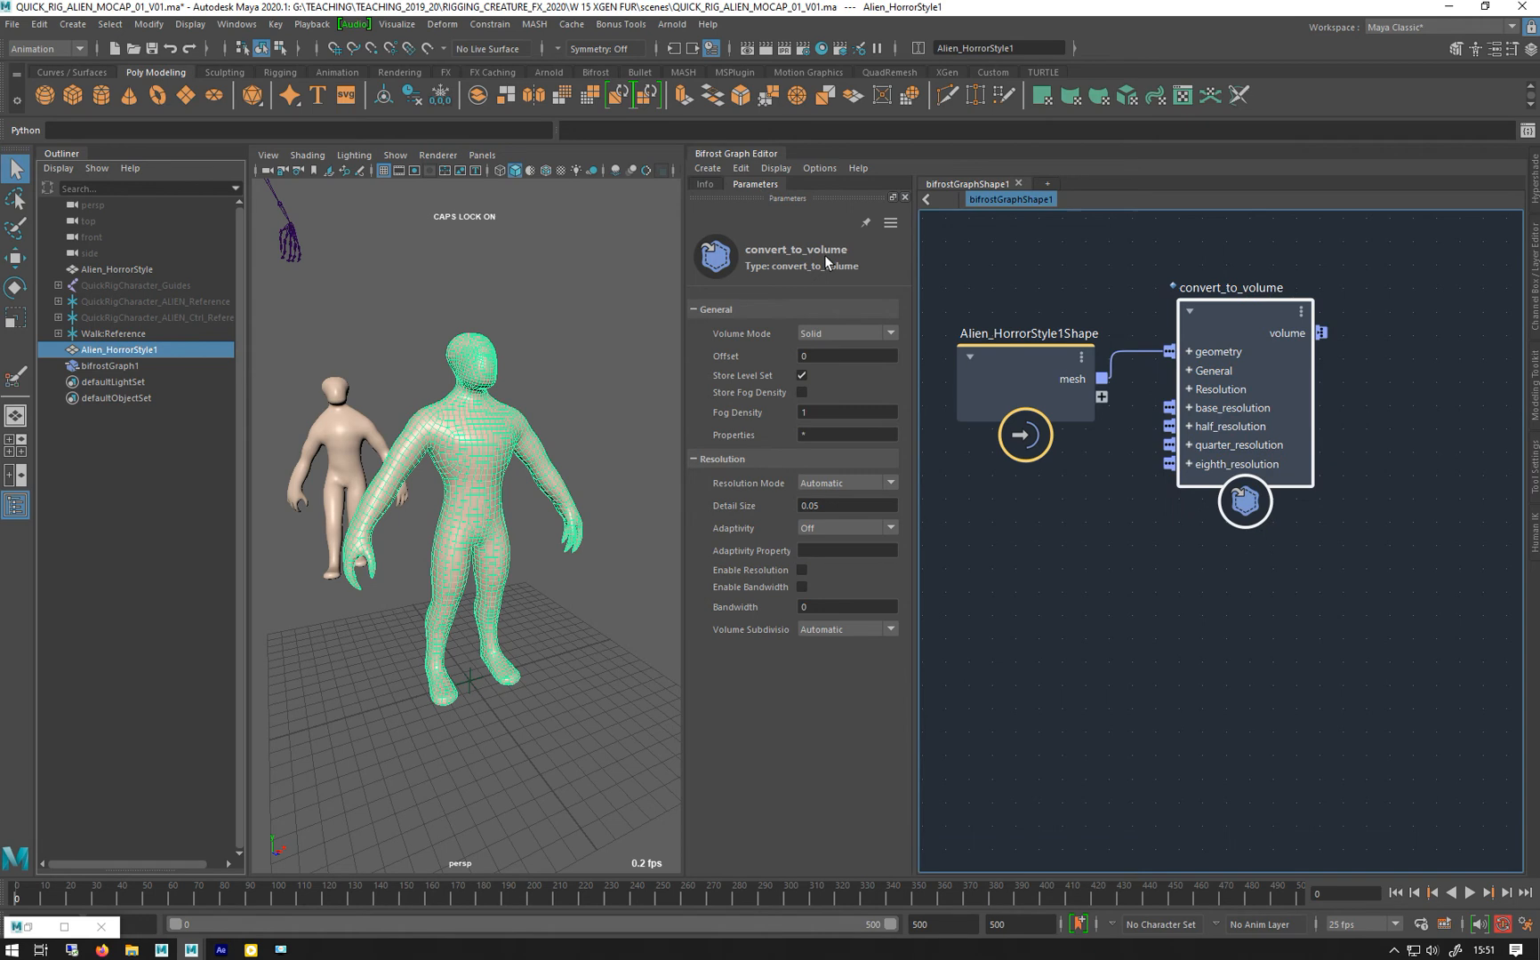
key(Tab)
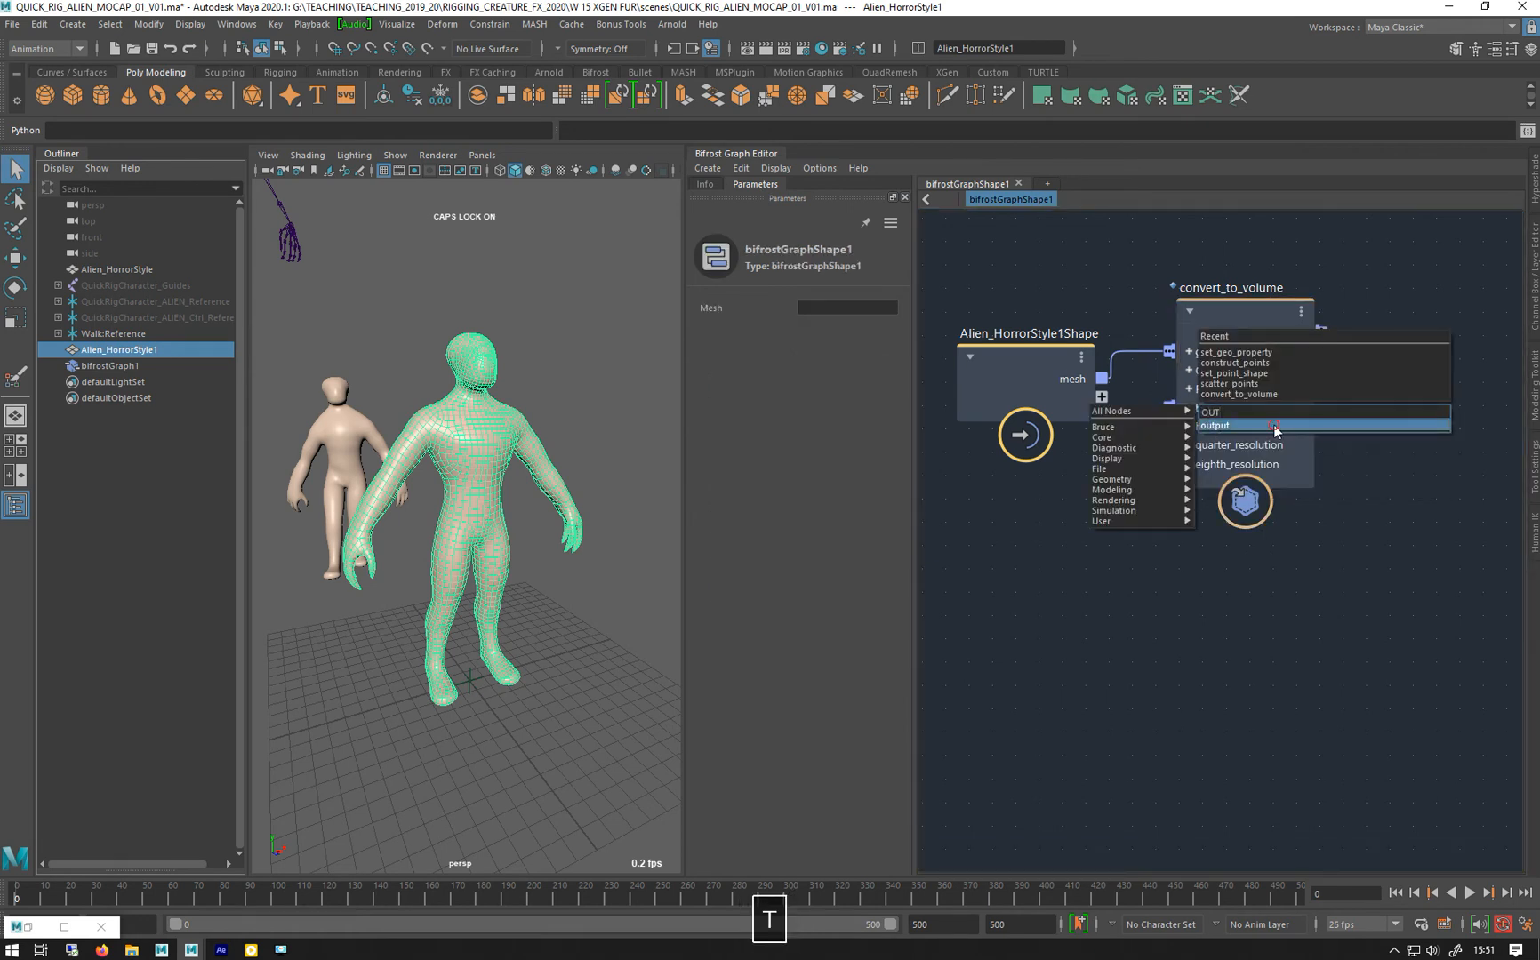
Send the volume to a new output node and toggle viewport multisample anti-aliasing
click(1215, 425)
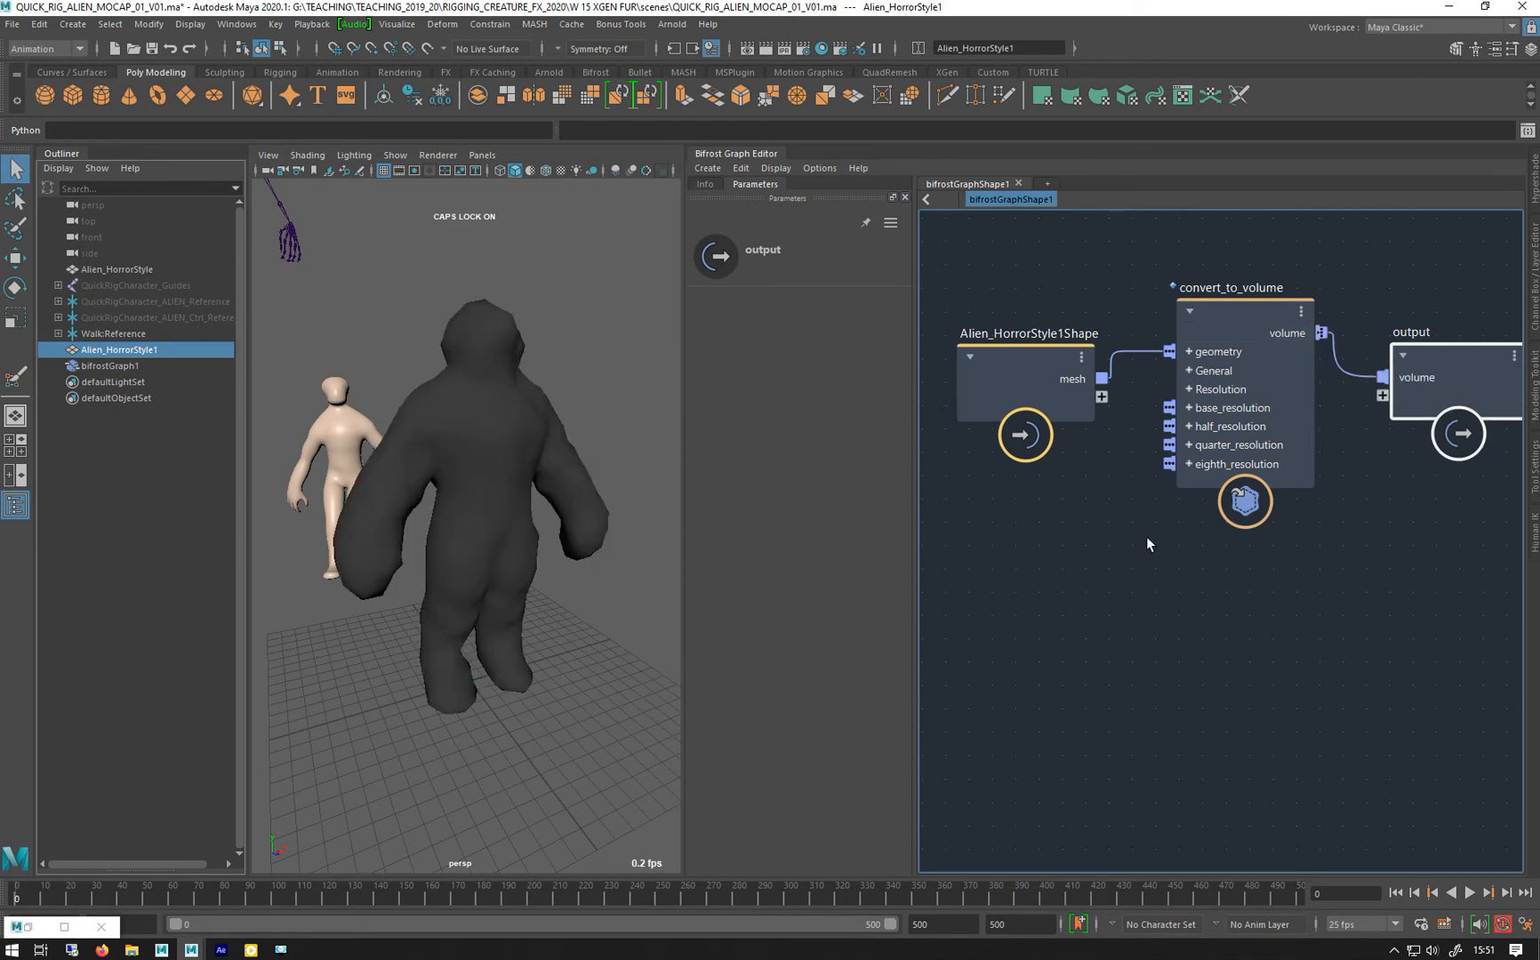
mouse_move(1190, 325)
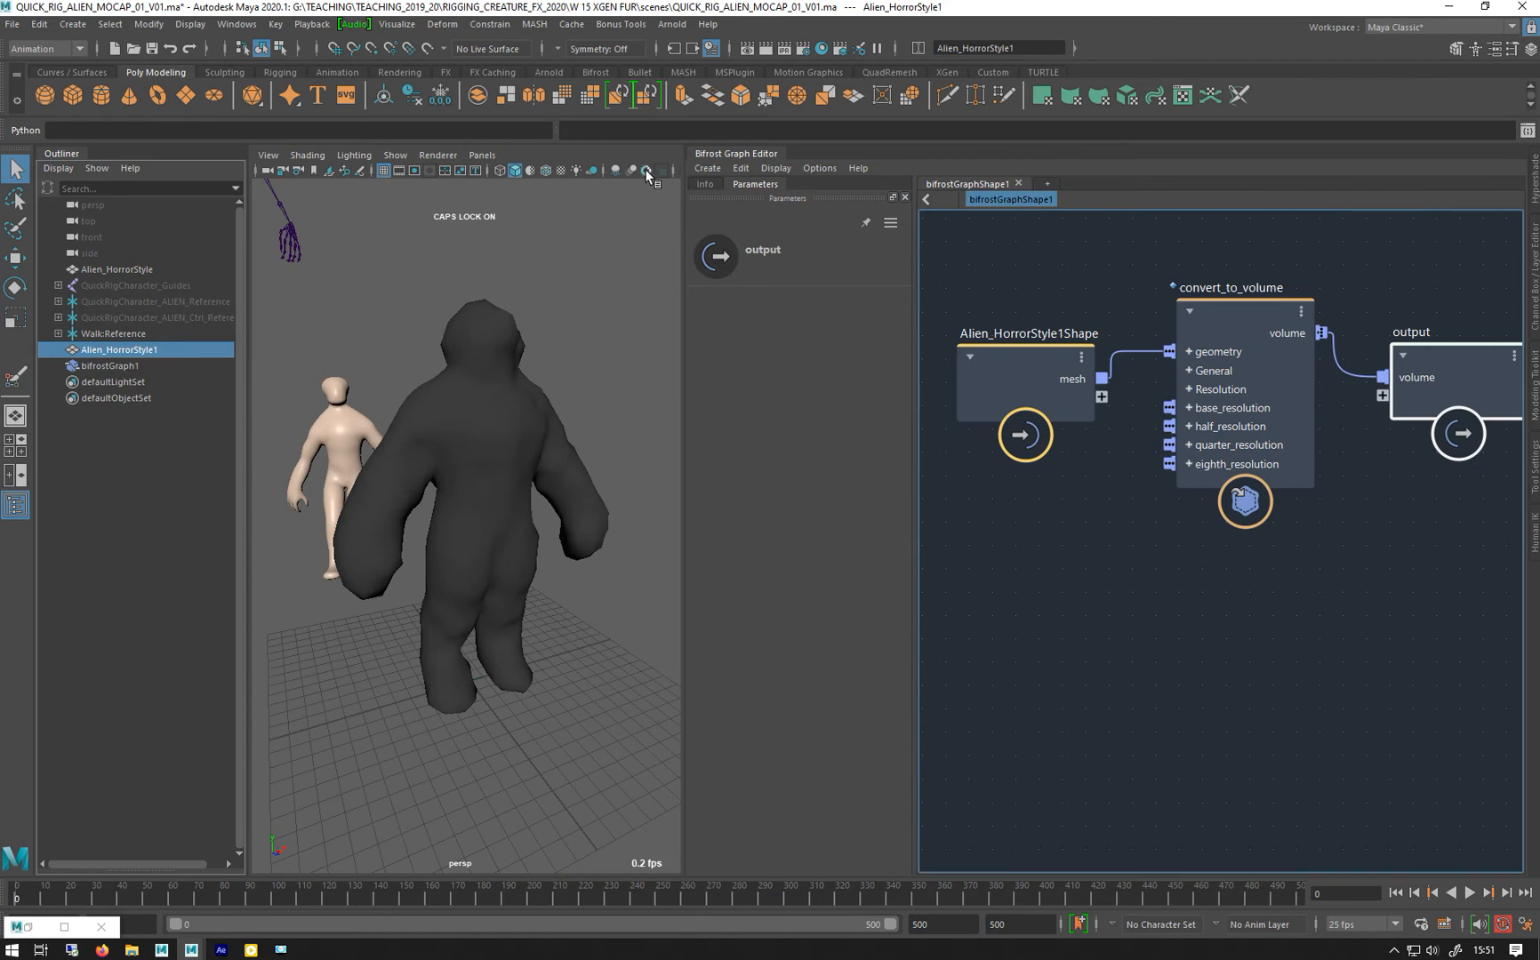
mouse_move(647, 171)
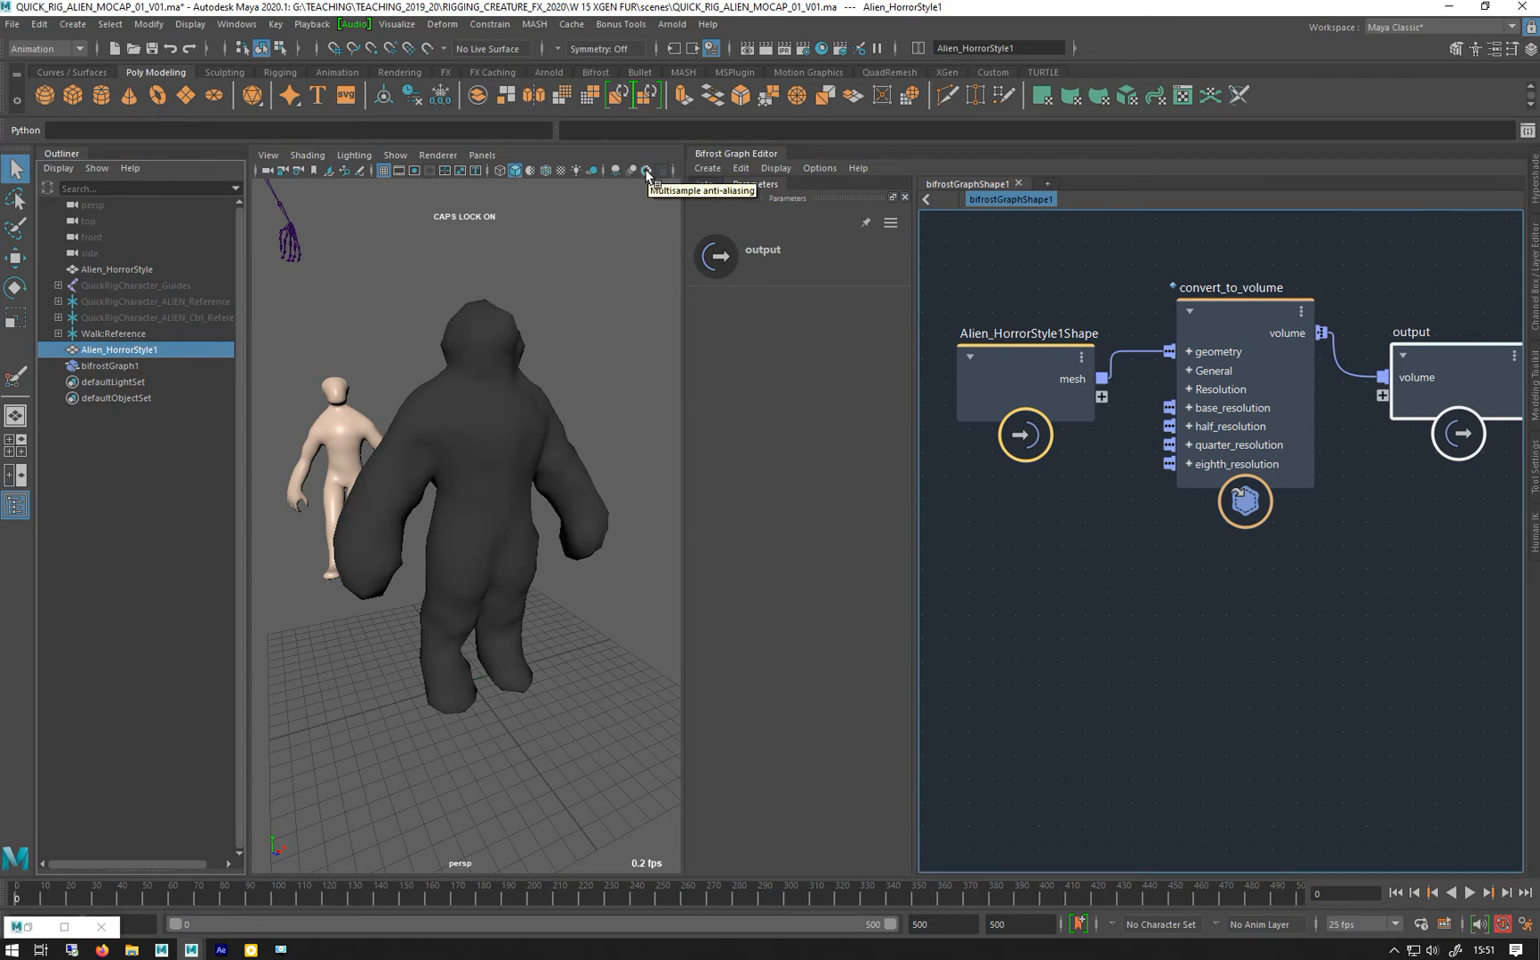
click(647, 170)
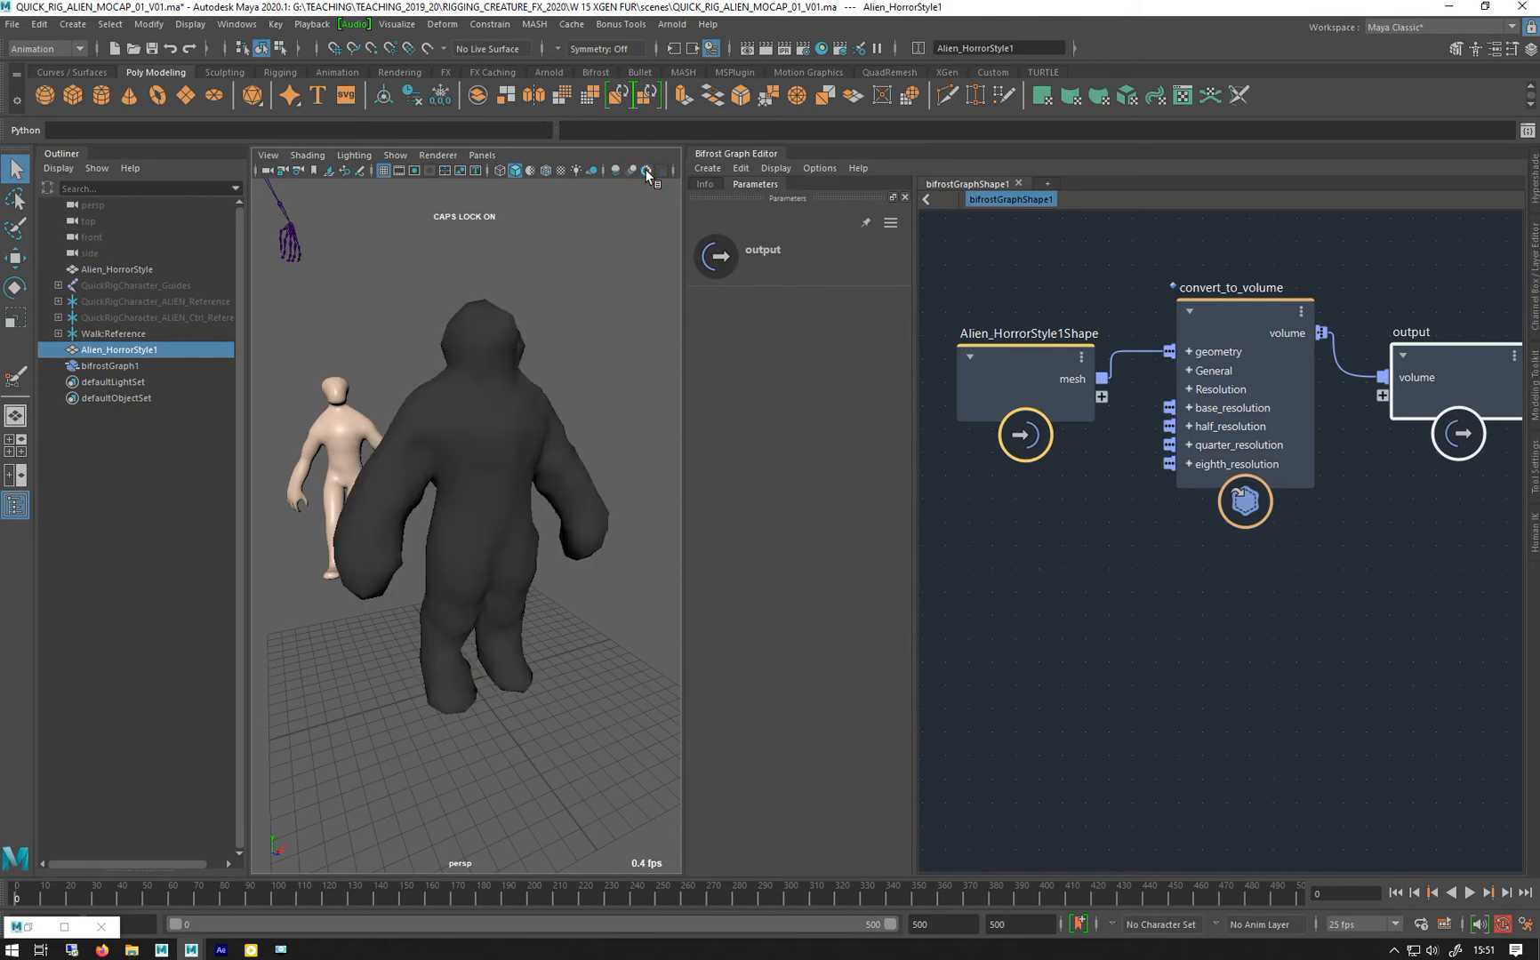
click(647, 170)
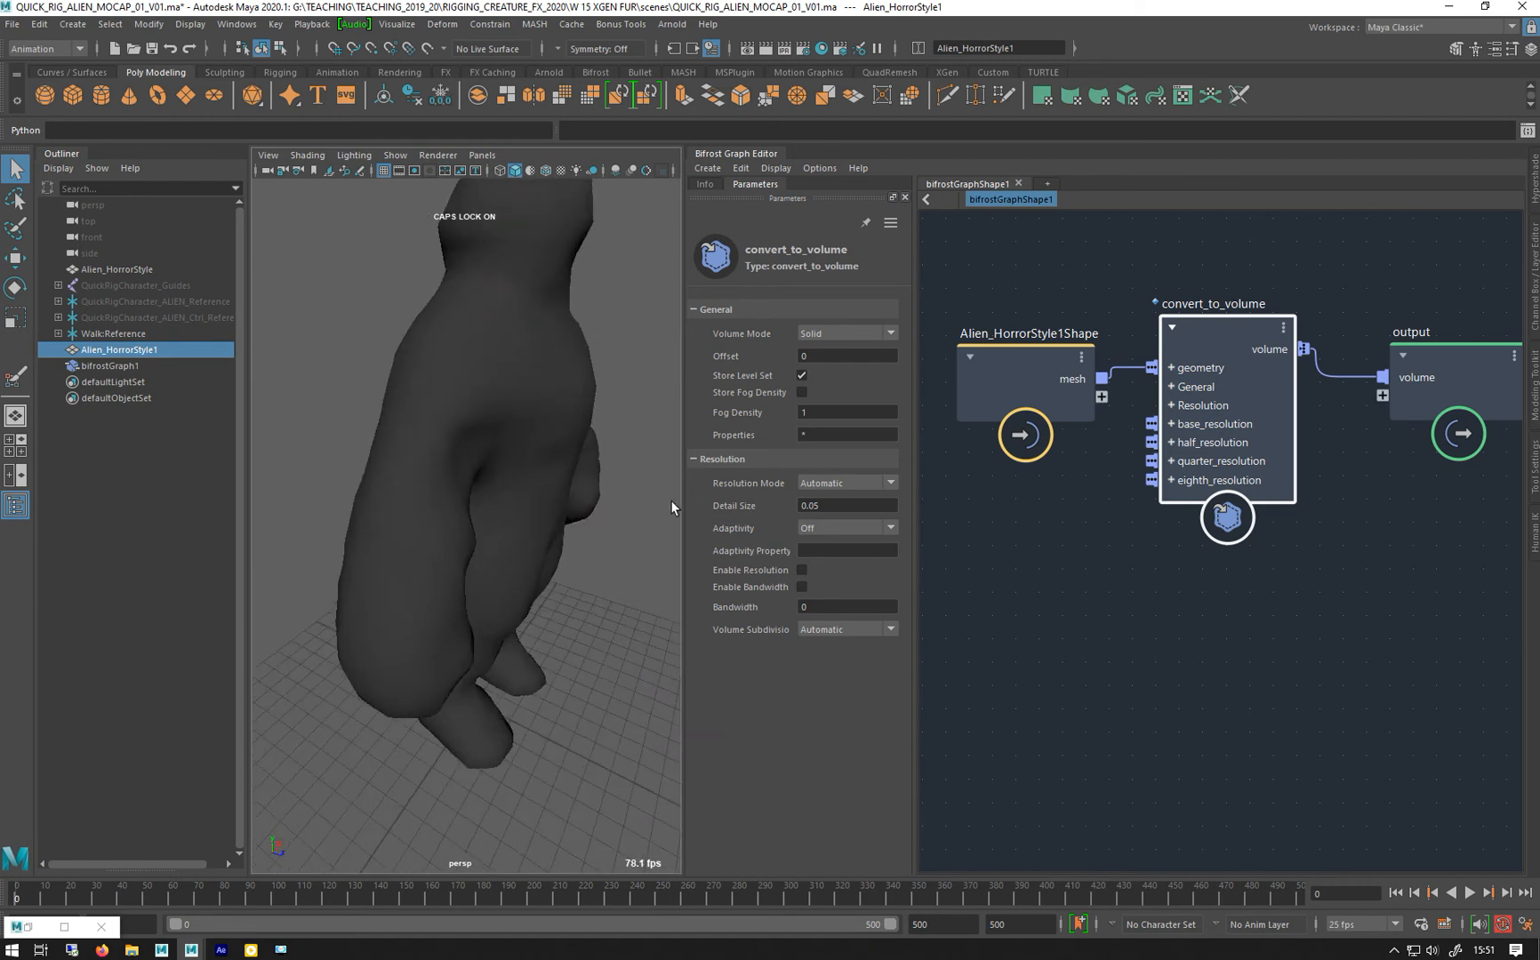
mouse_move(822, 488)
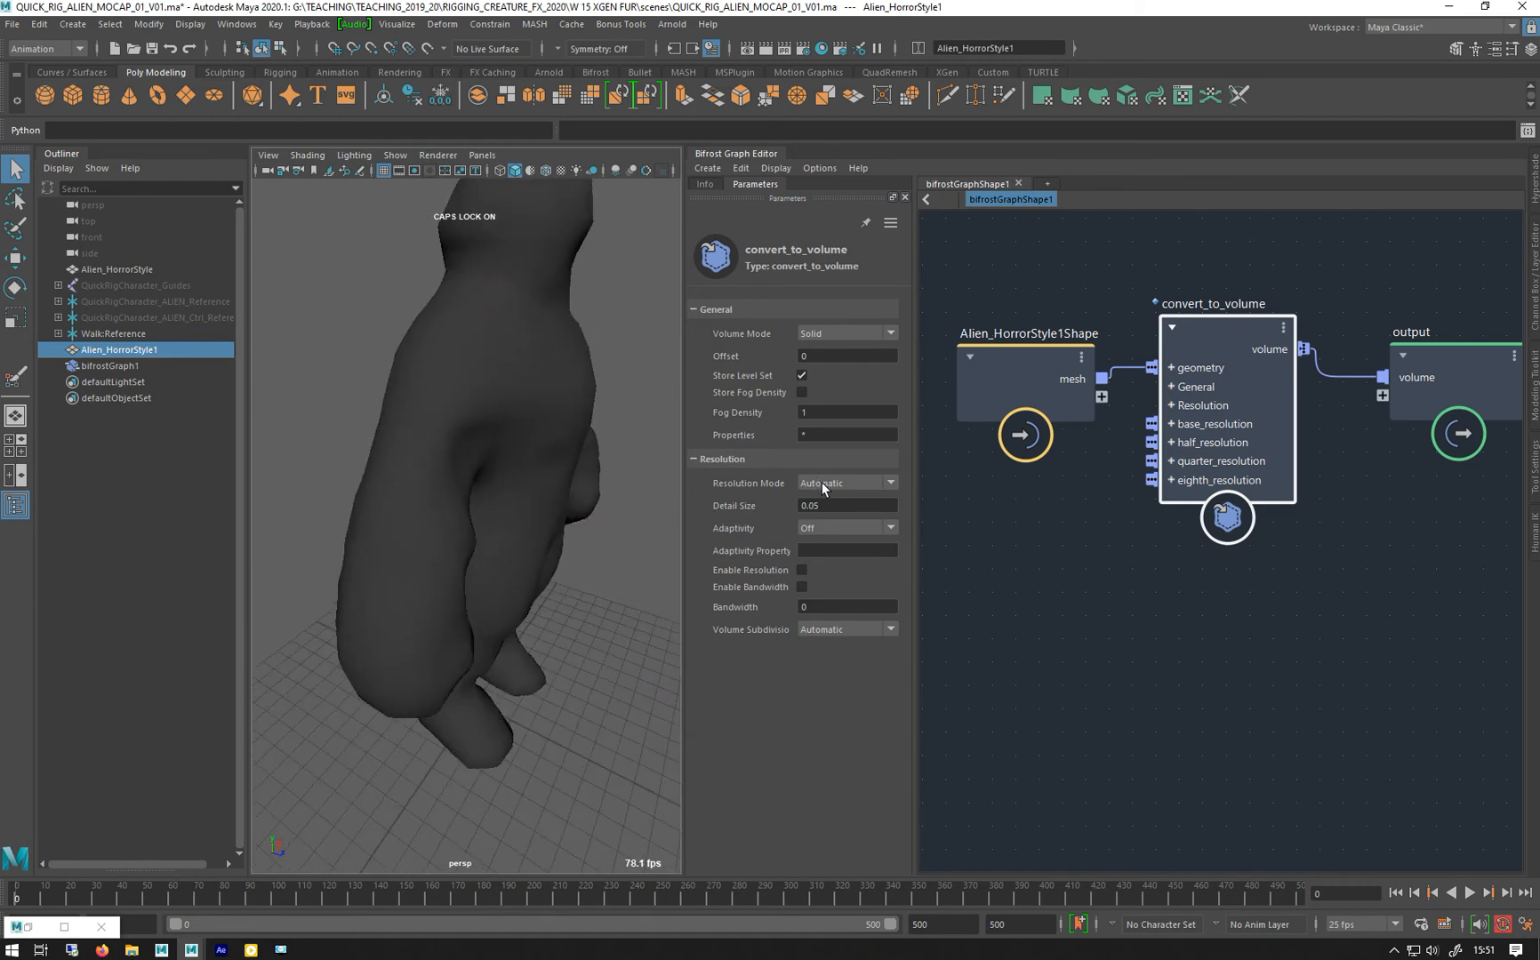
Give convert_to_volume Absolute resolution with Optimized adaptivity, orbiting to inspect the alien
click(845, 482)
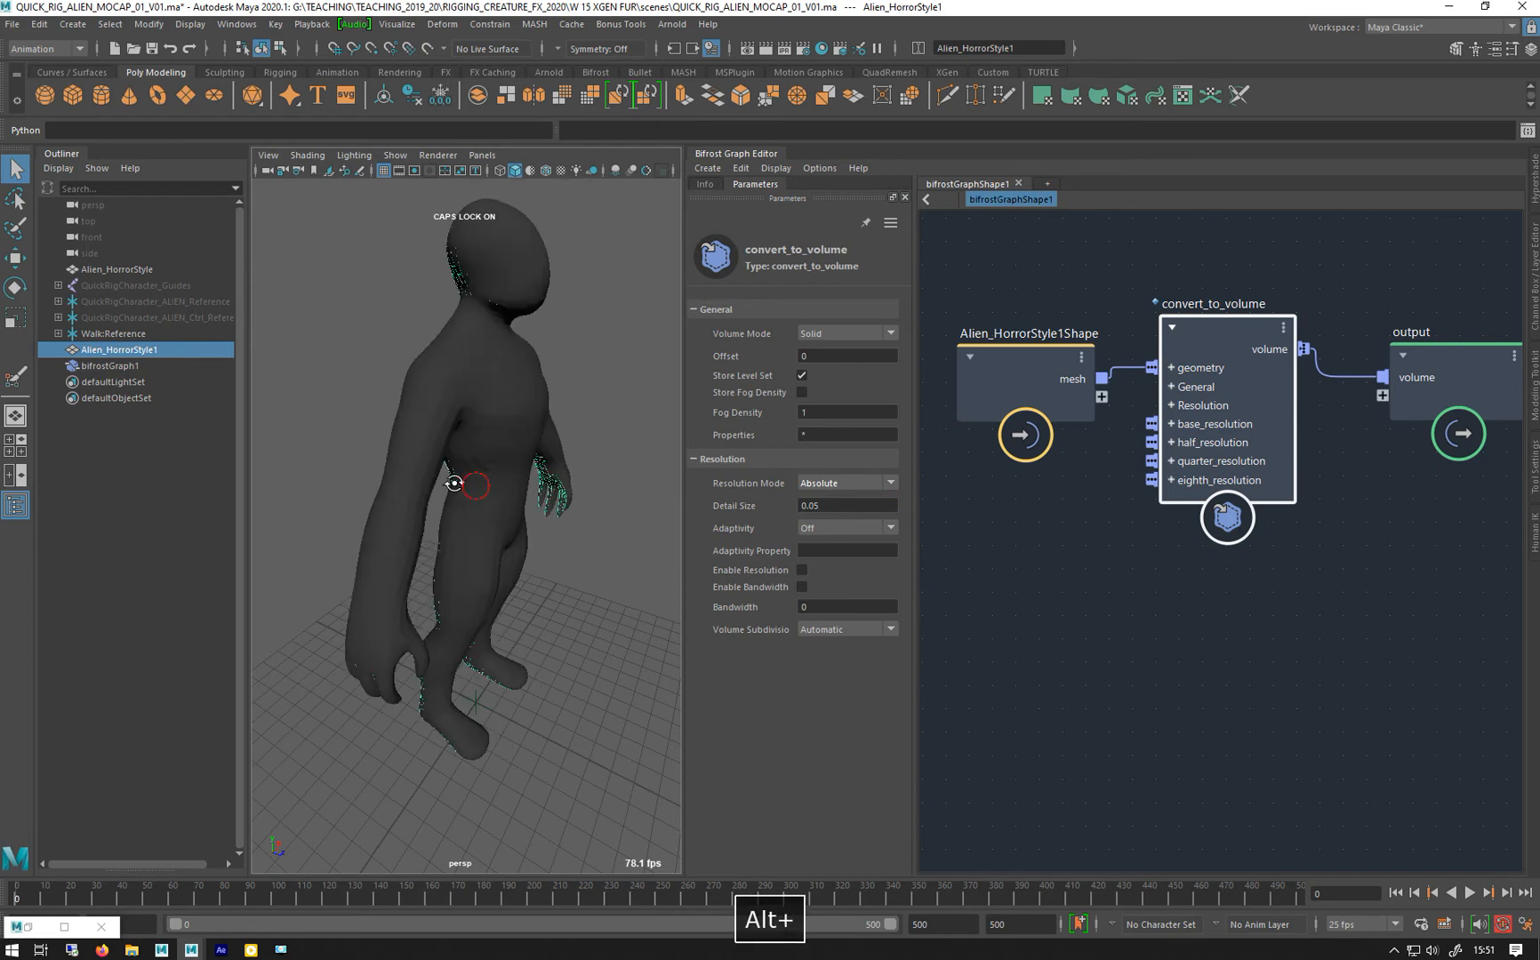
drag(462, 481, 462, 393)
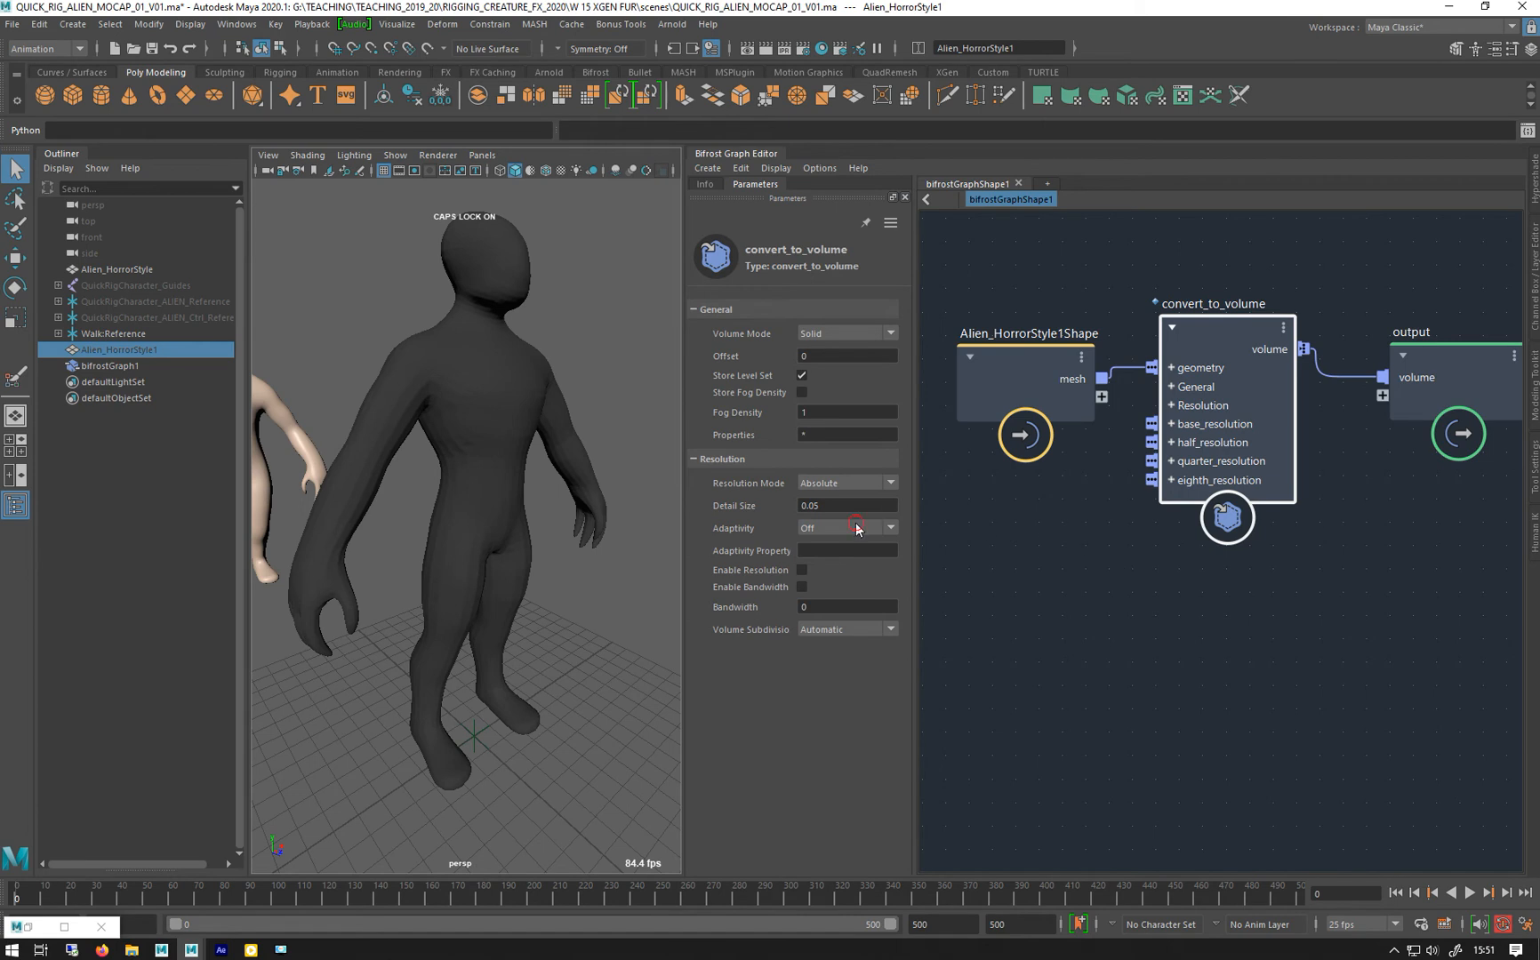
click(845, 527)
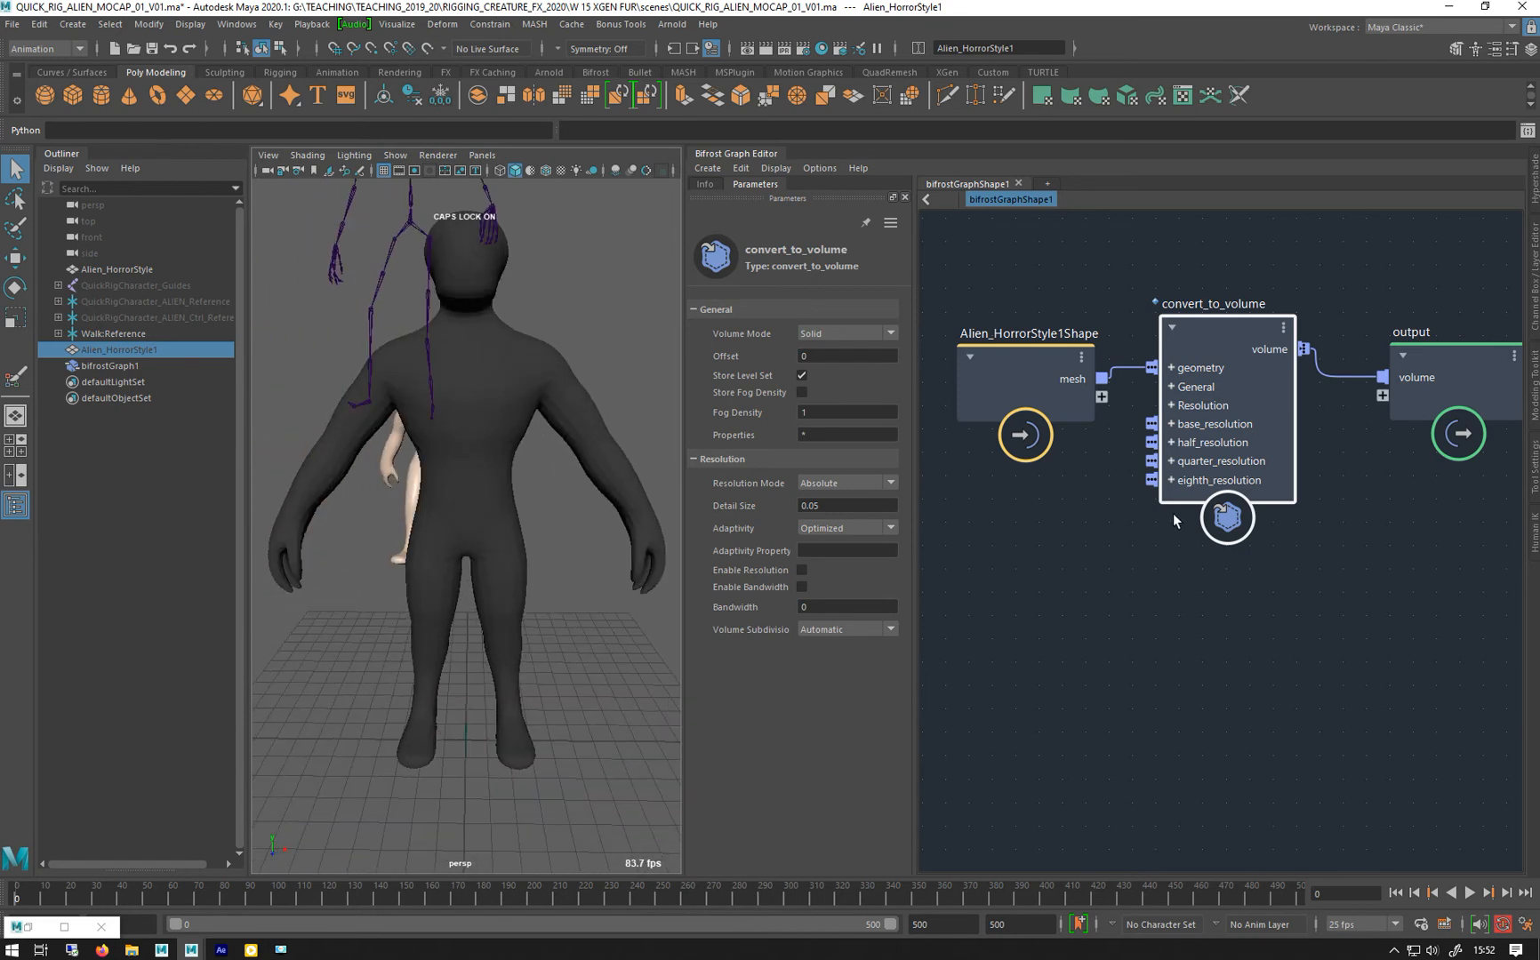
click(1002, 334)
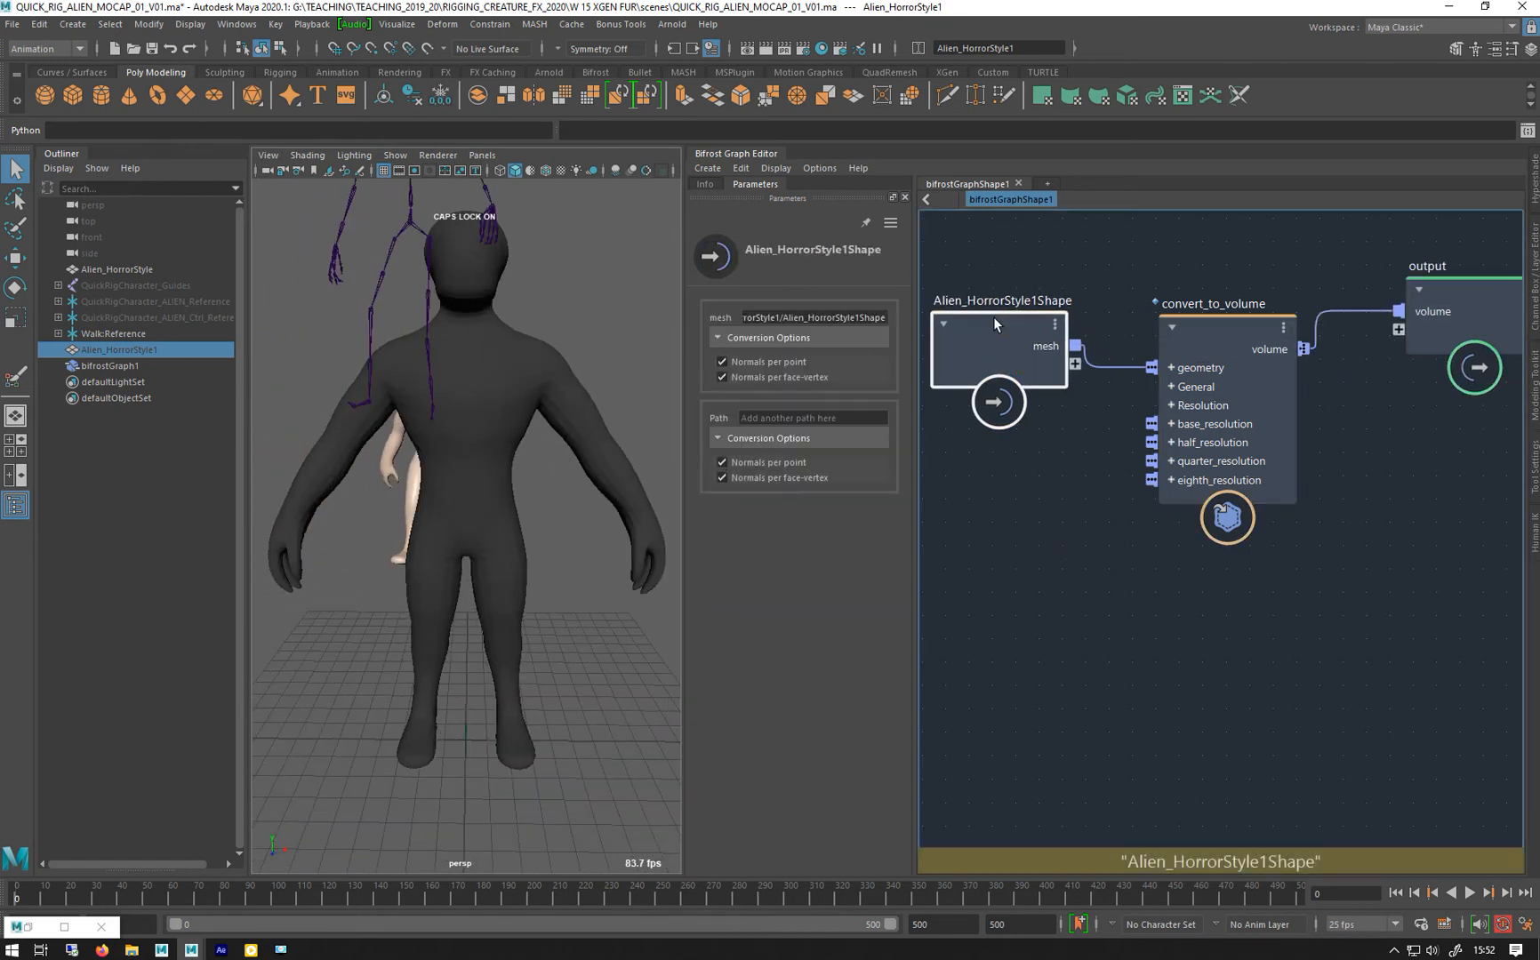
click(1212, 279)
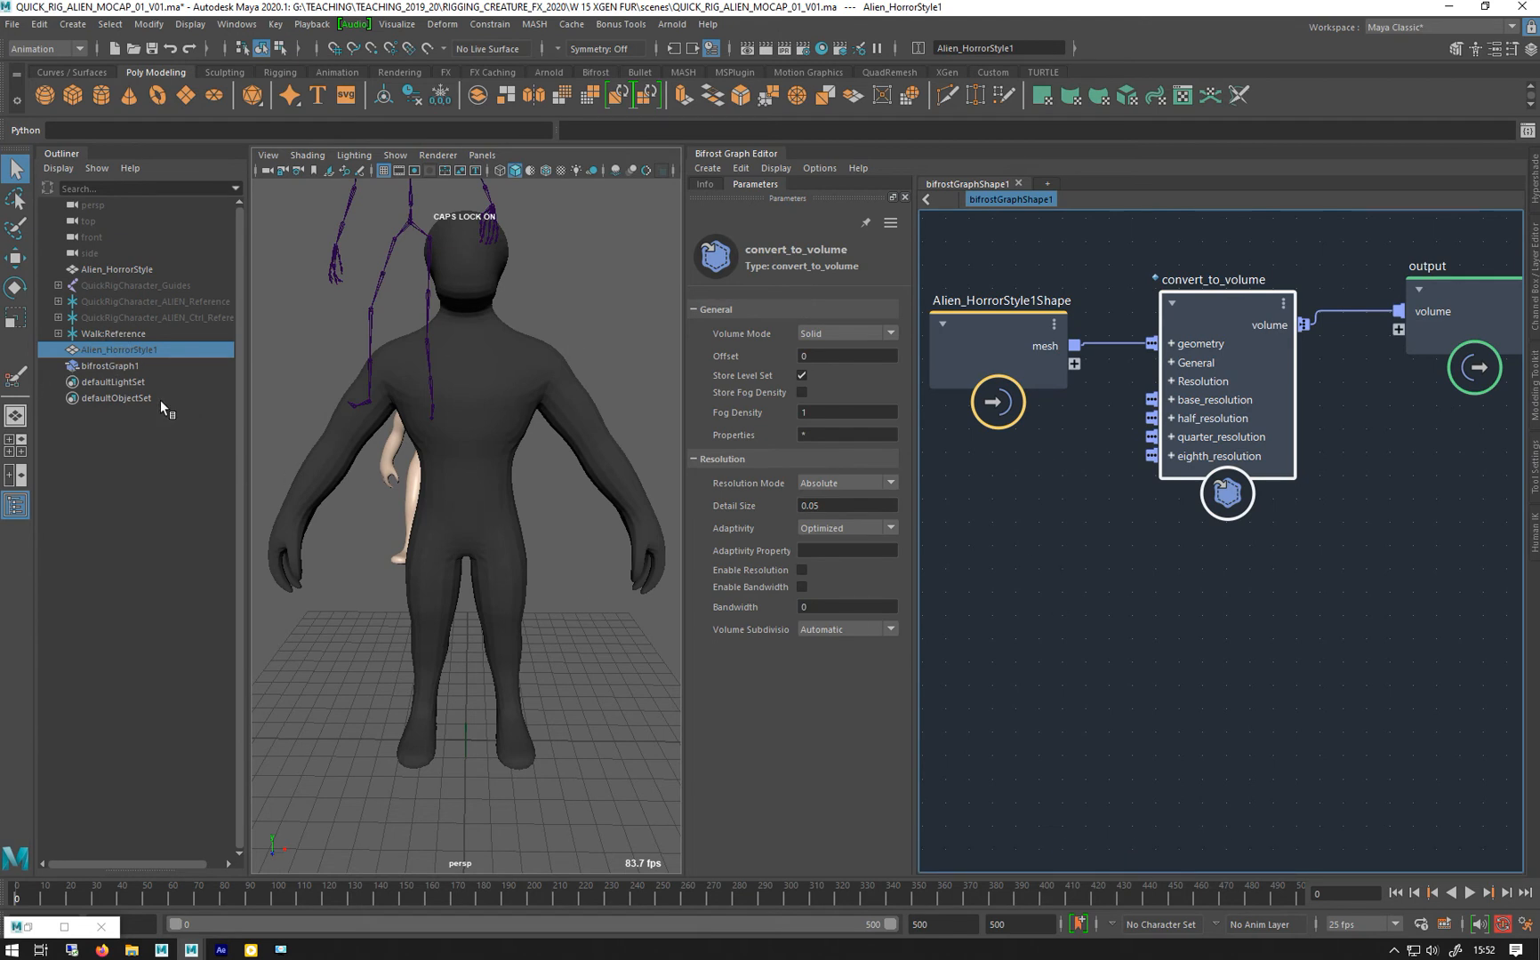
Add a scatter_points node on the alien mesh and review its scatter modes
click(997, 339)
text(s)
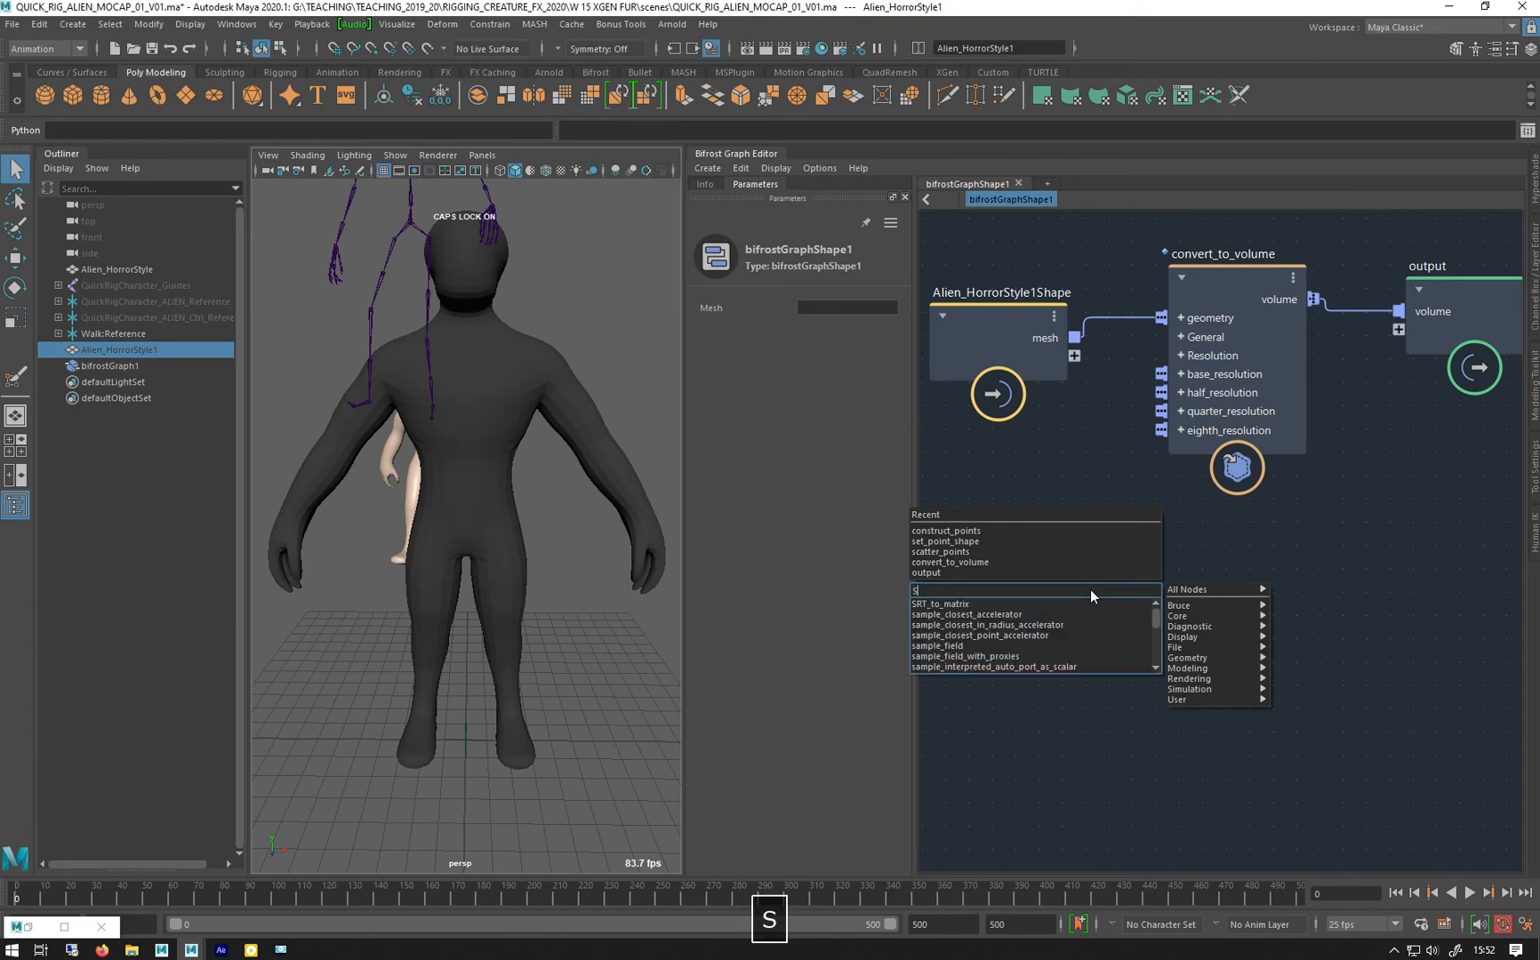
text(CATTE)
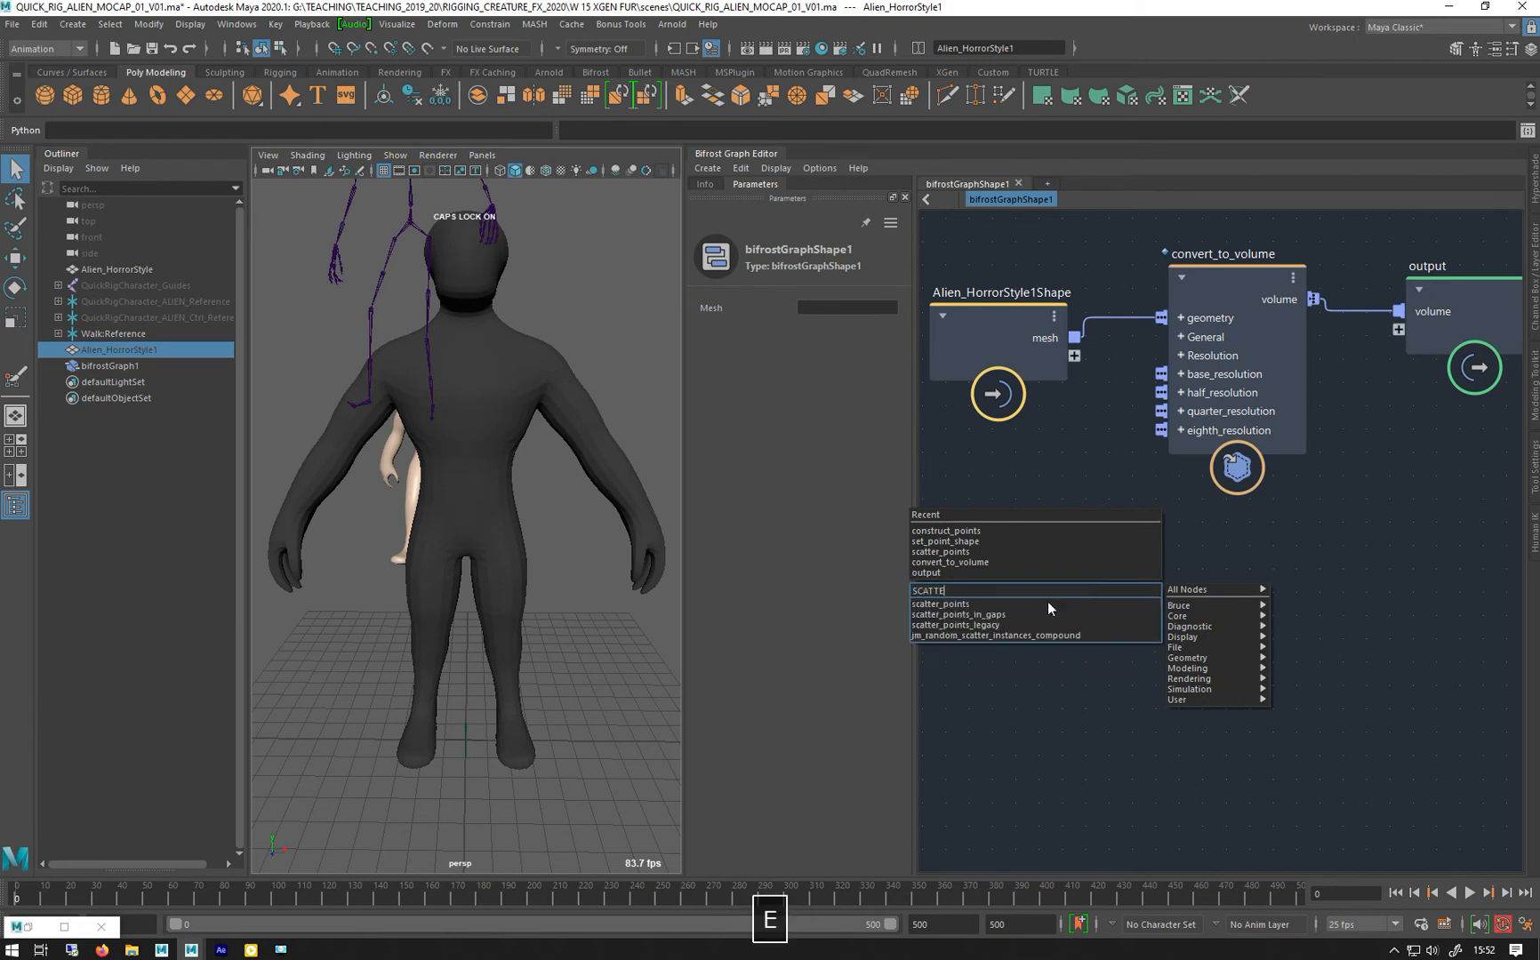
click(939, 604)
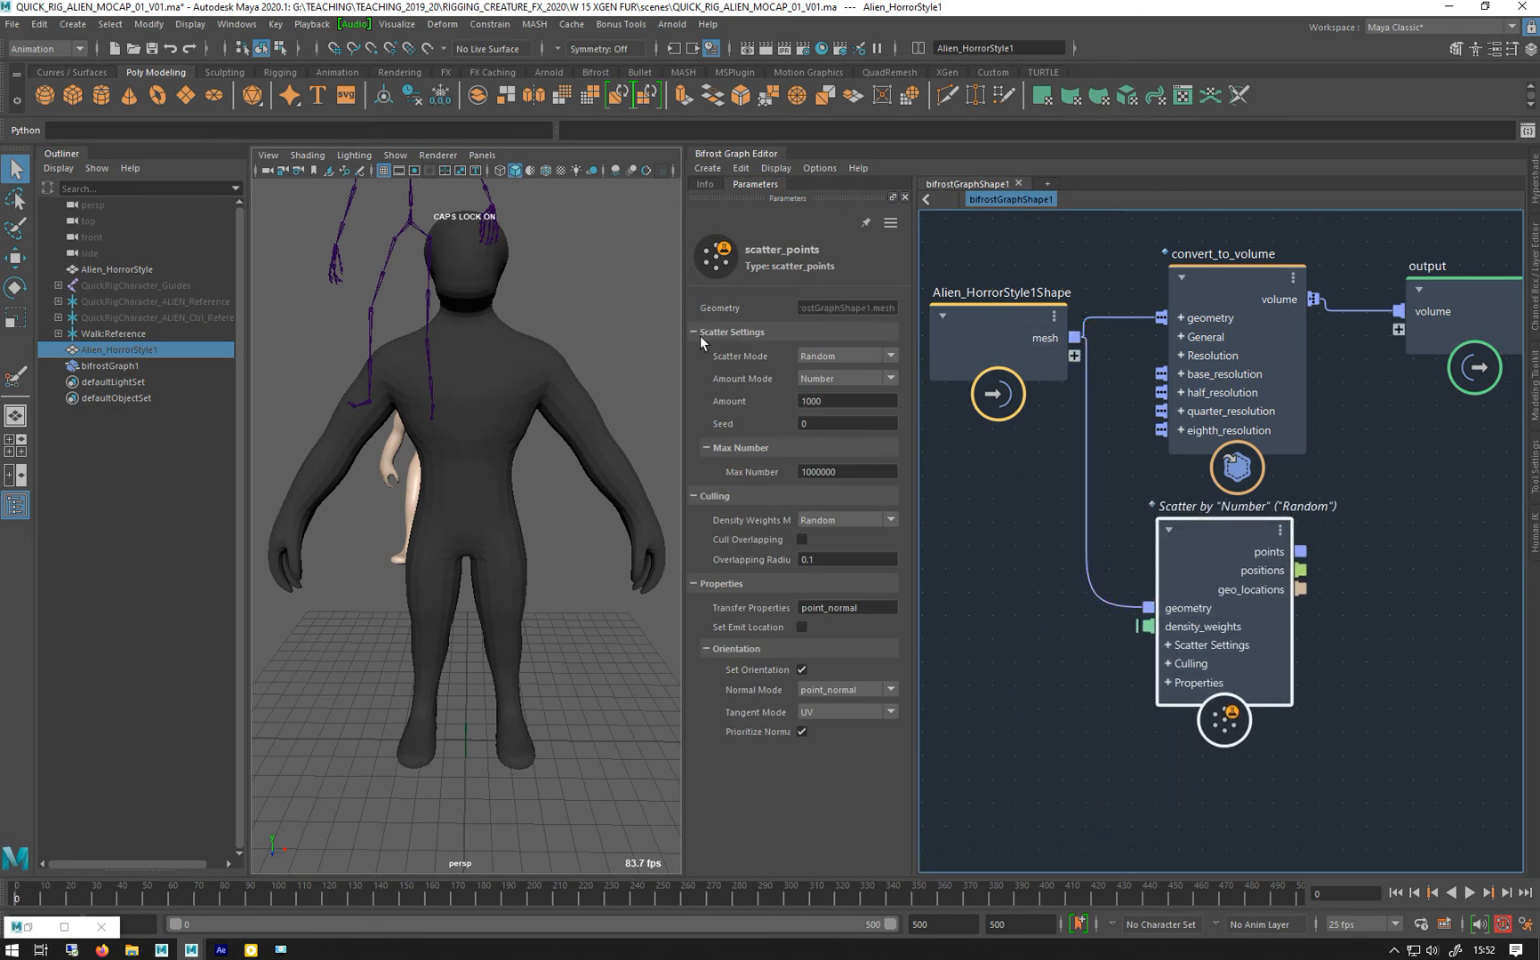
click(889, 356)
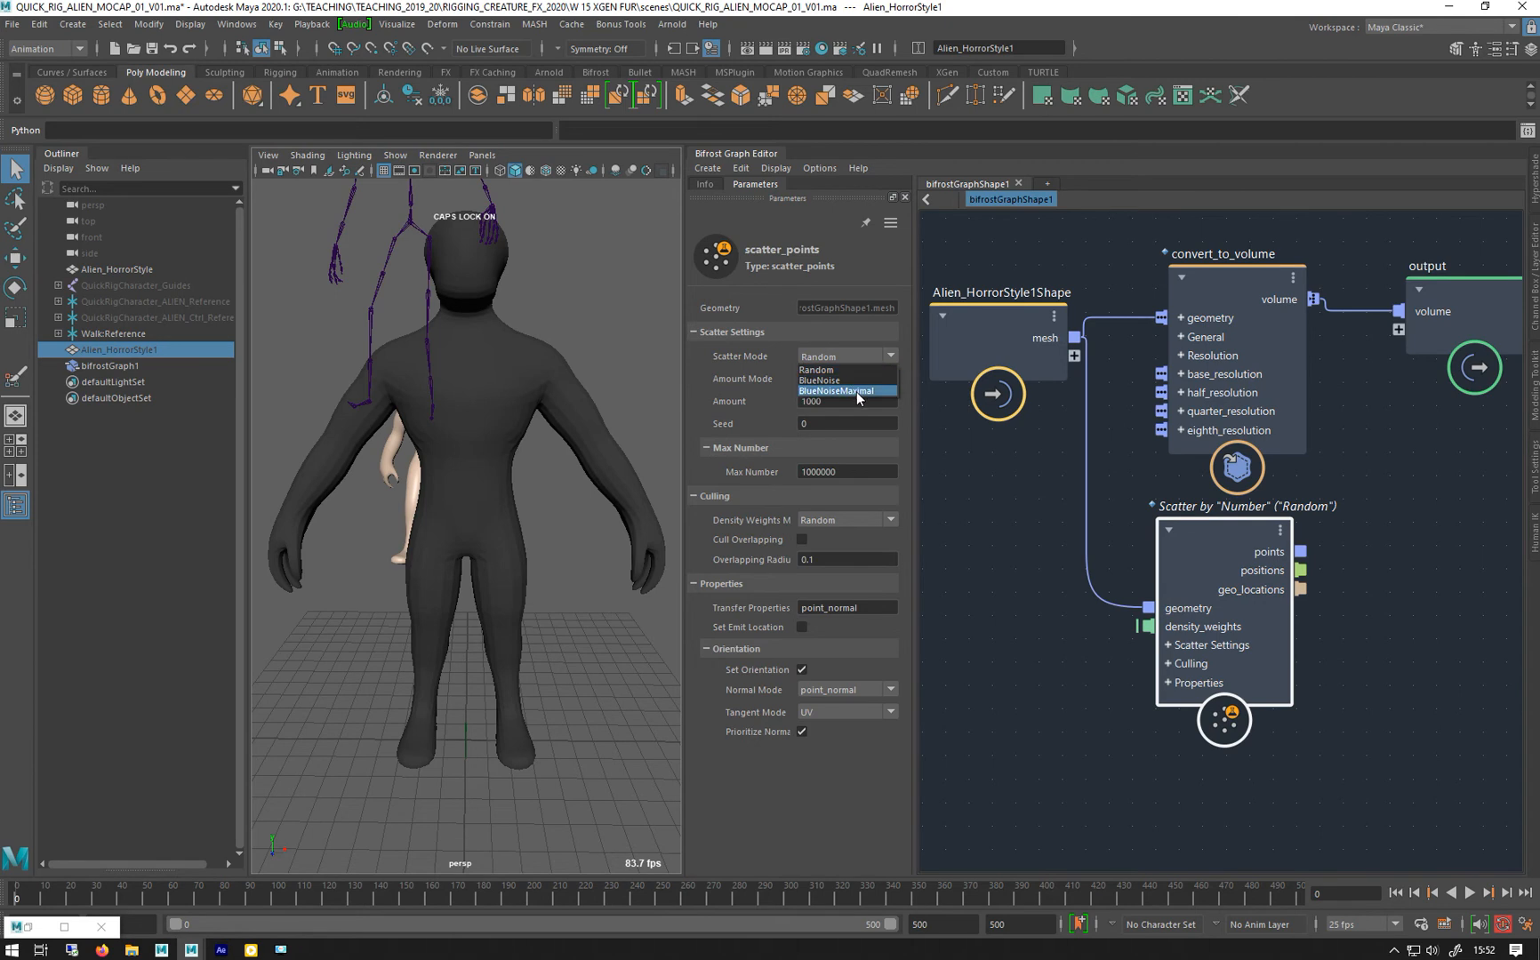
mouse_move(1245, 577)
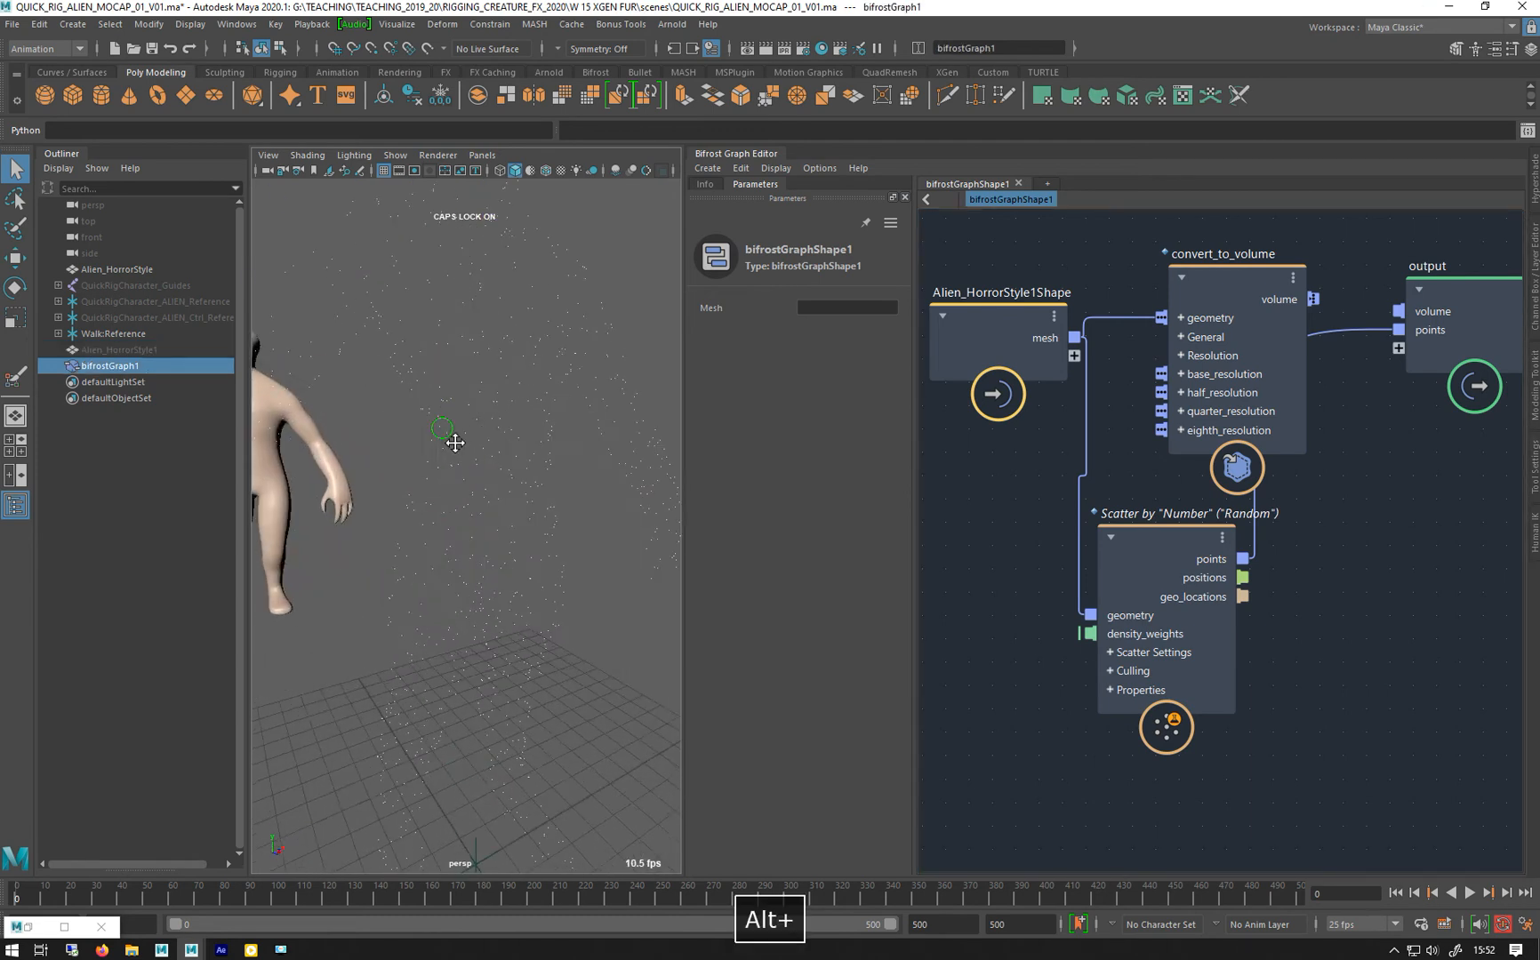
Set scatter_points Amount to 5000 and Scatter Mode to BlueNoiseMaximal
click(1225, 253)
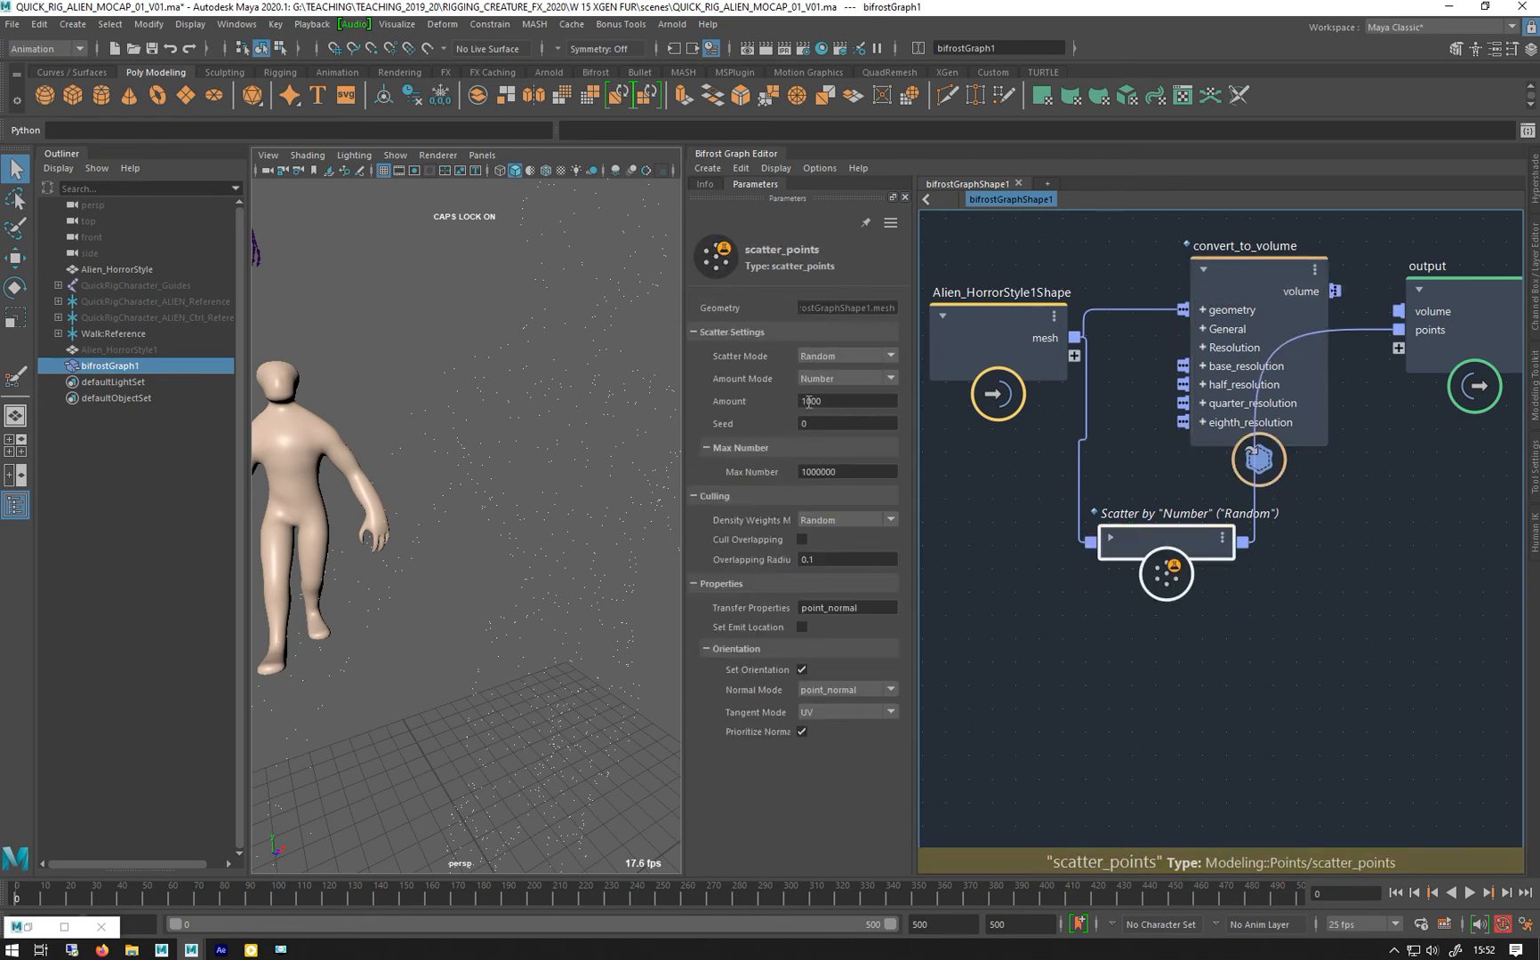
click(845, 401)
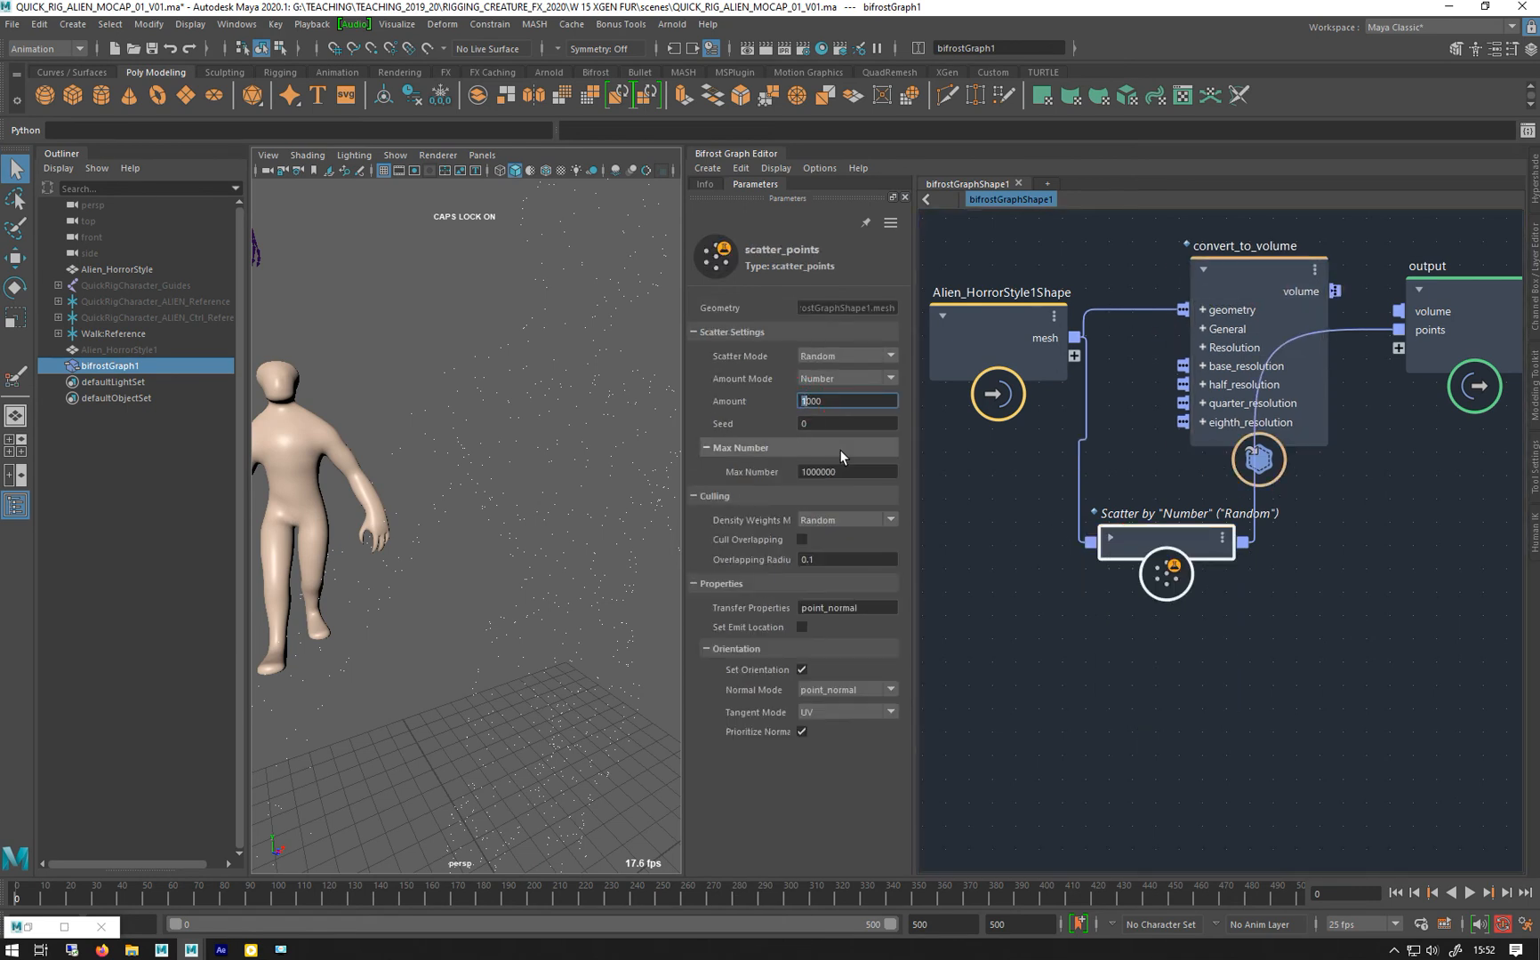
text(2000)
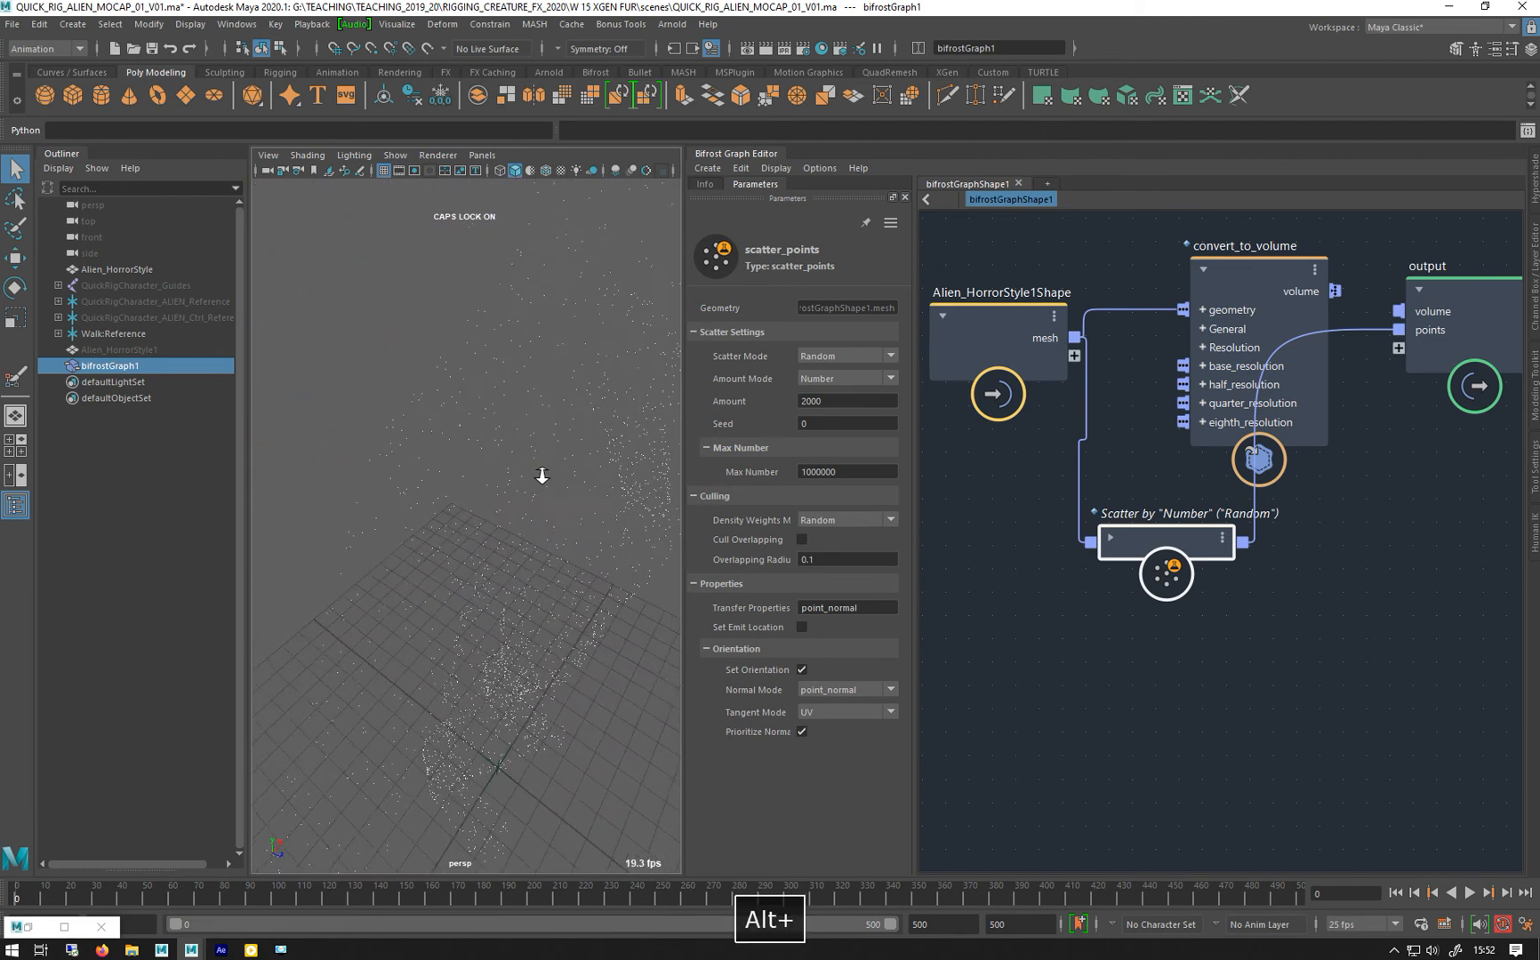
click(889, 355)
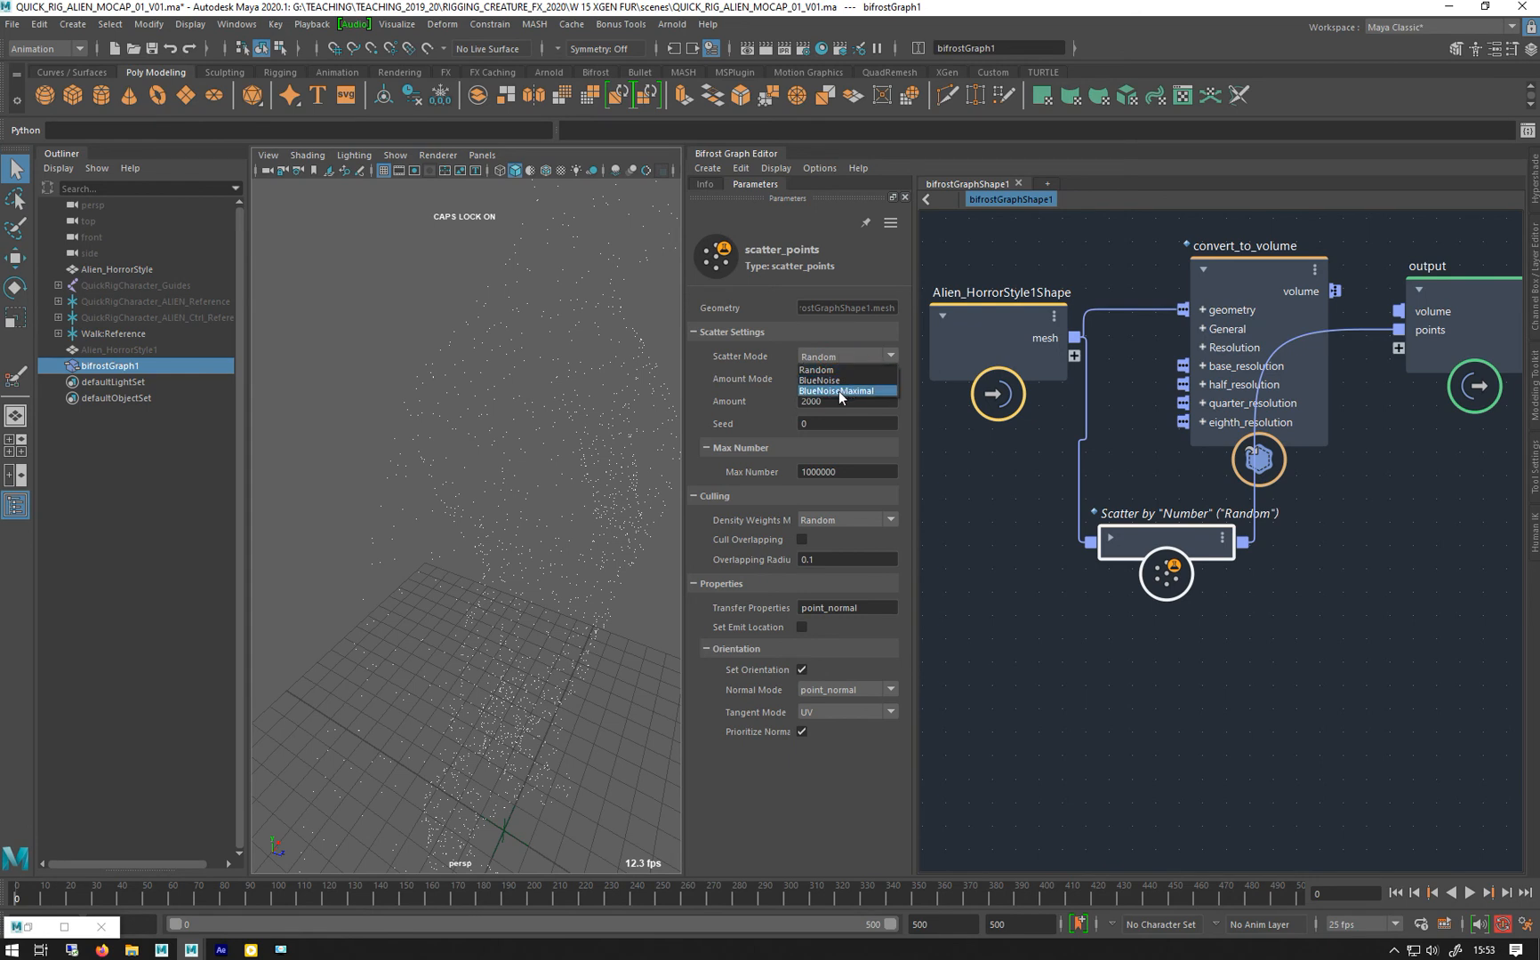
click(839, 391)
text(5000)
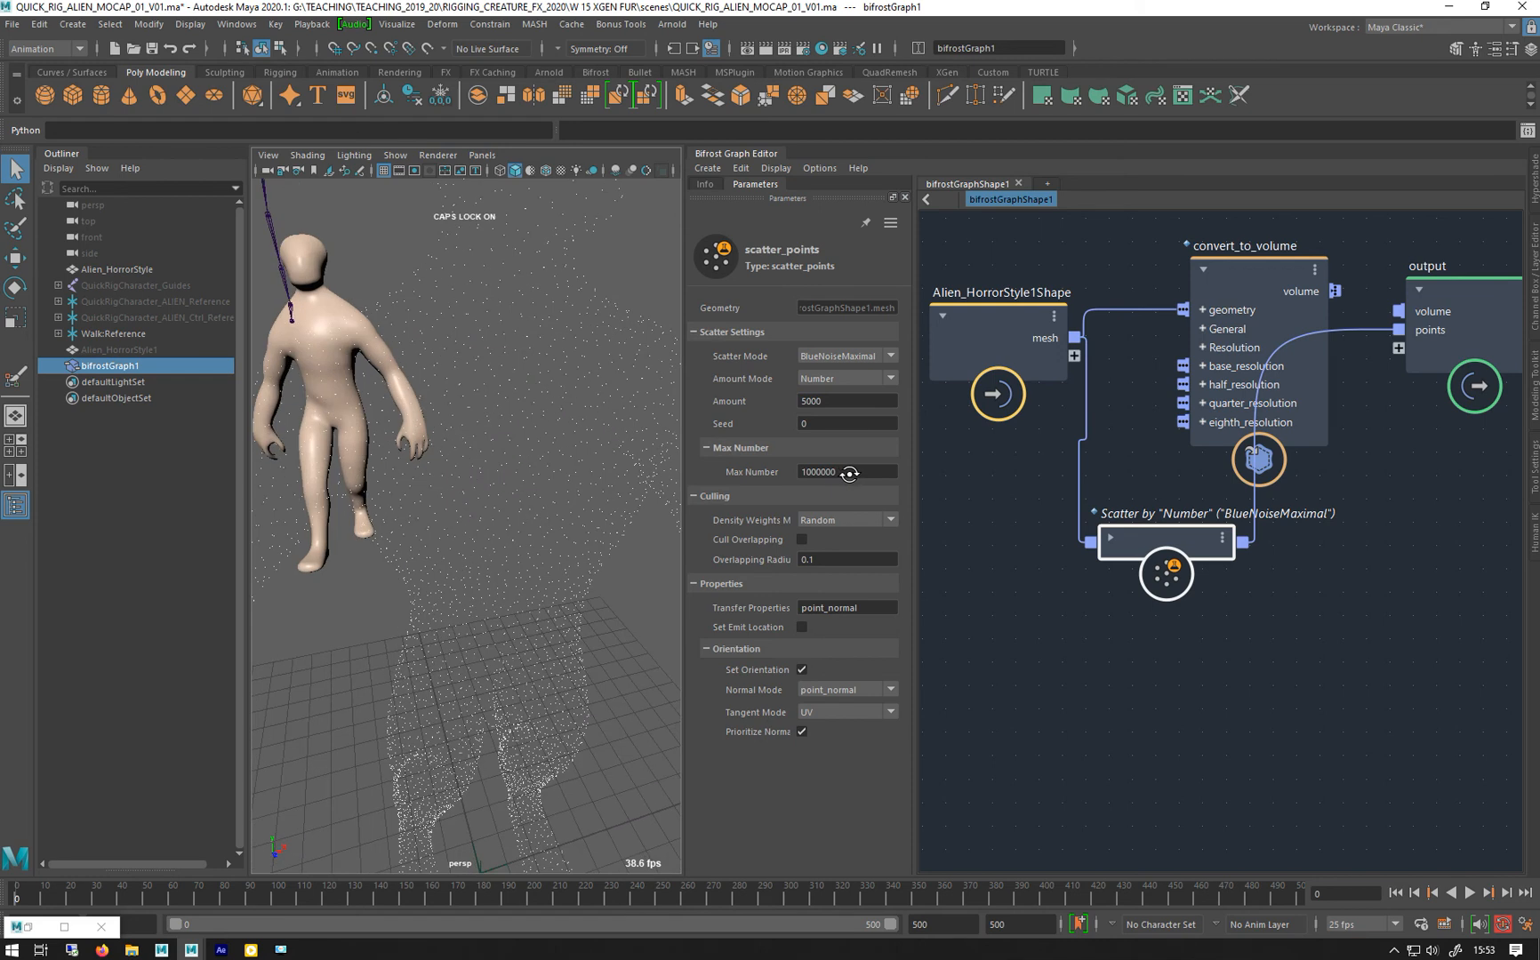
Compare BlueNoise, return to BlueNoiseMaximal, and add a mesh1 input to the output node
click(890, 355)
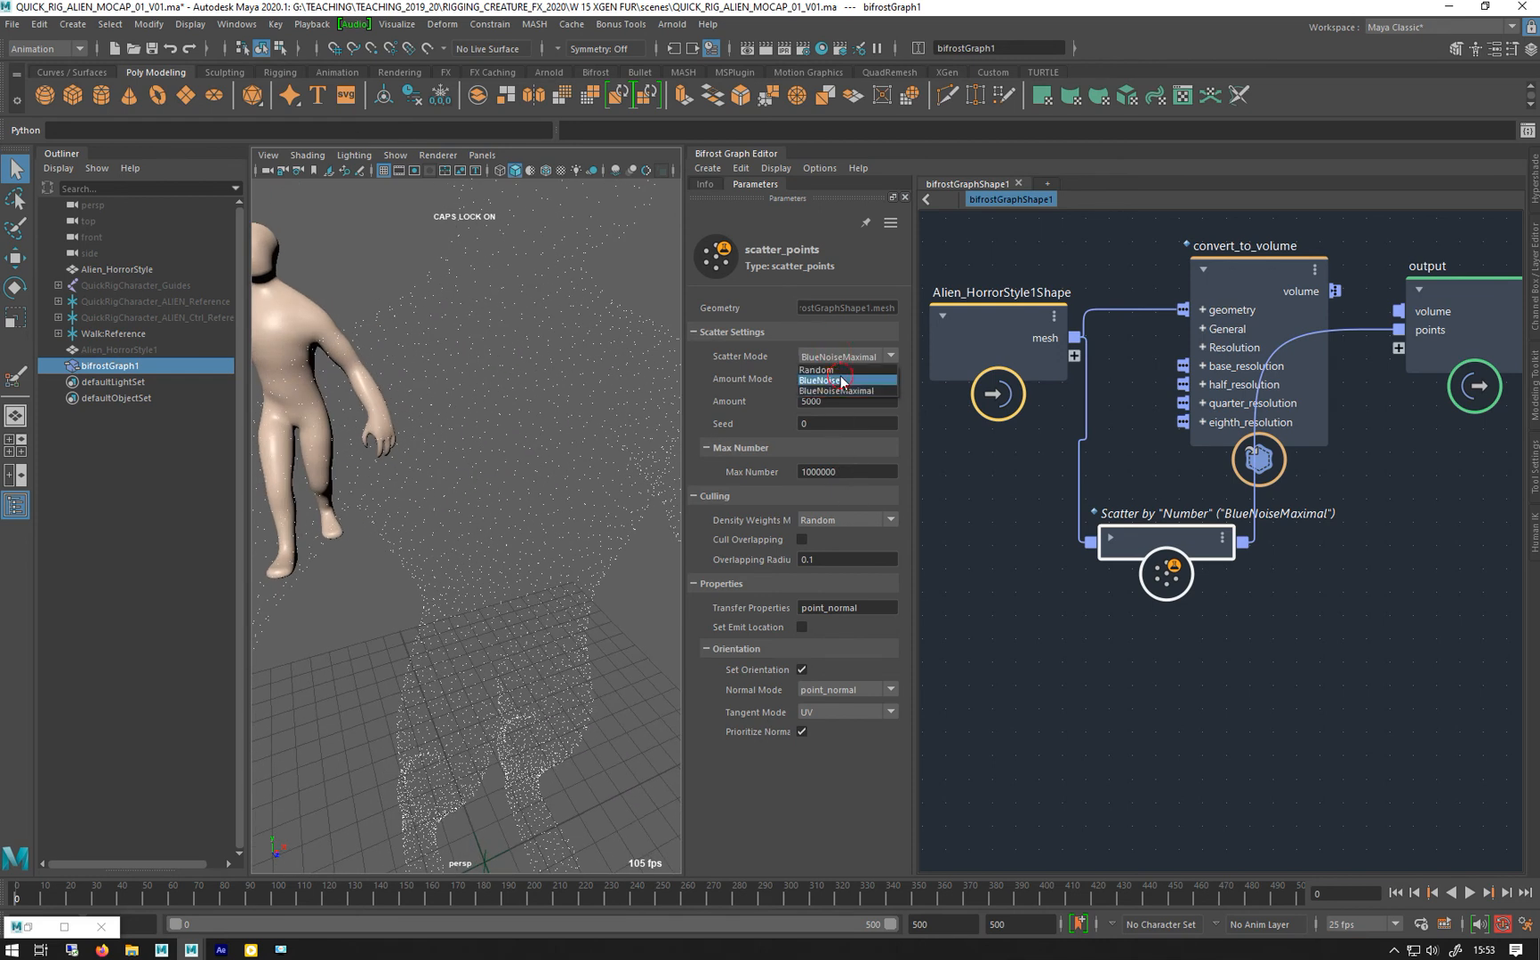
click(818, 378)
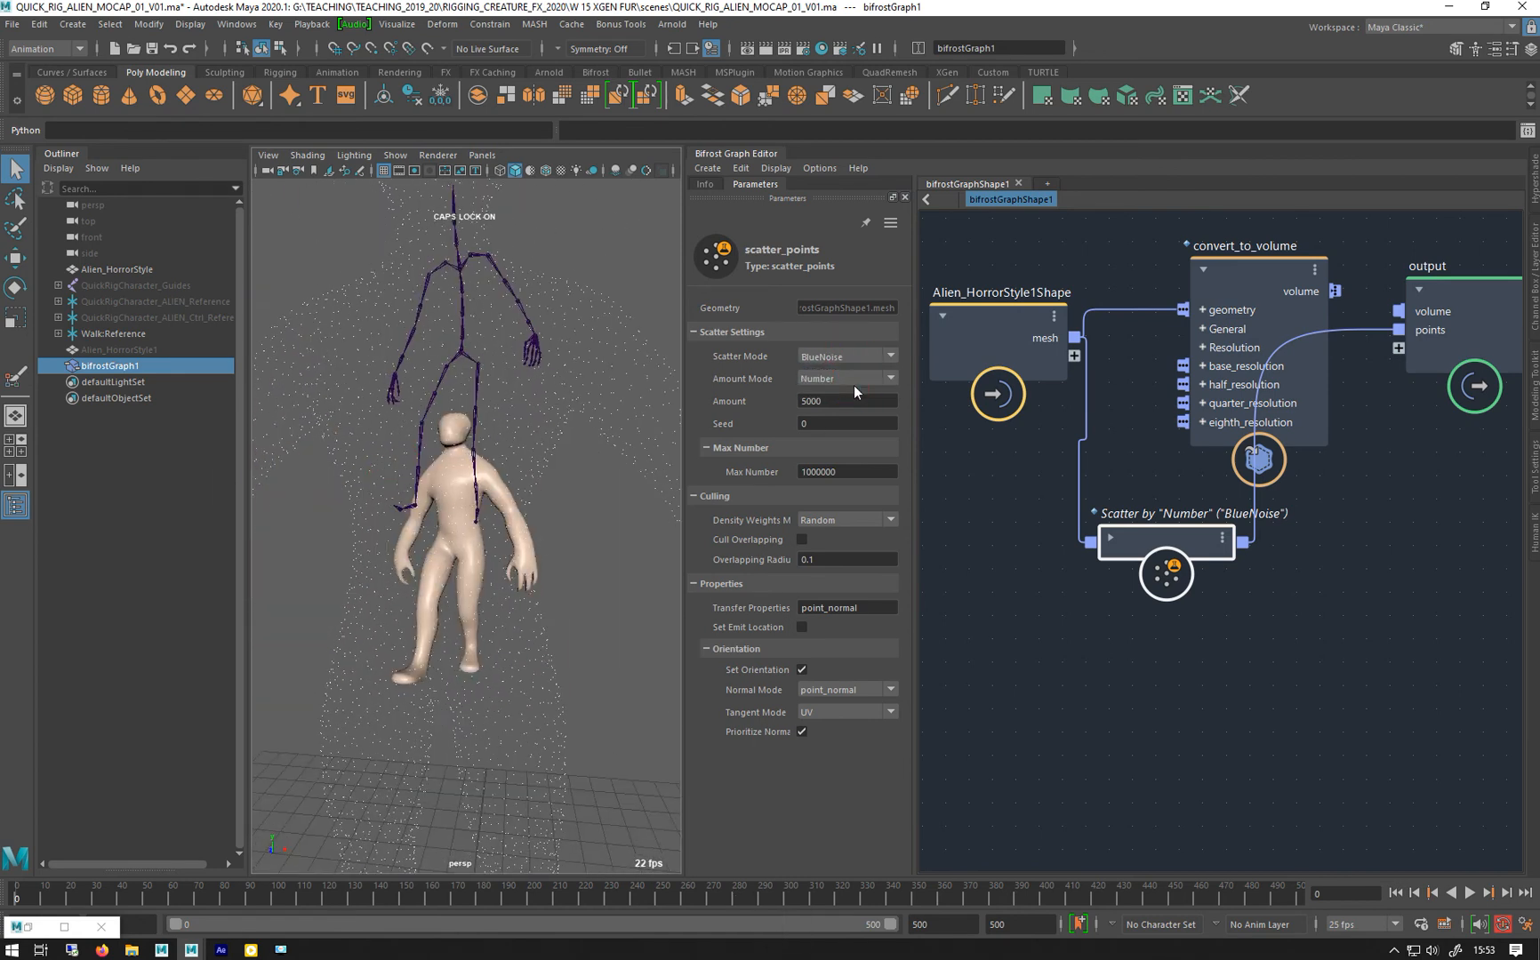
click(845, 356)
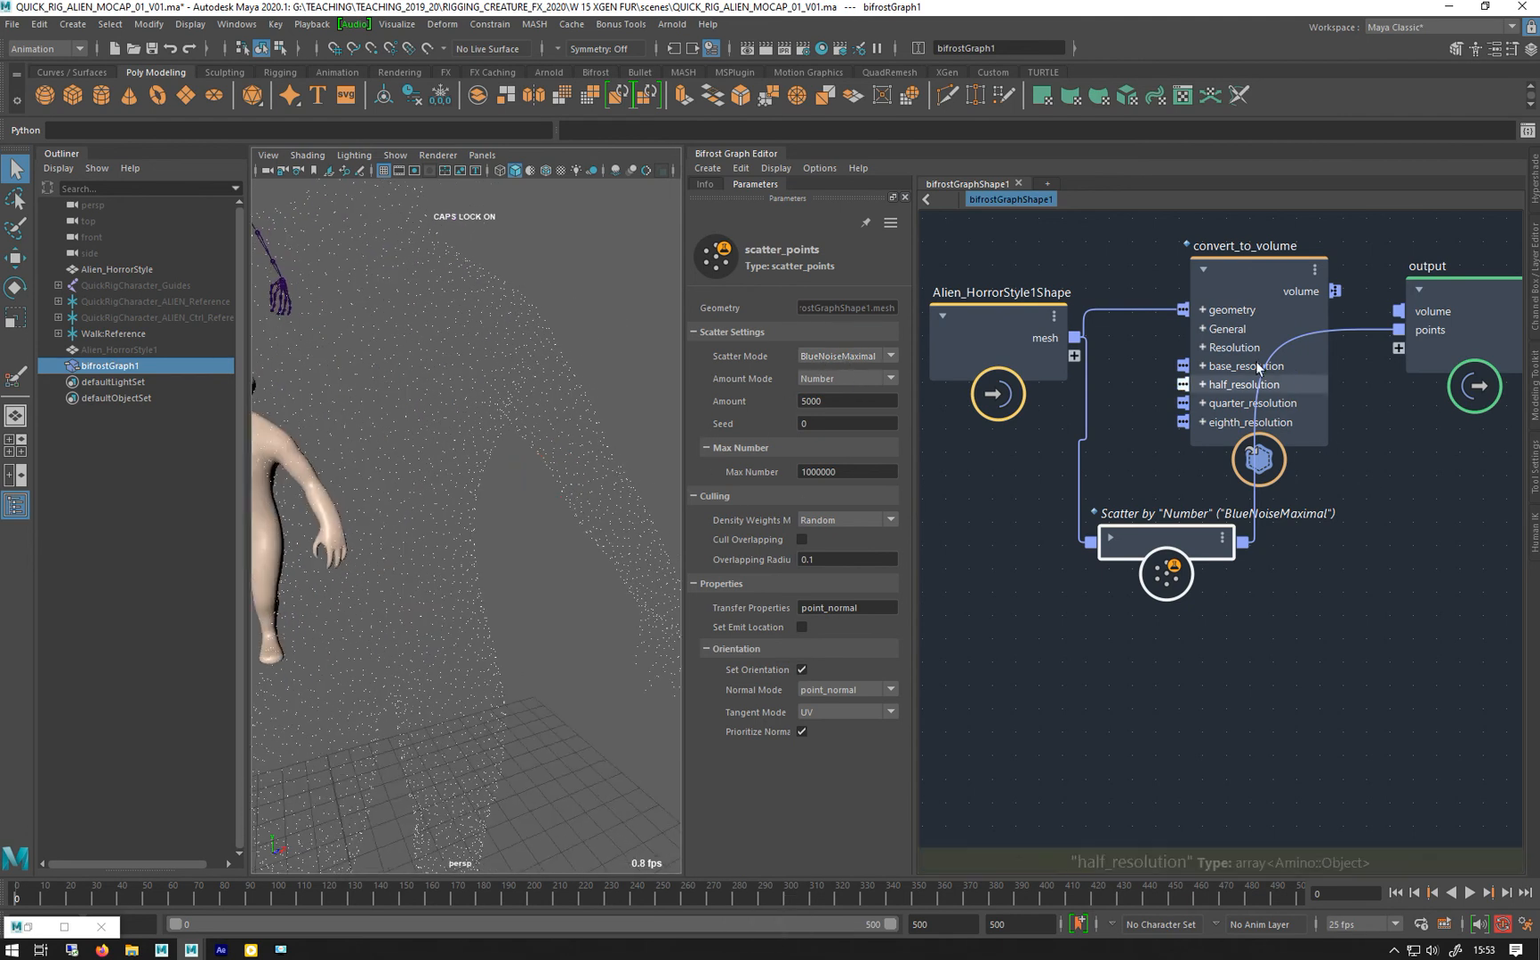
click(1215, 246)
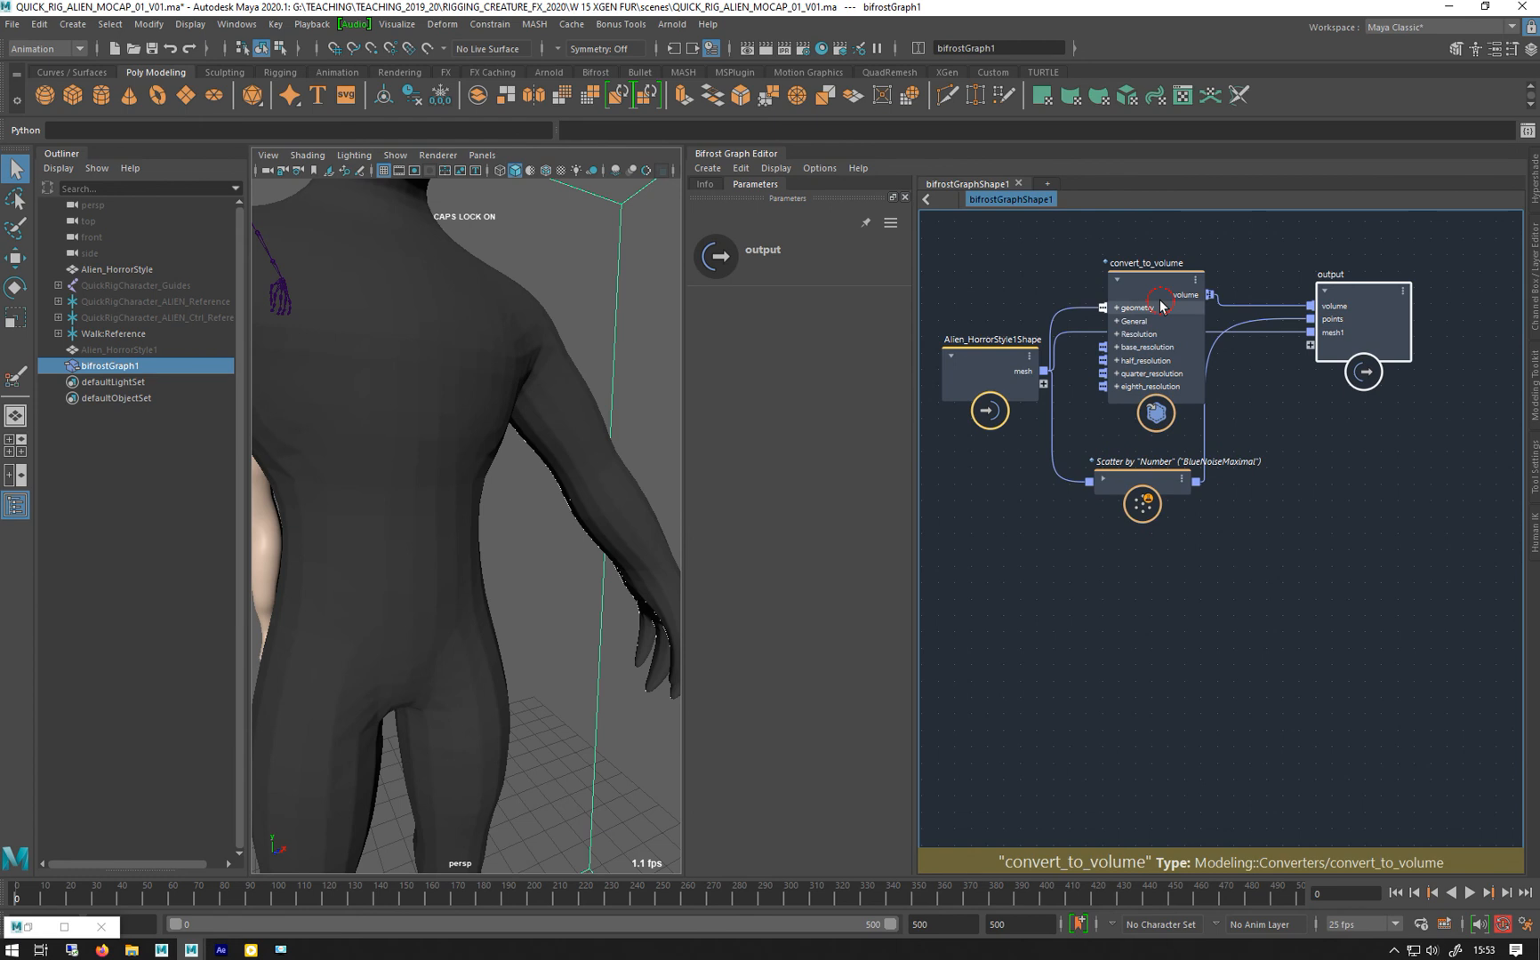
Select convert_to_volume in the rearranged graph and open the new-graph choice list
click(1145, 262)
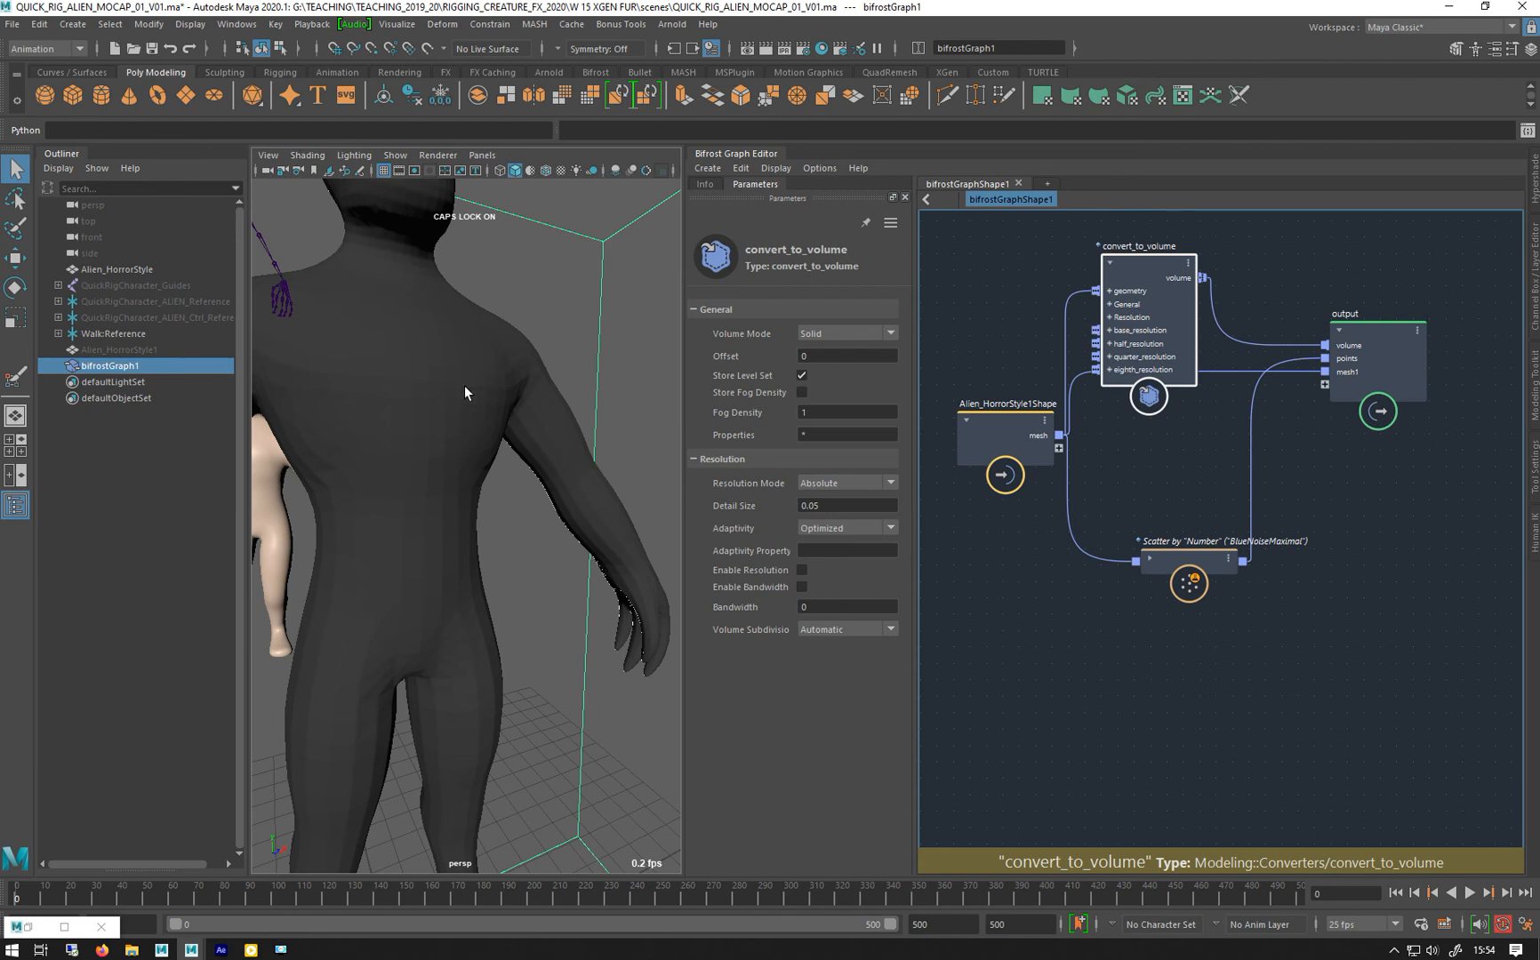
mouse_move(1019, 284)
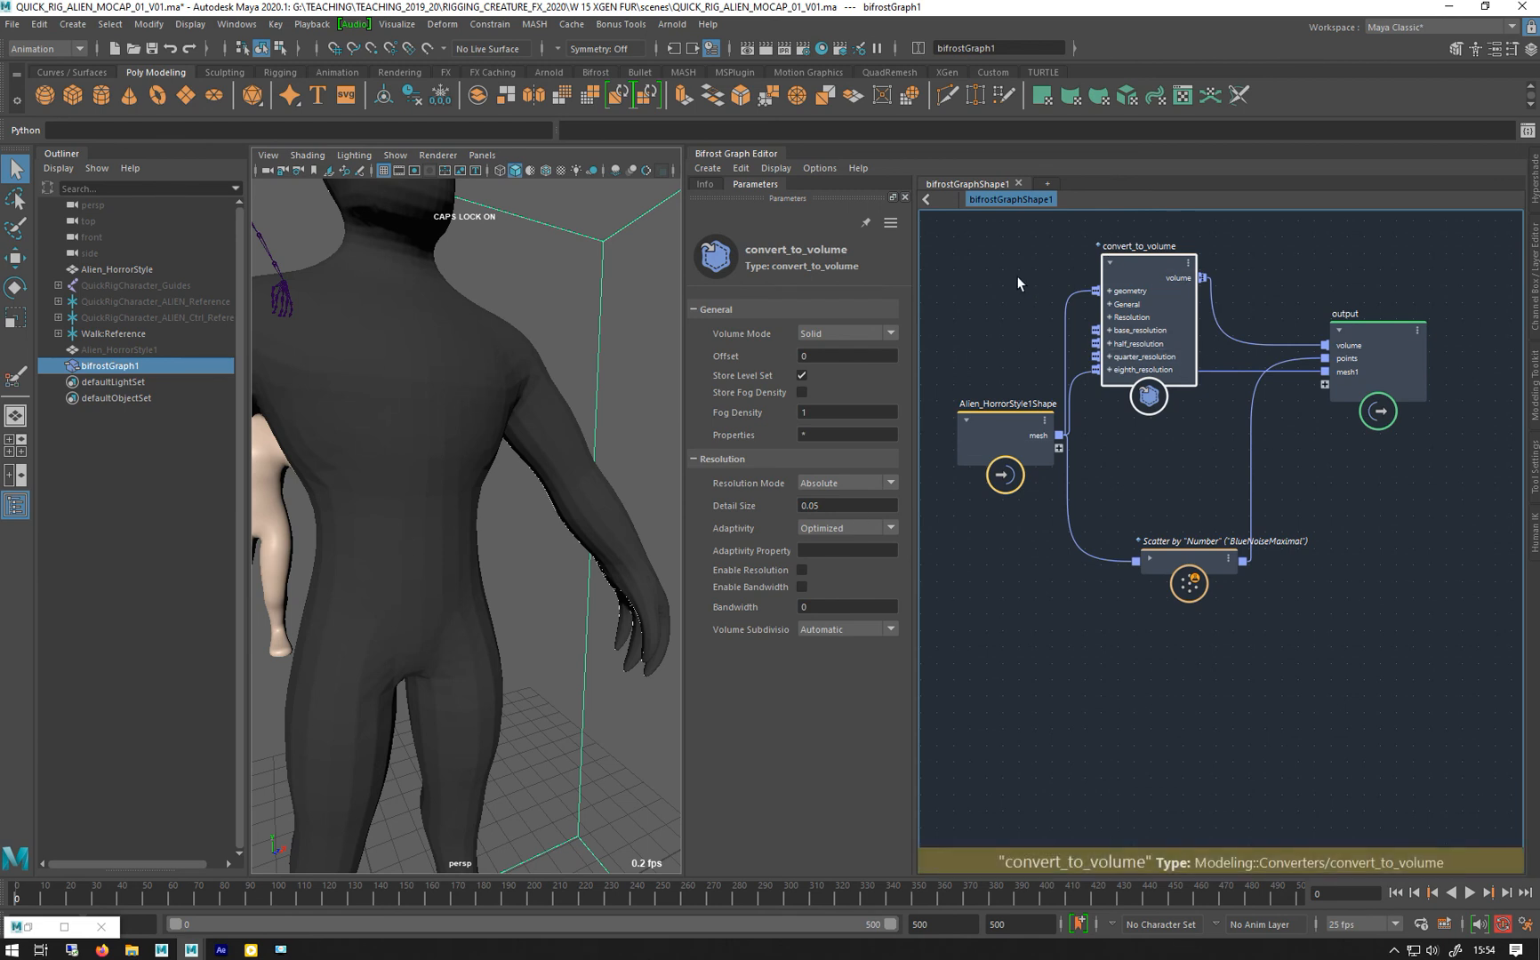
mouse_move(1278, 386)
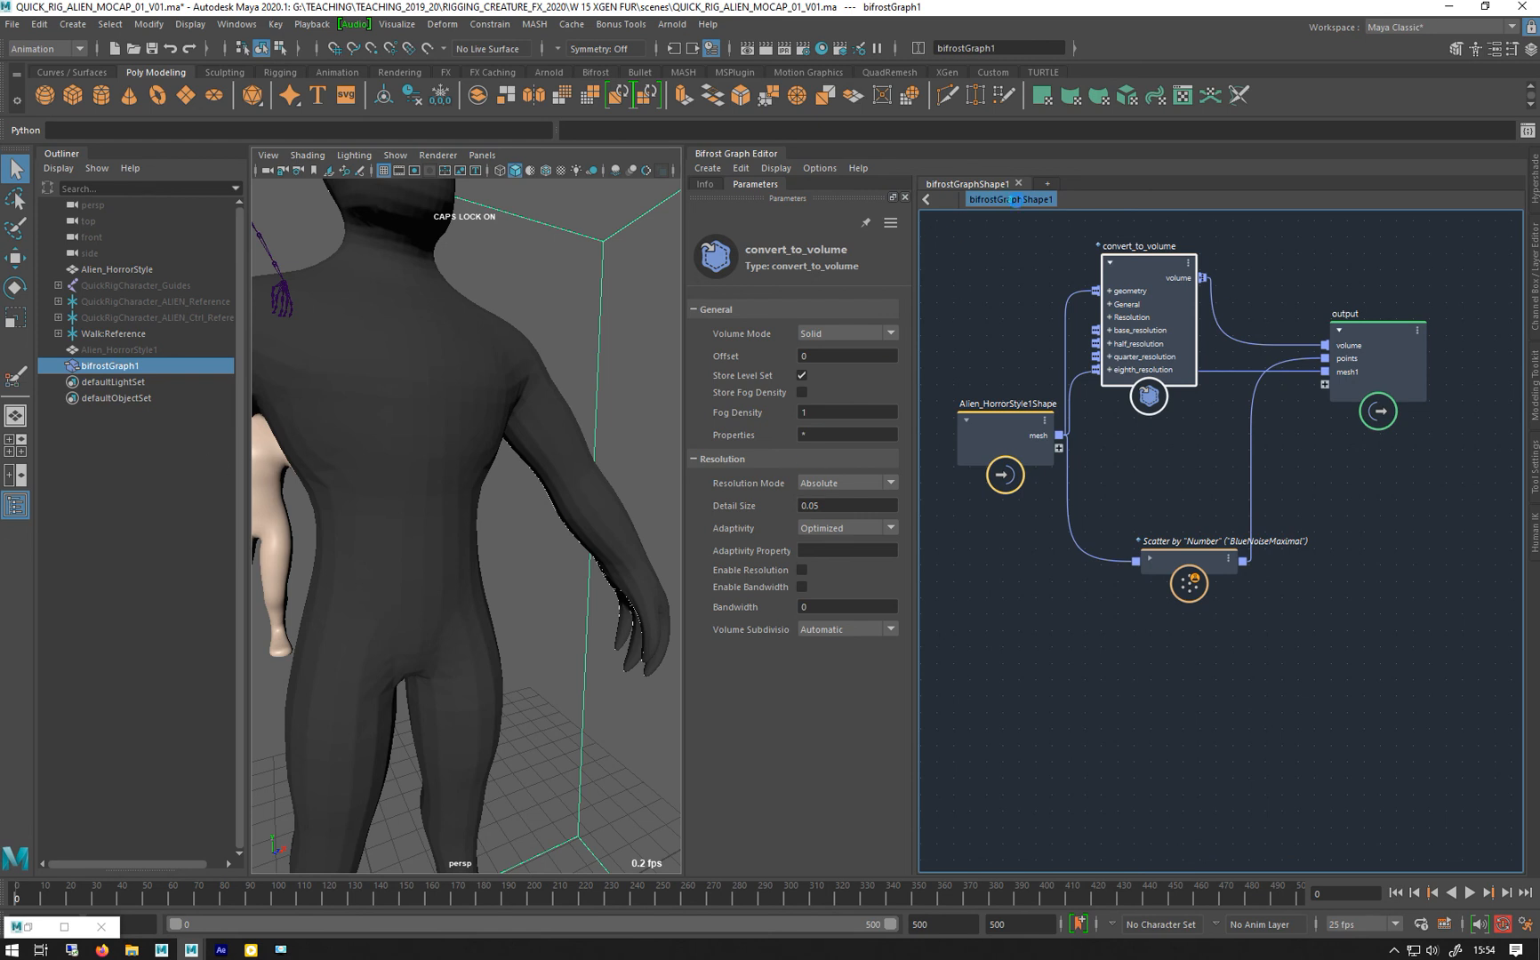
click(1046, 184)
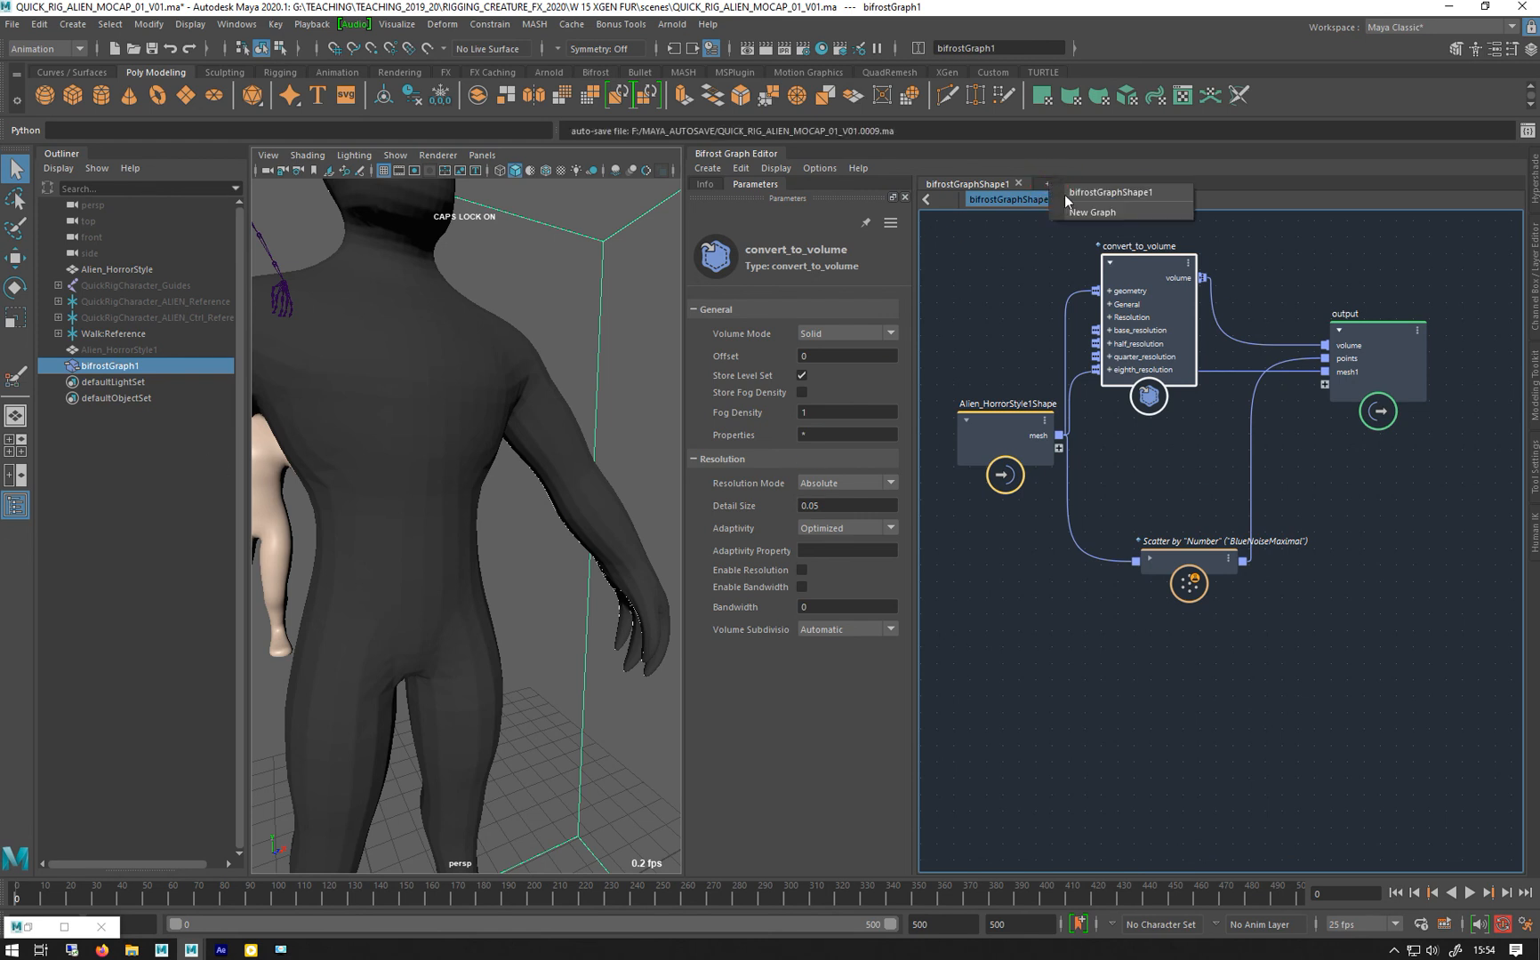
Create bifrostGraph2 and add bifrostGraph1 as a node exposing volume, points and mesh1
click(1090, 212)
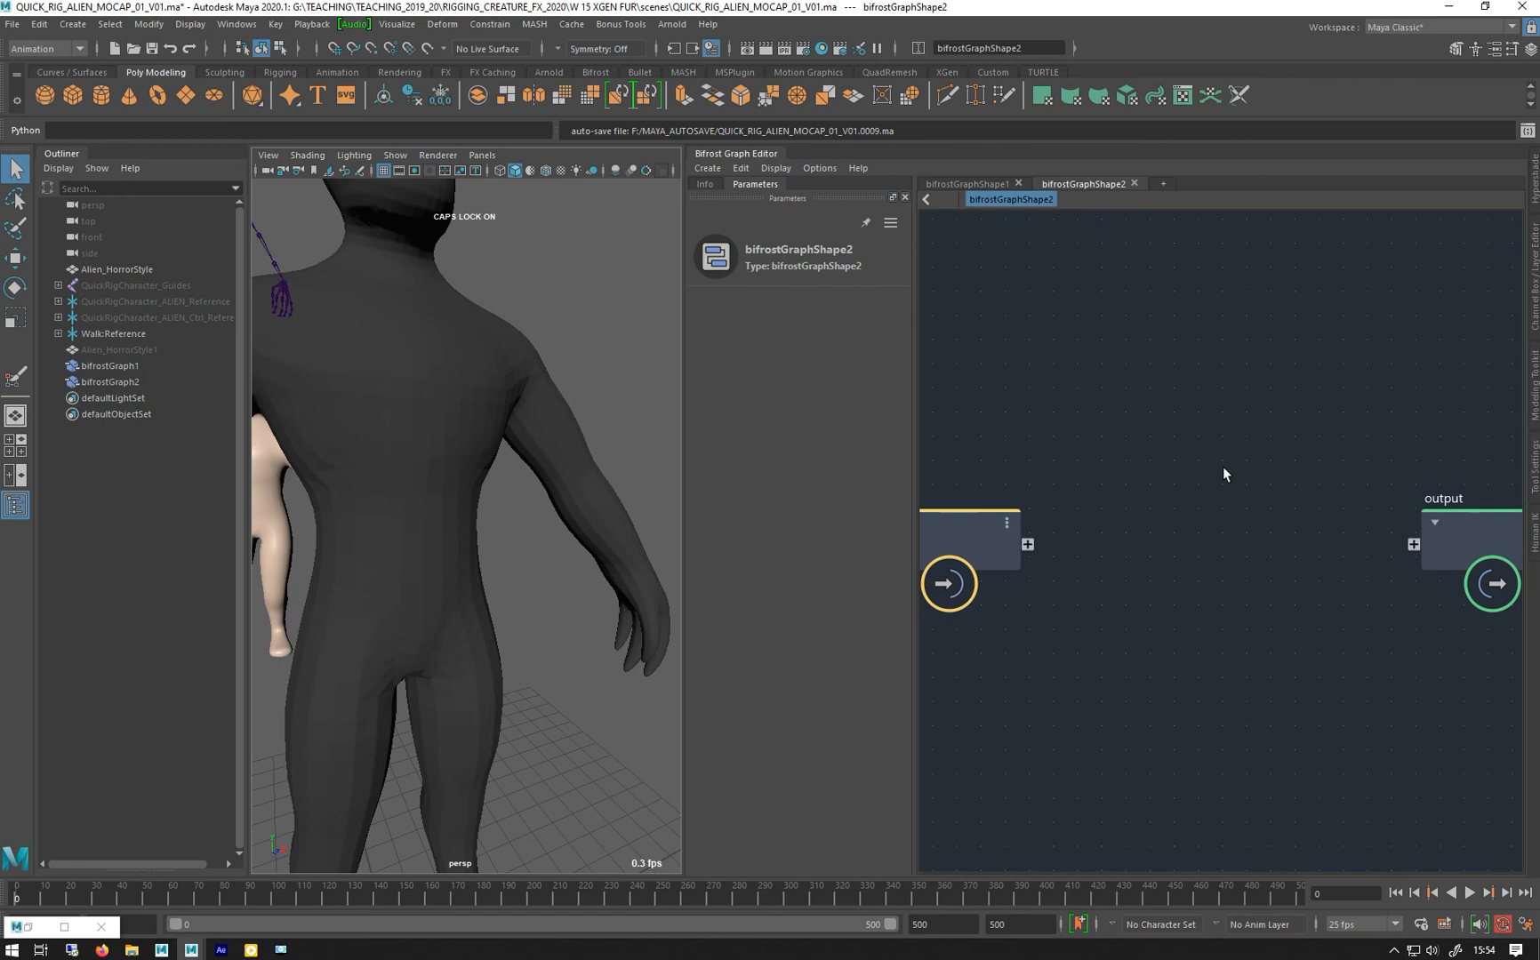
click(110, 366)
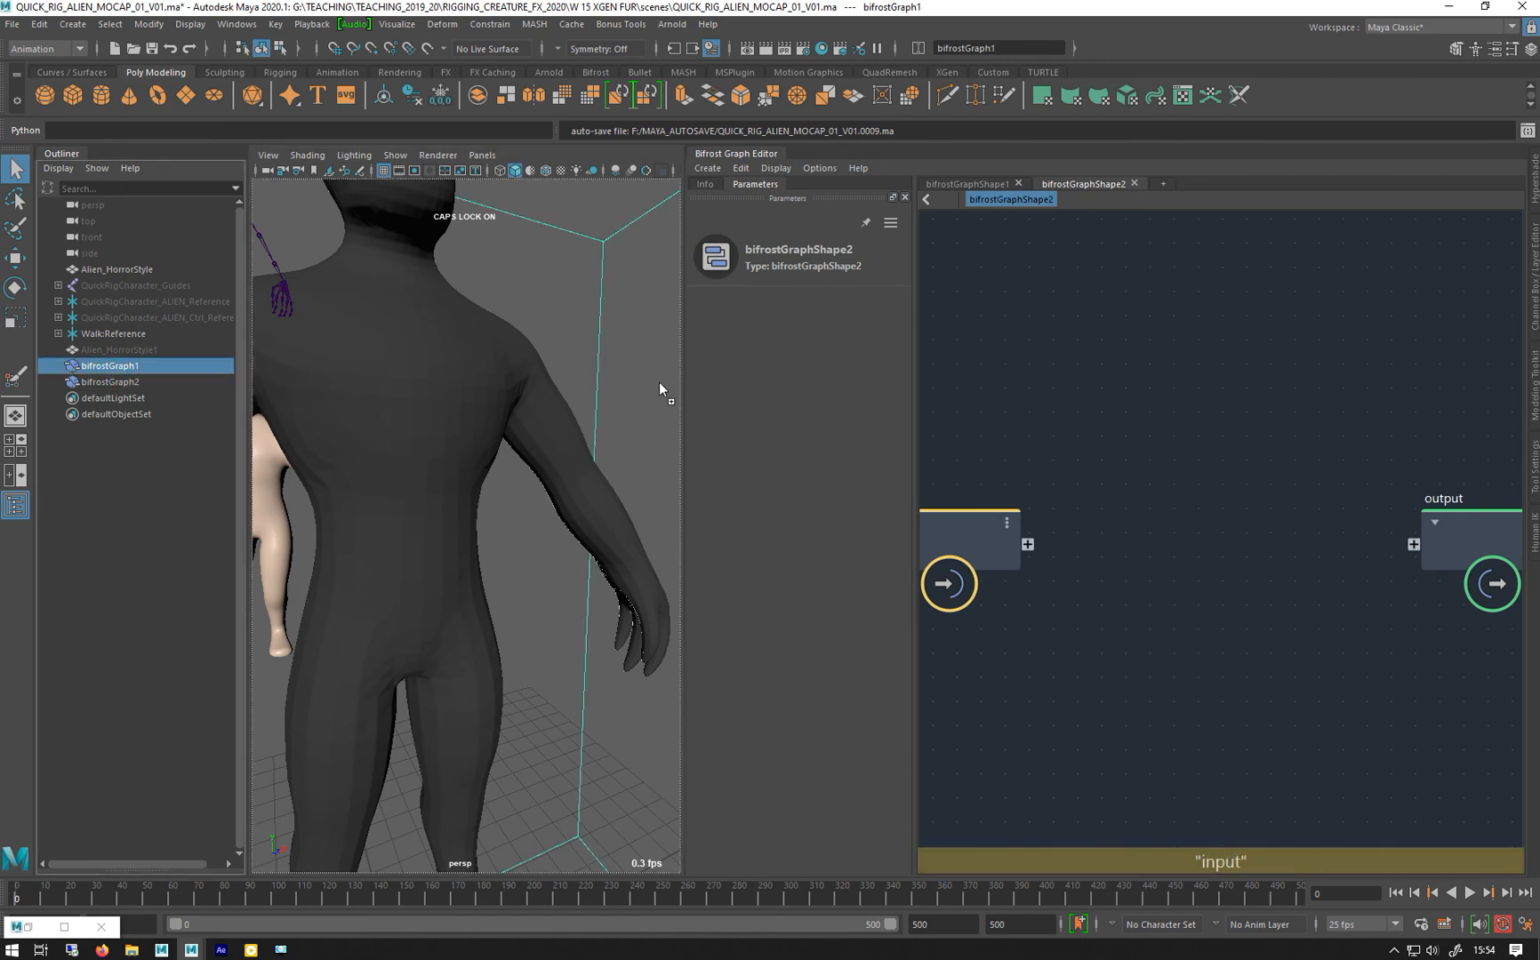
click(1061, 383)
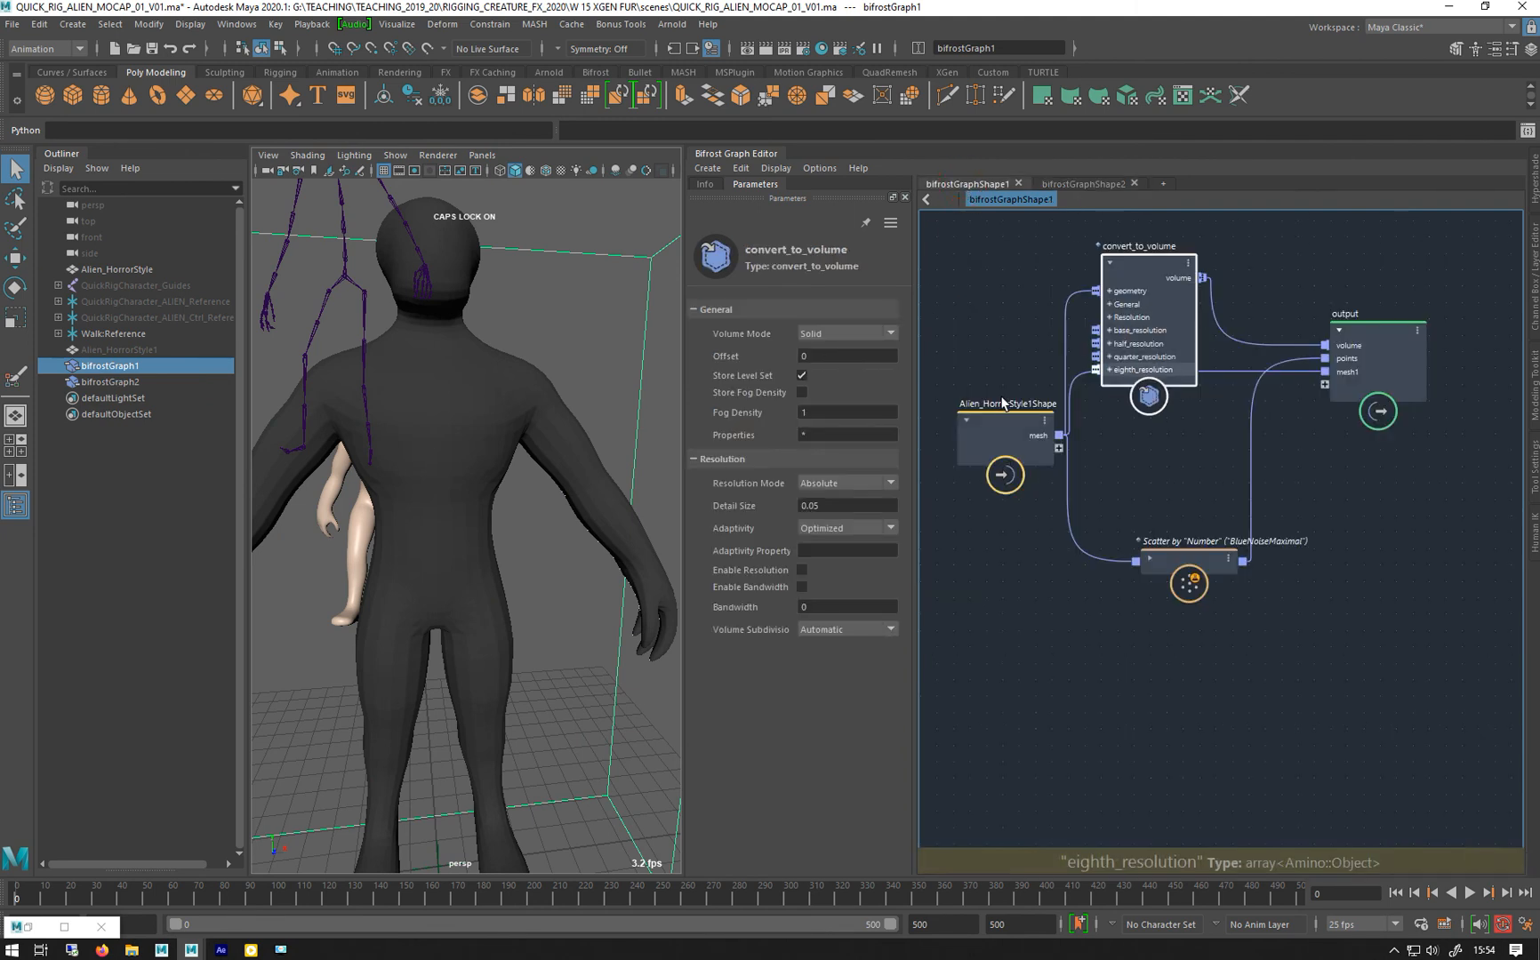
click(1082, 184)
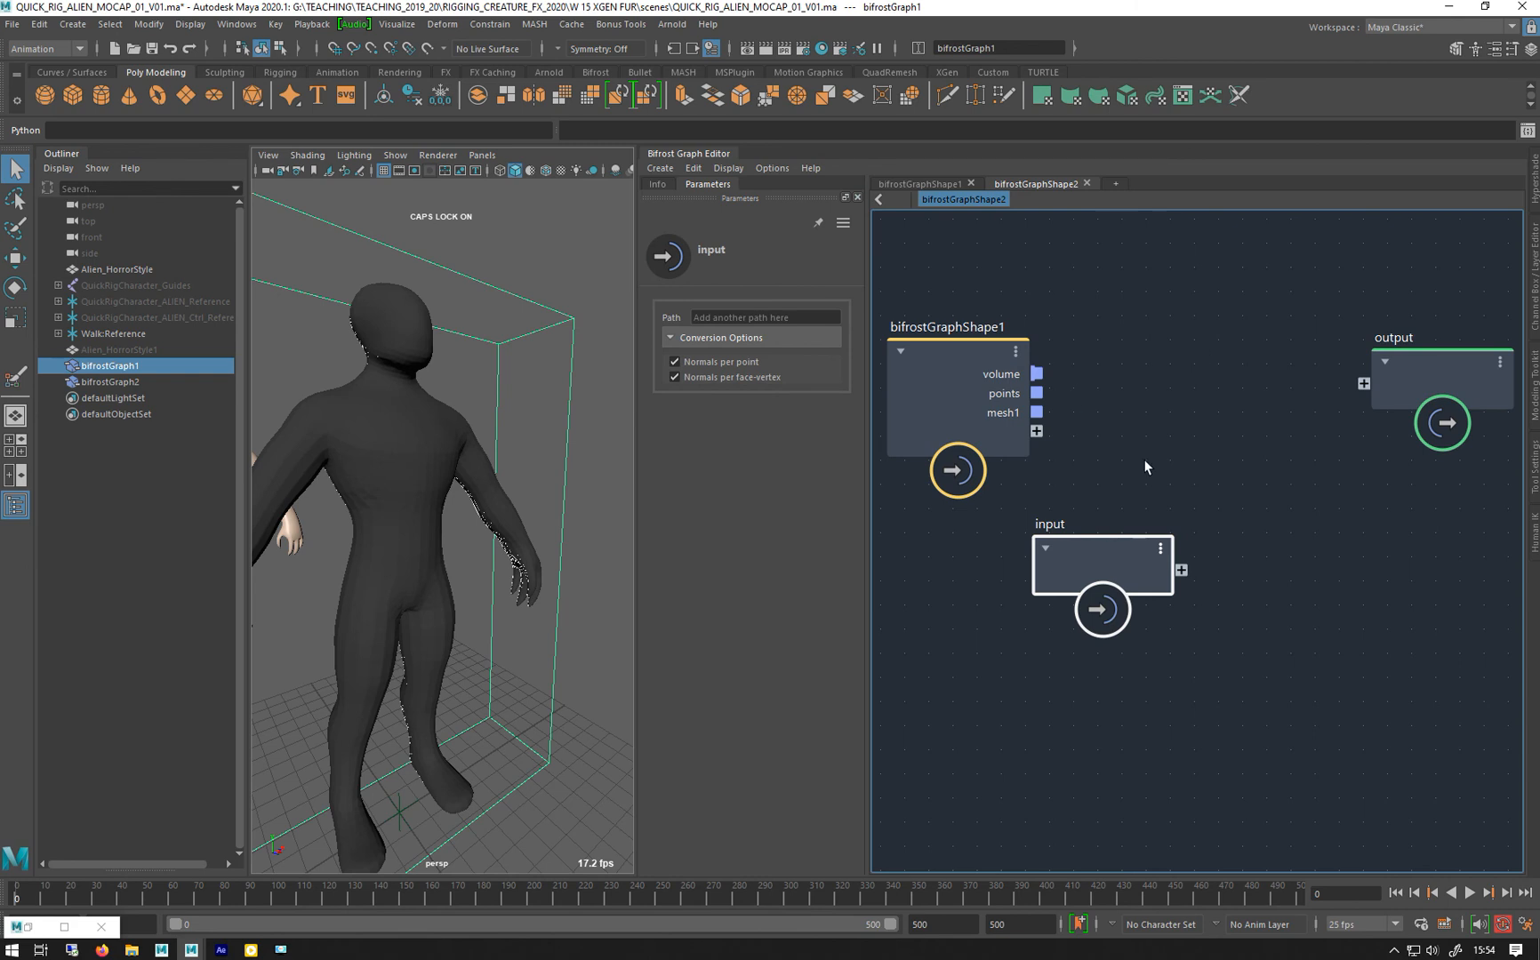
mouse_move(1147, 469)
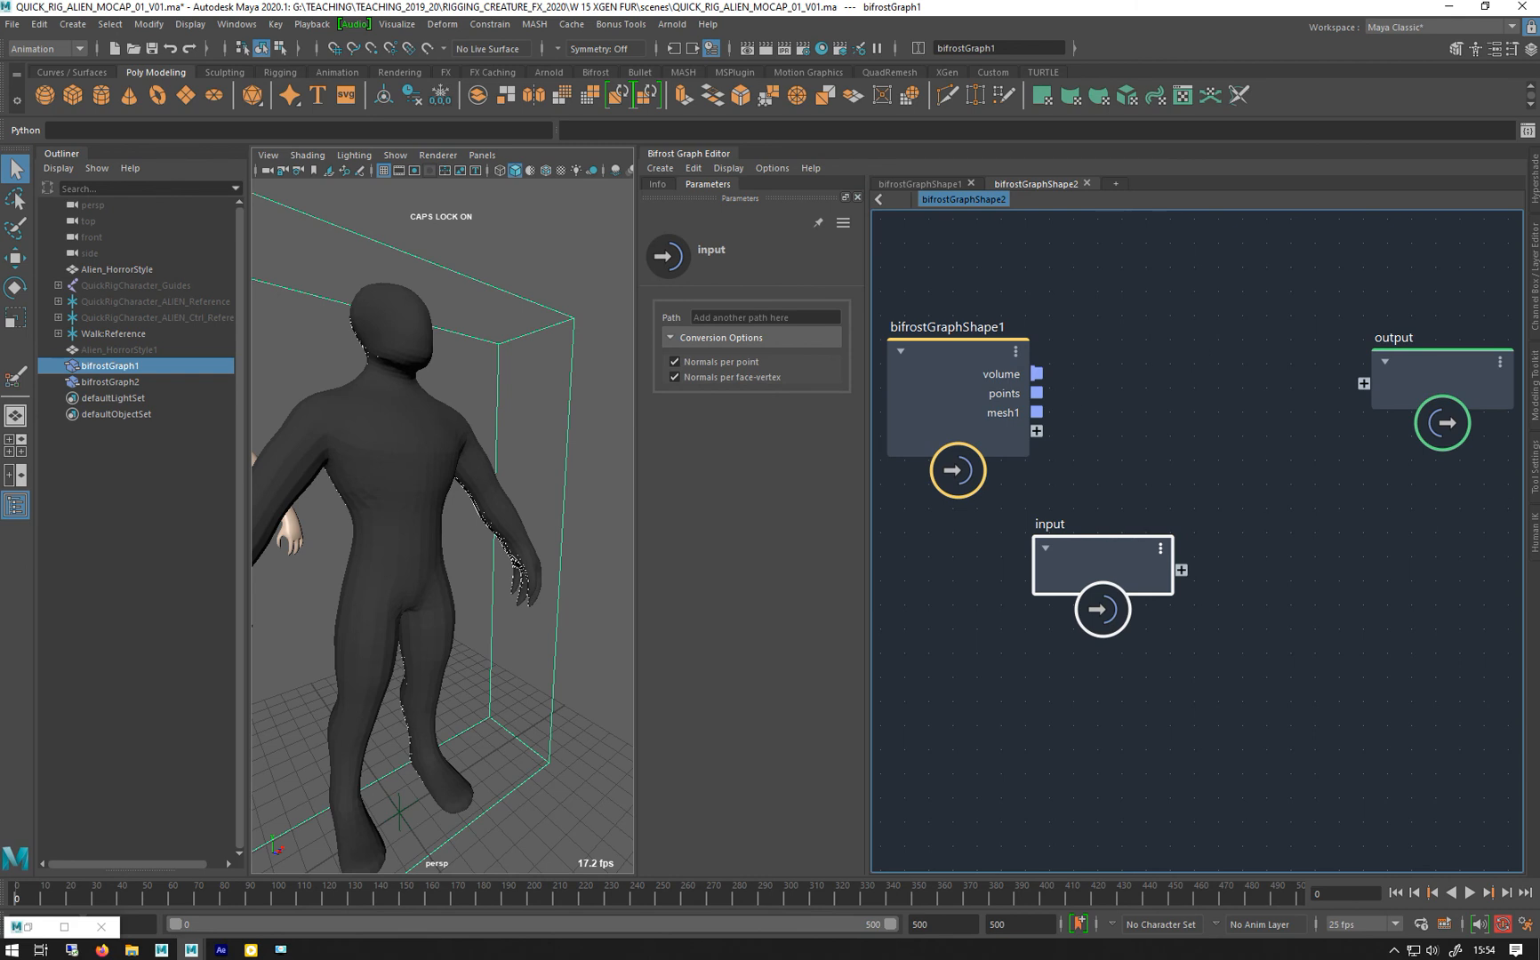